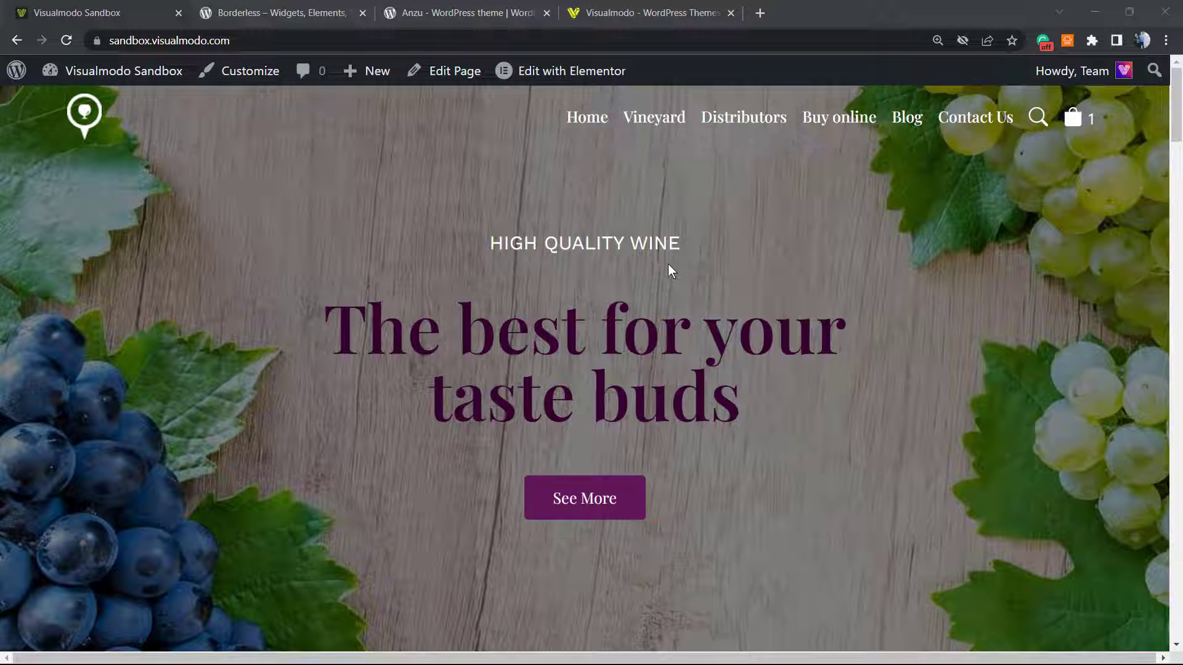
mouse_move(463, 284)
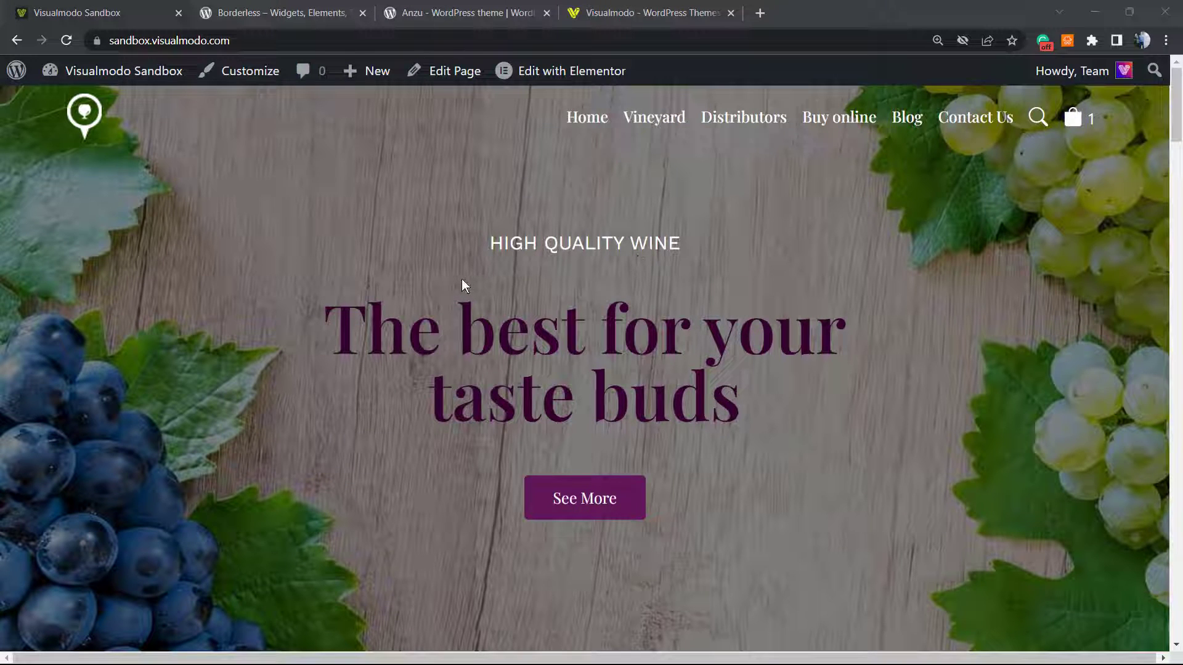
mouse_move(490, 262)
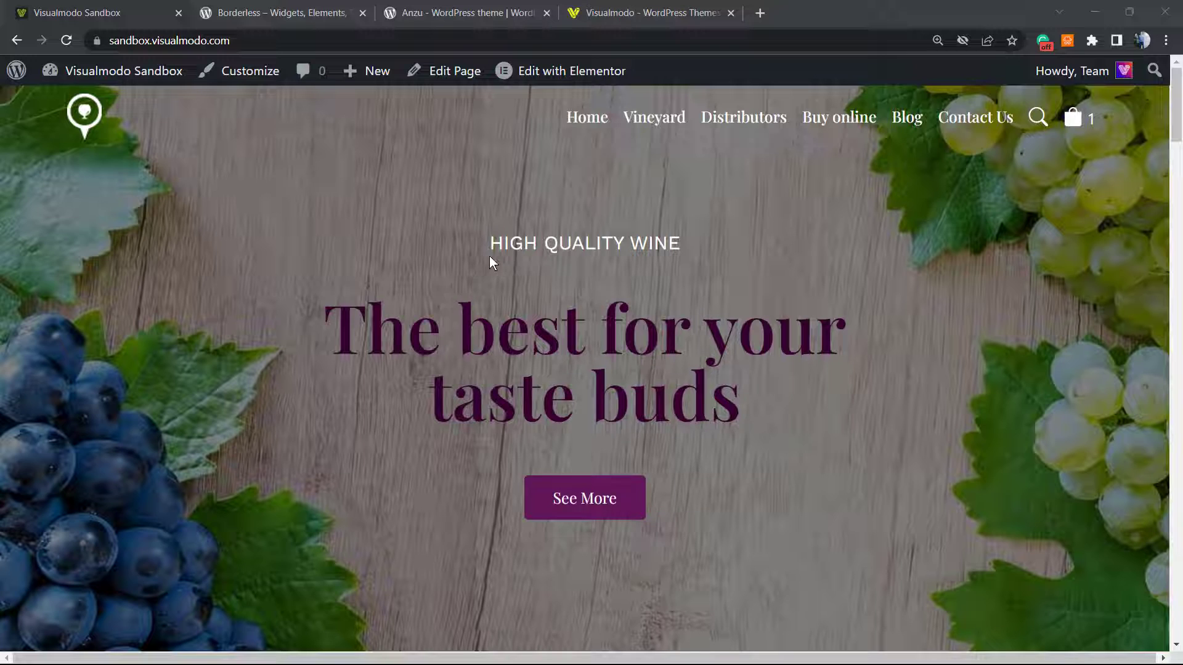
mouse_move(565, 245)
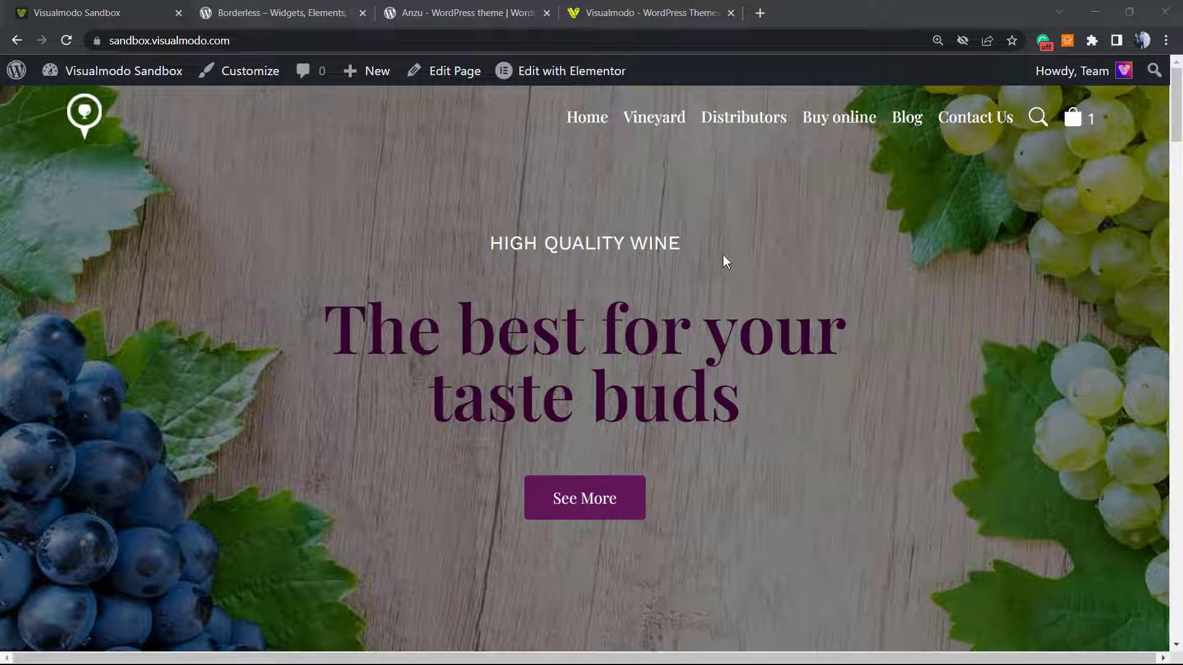
mouse_move(709, 234)
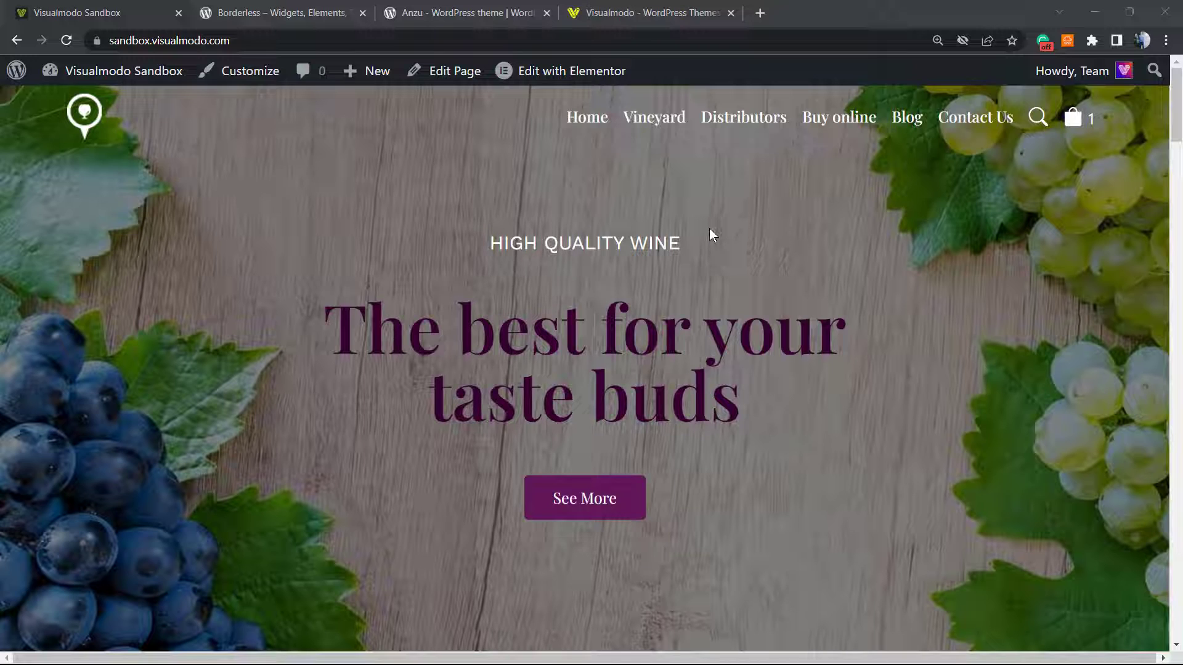
mouse_move(723, 176)
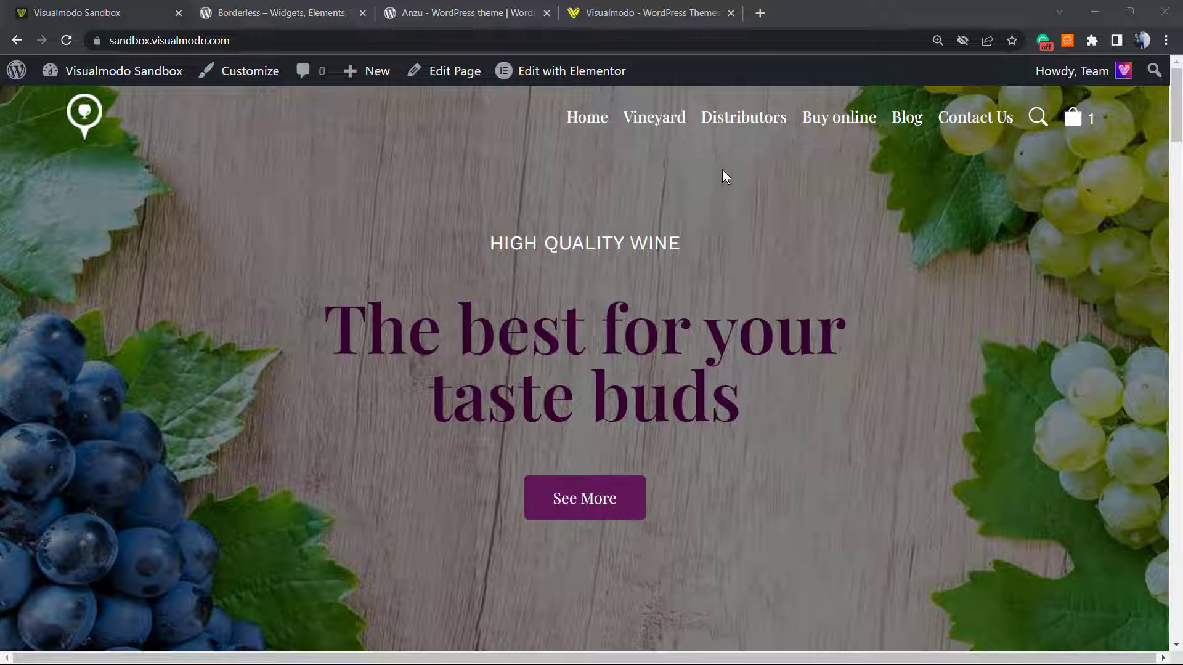
mouse_move(494, 294)
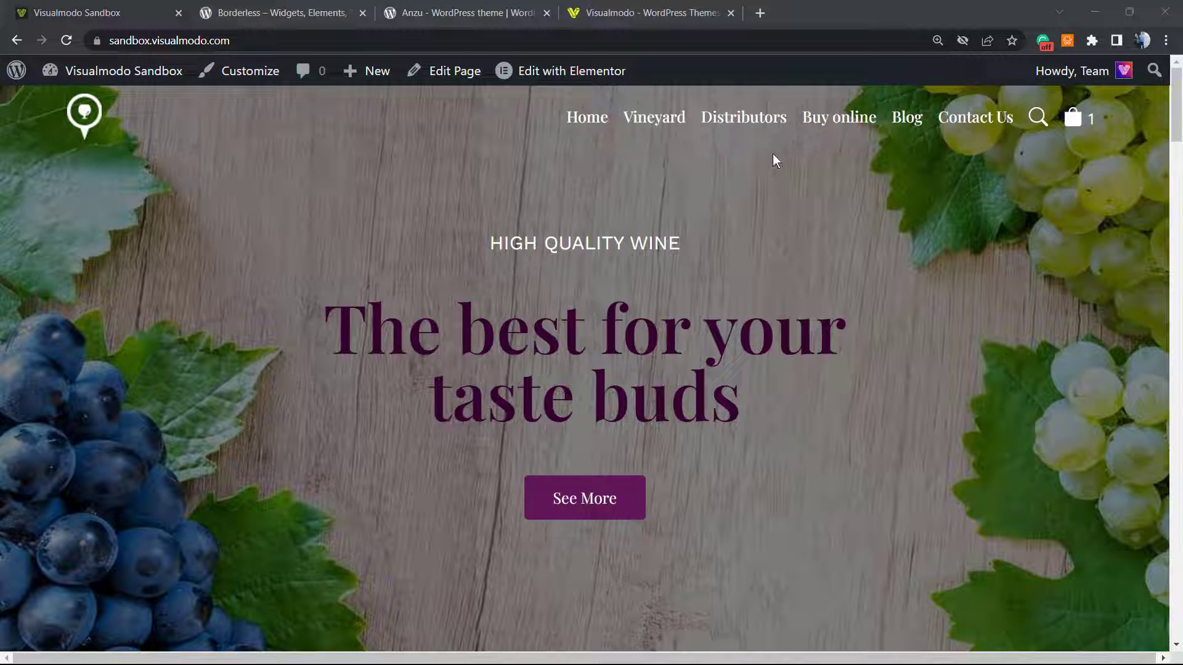
mouse_move(838, 117)
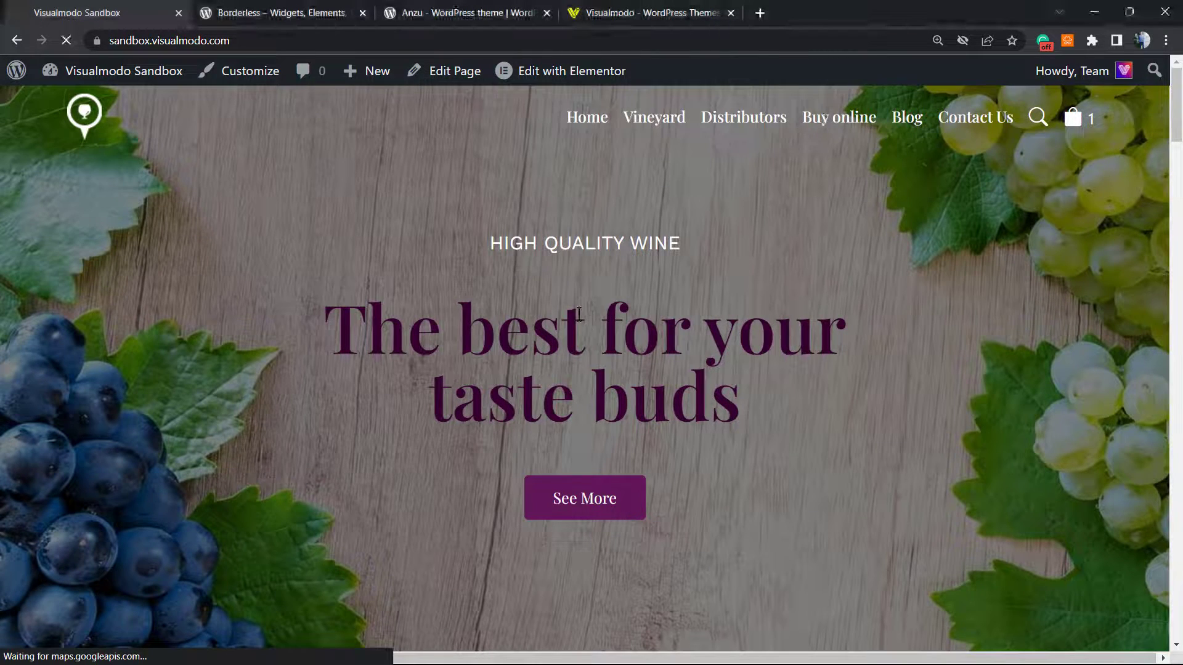
Step: Browse the Buy online shop page and view the Concentrated wine product
left_click(838, 117)
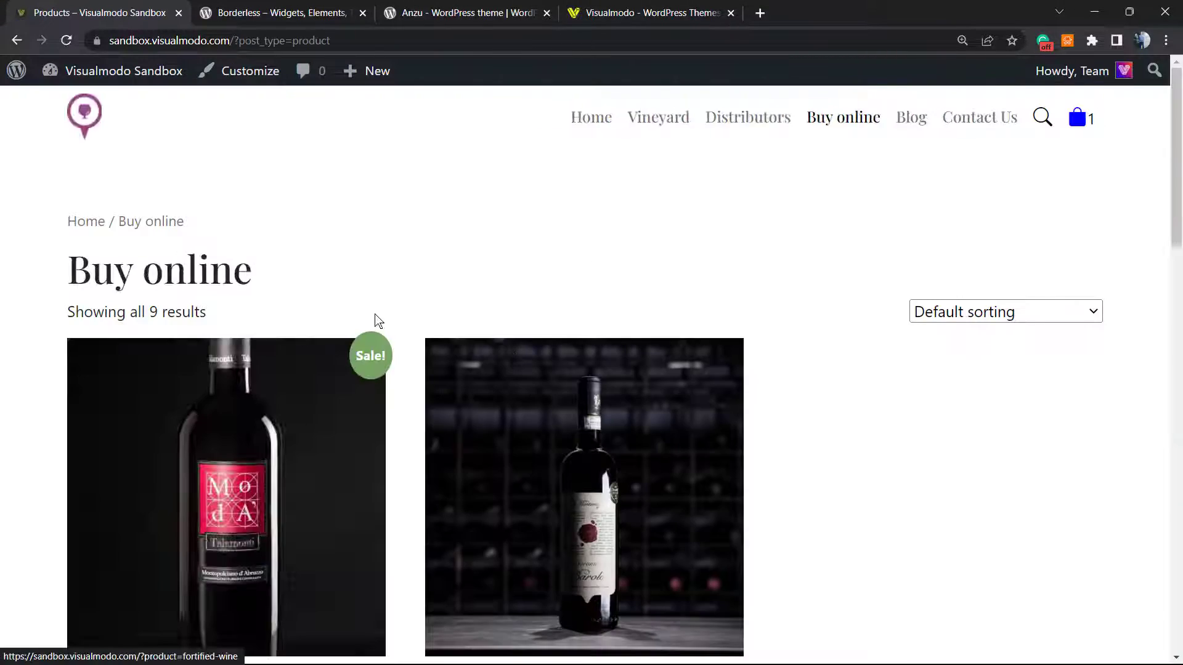
scroll("down", 3)
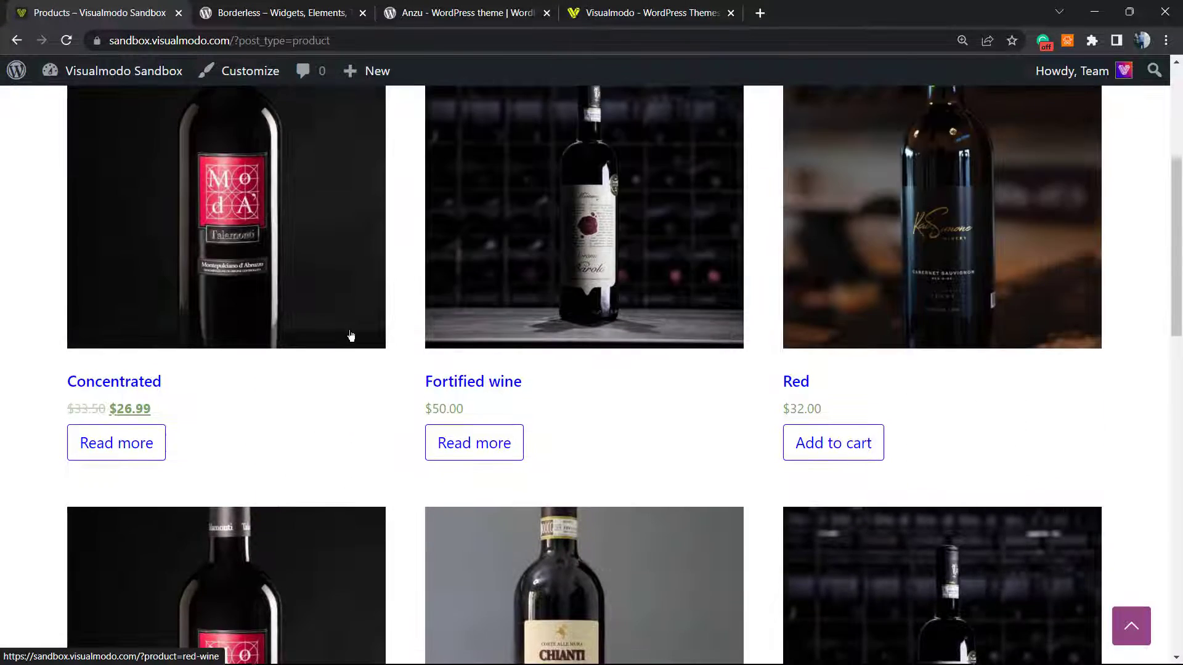
scroll("down", 3)
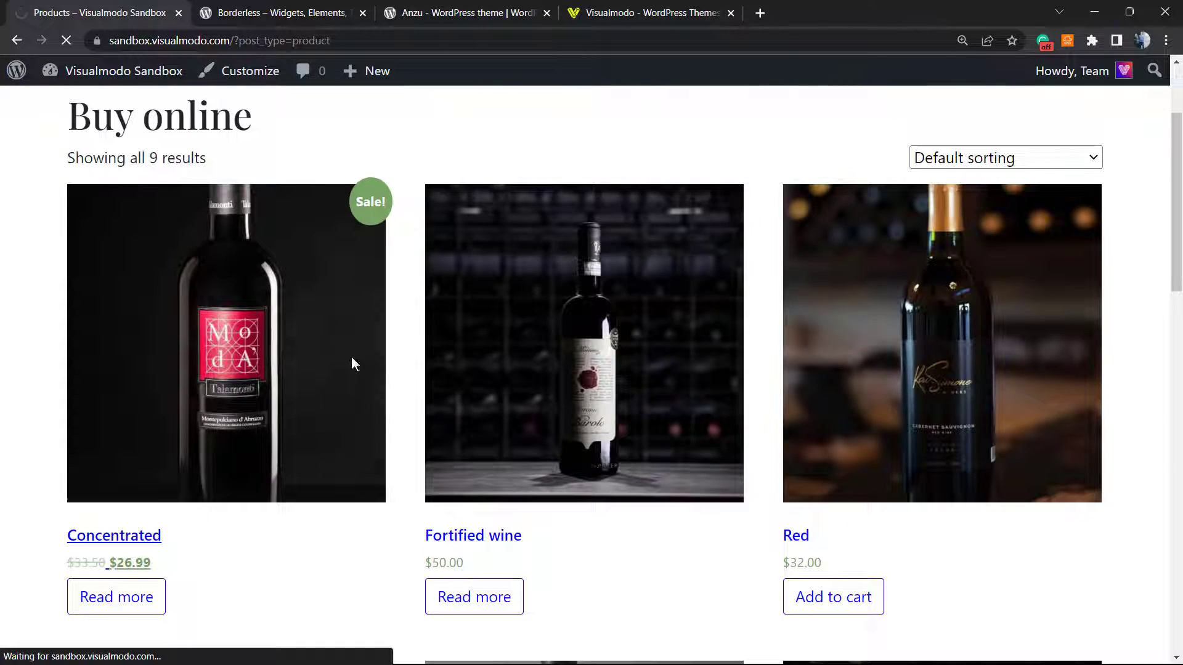
left_click(113, 536)
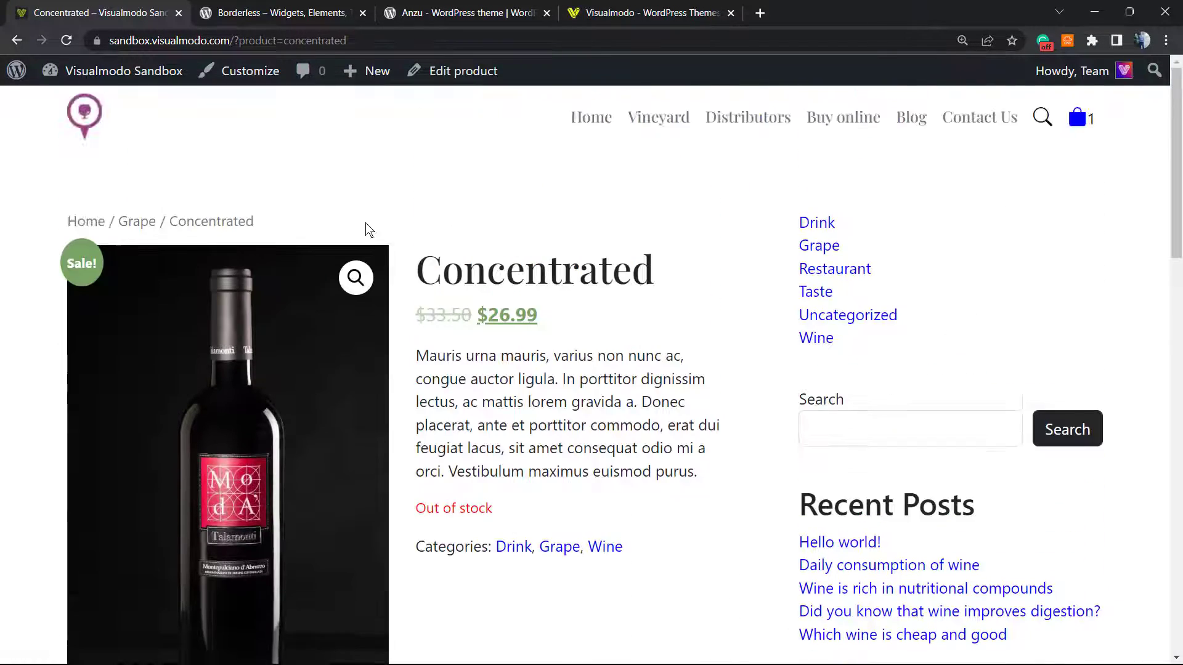
Step: From Related products go to Sparkling ($29.90 on sale) and add it to the cart
scroll("down", 3)
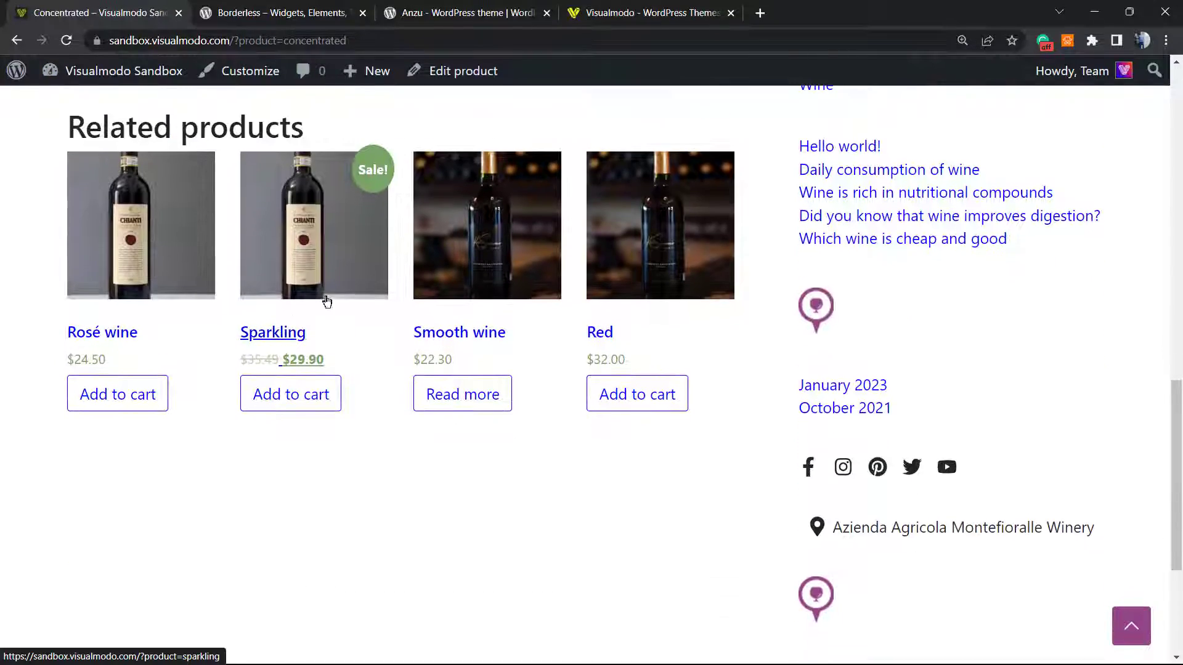
left_click(459, 332)
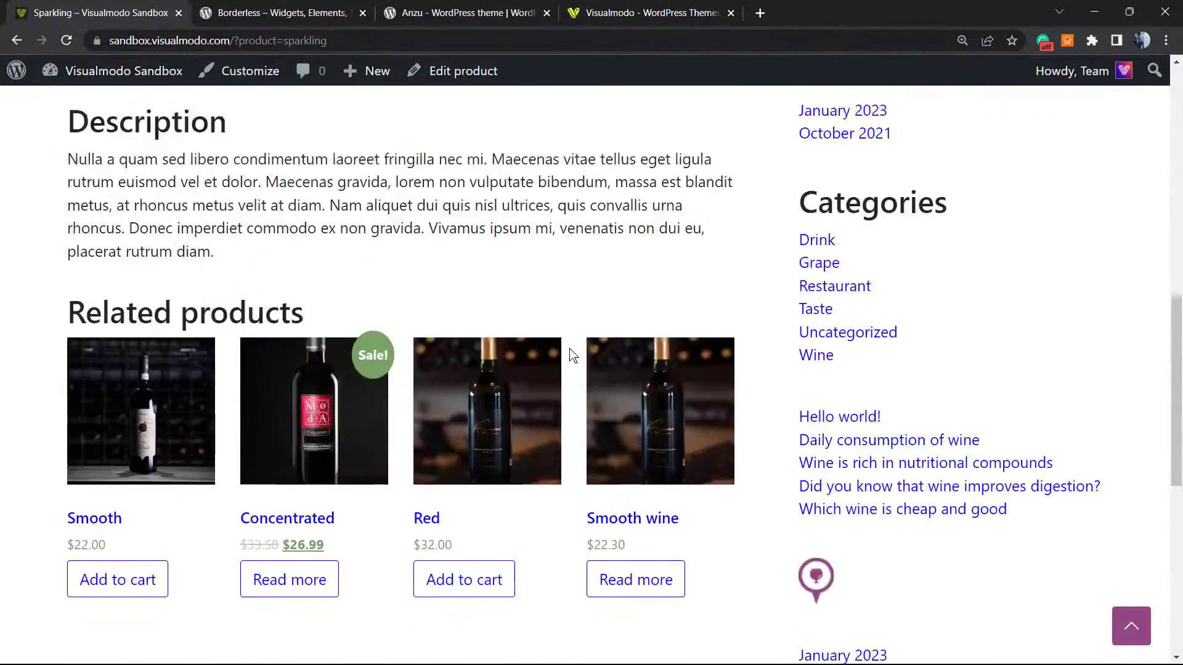
scroll("up", 3)
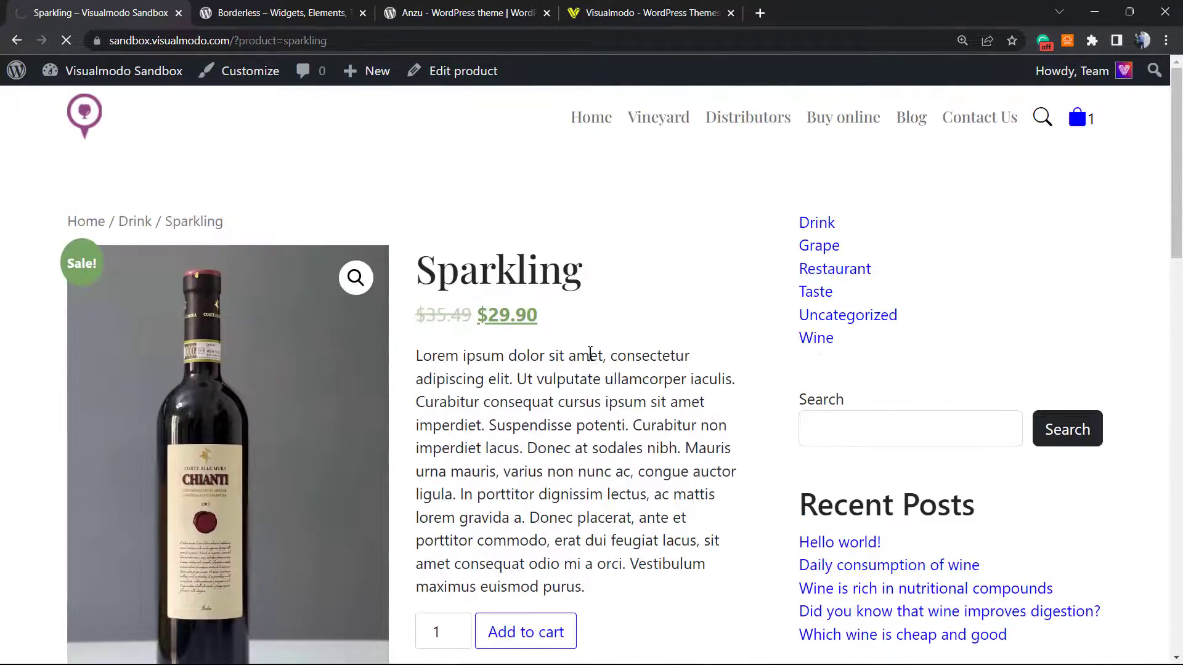
left_click(525, 630)
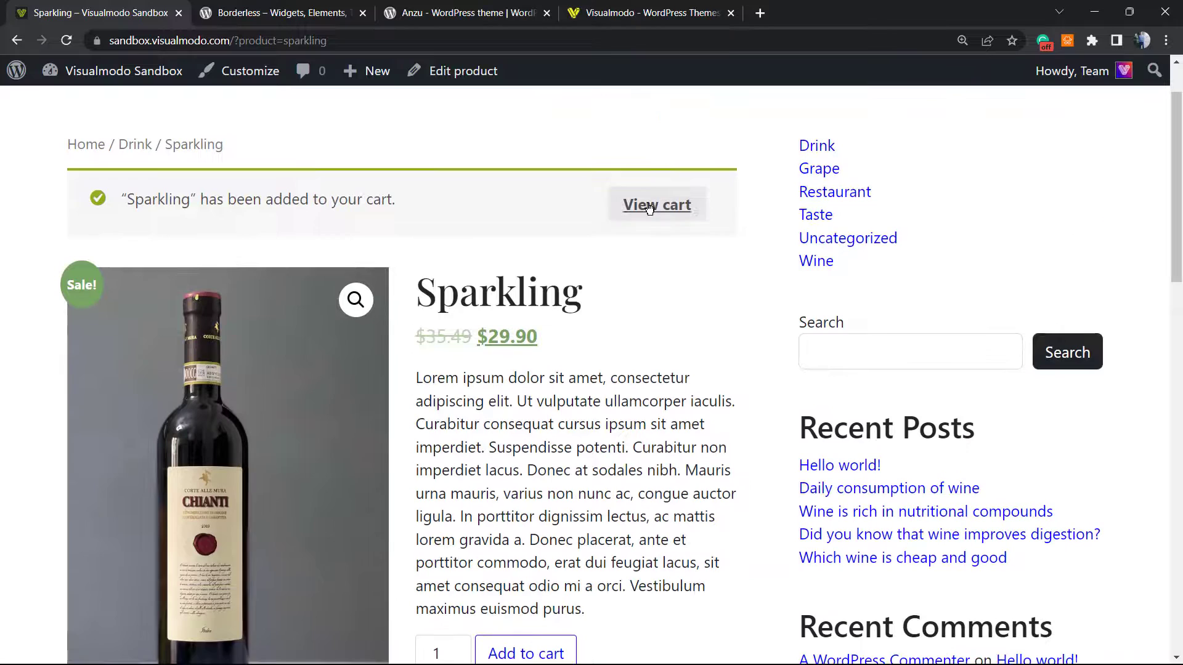
Step: View the cart and remove Sparkling and Smooth so the cart is empty
left_click(656, 204)
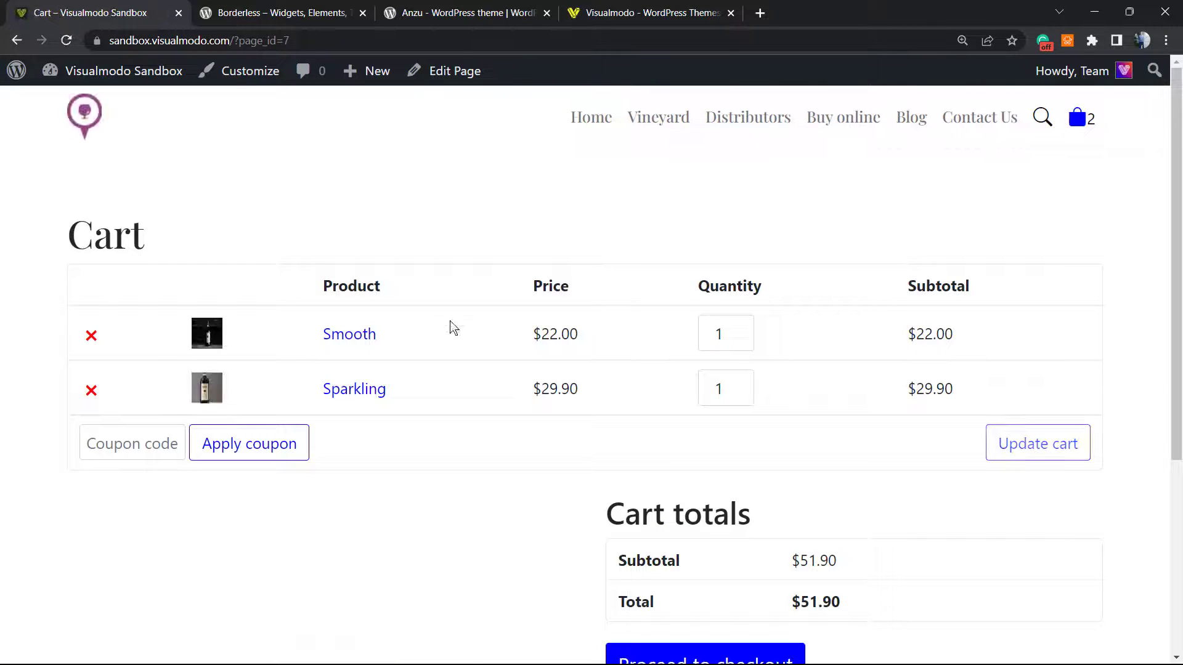
mouse_move(219, 428)
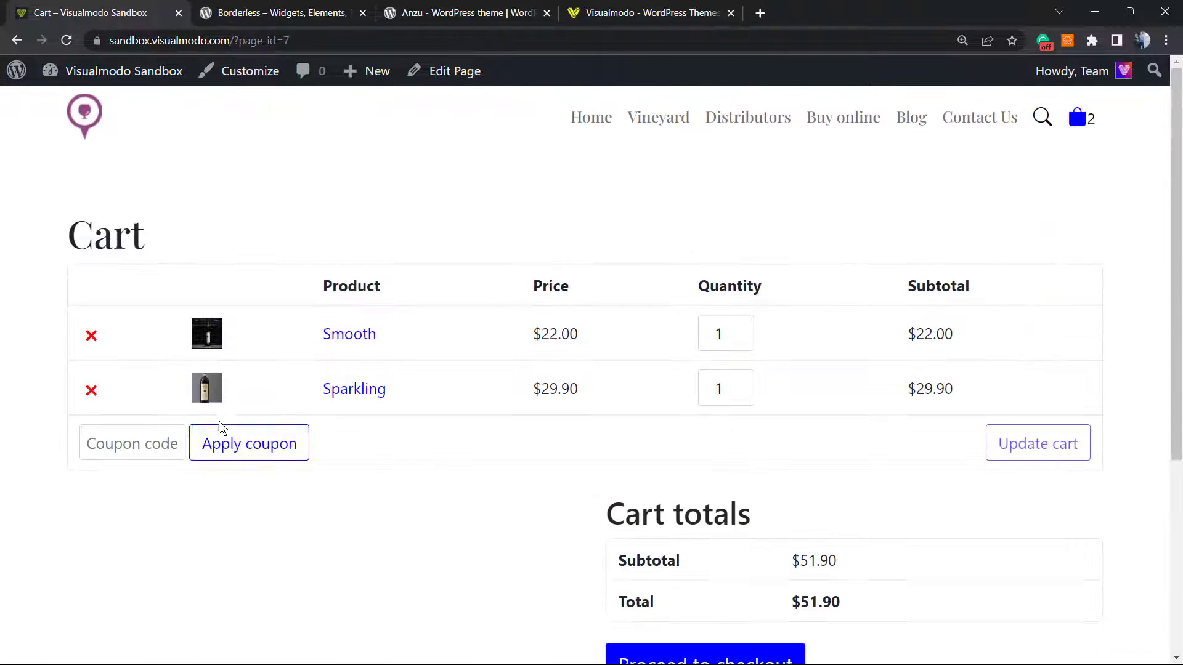
left_click(92, 336)
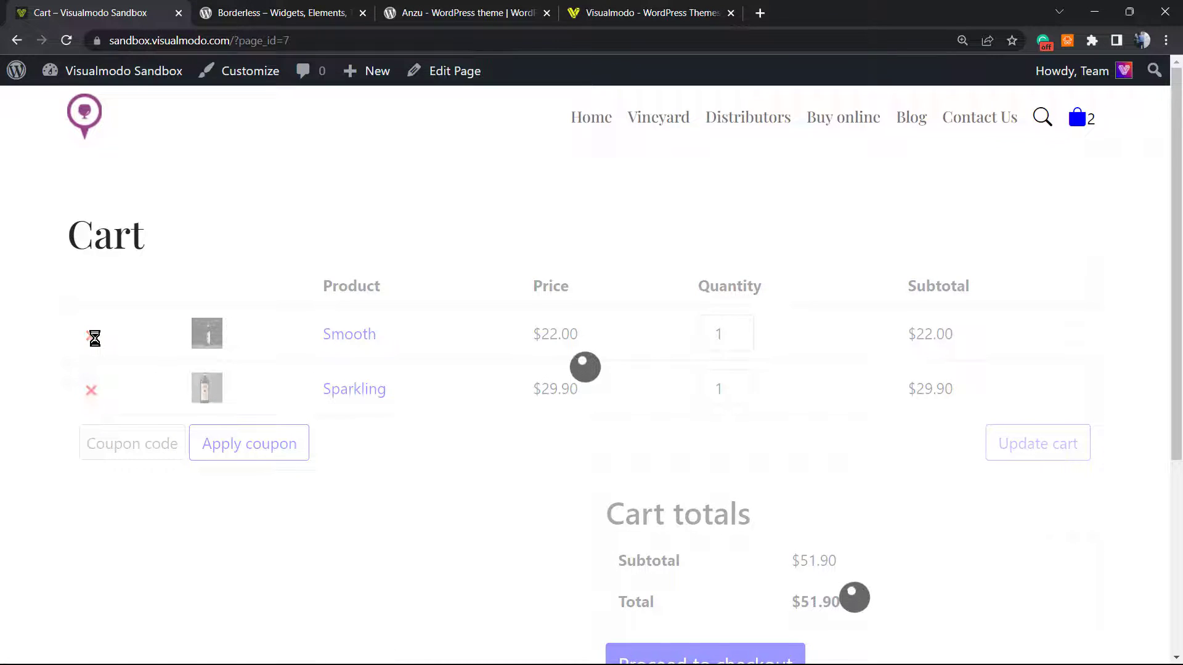
left_click(91, 391)
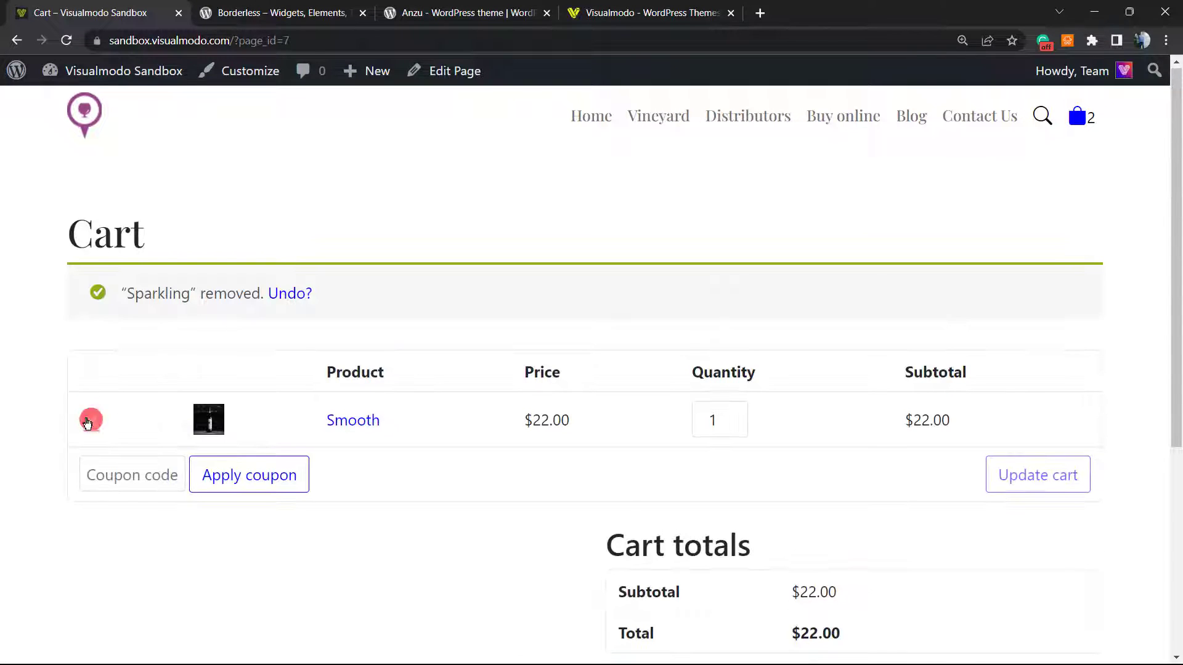
mouse_move(446, 448)
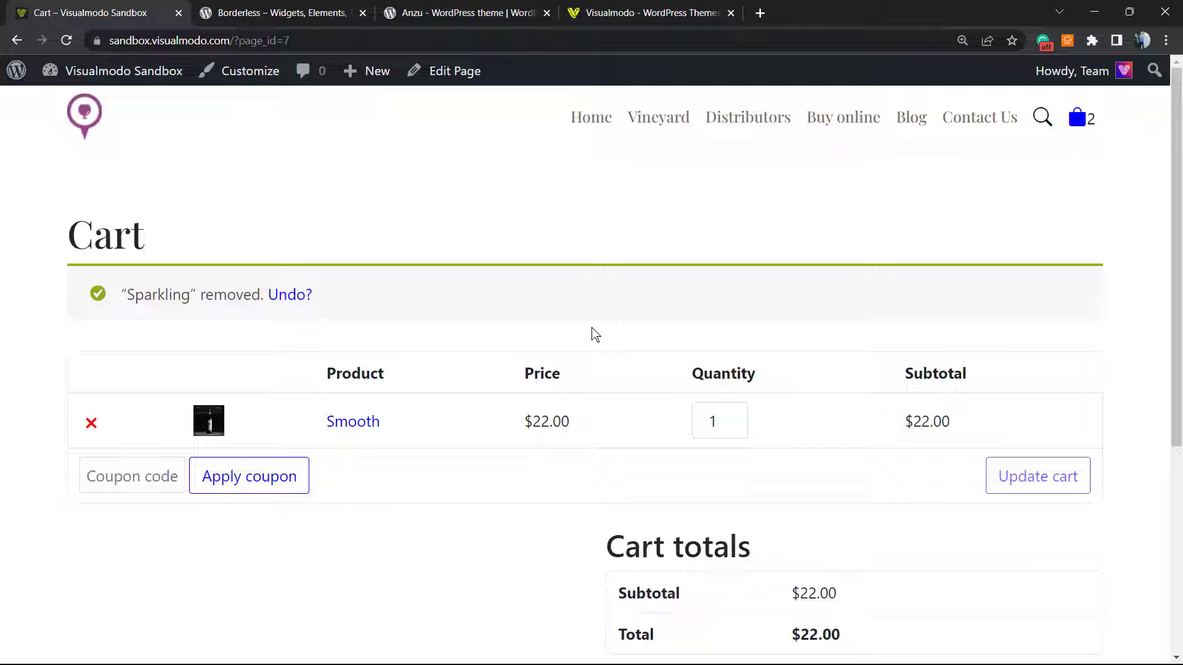
mouse_move(600, 325)
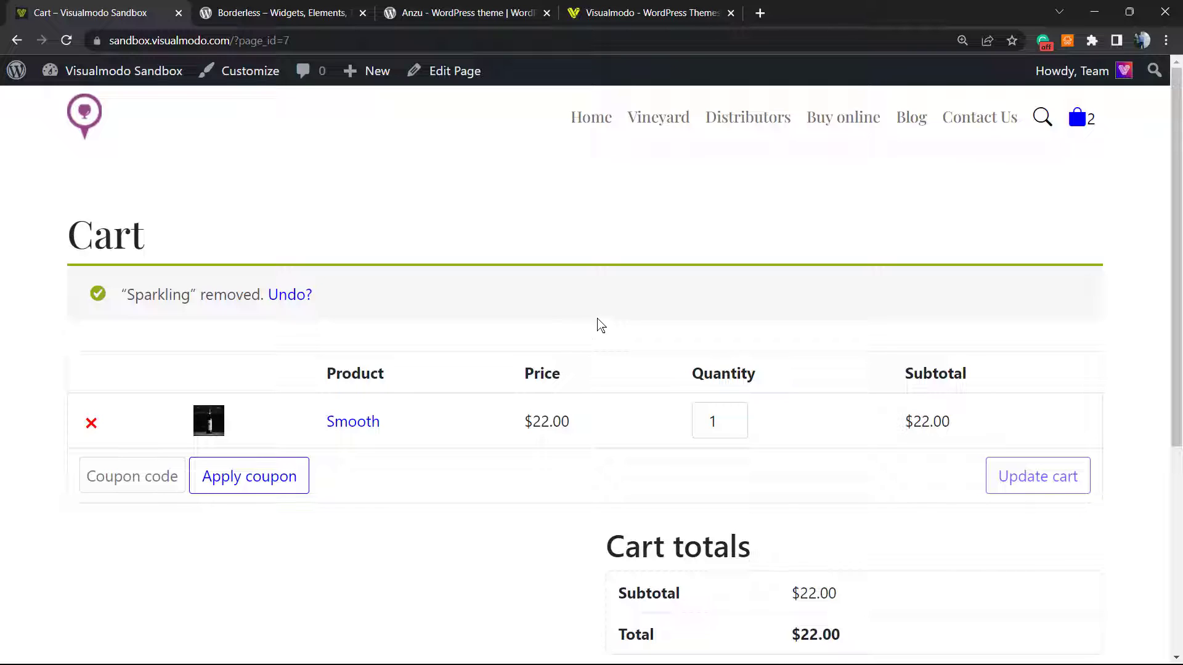
mouse_move(108, 410)
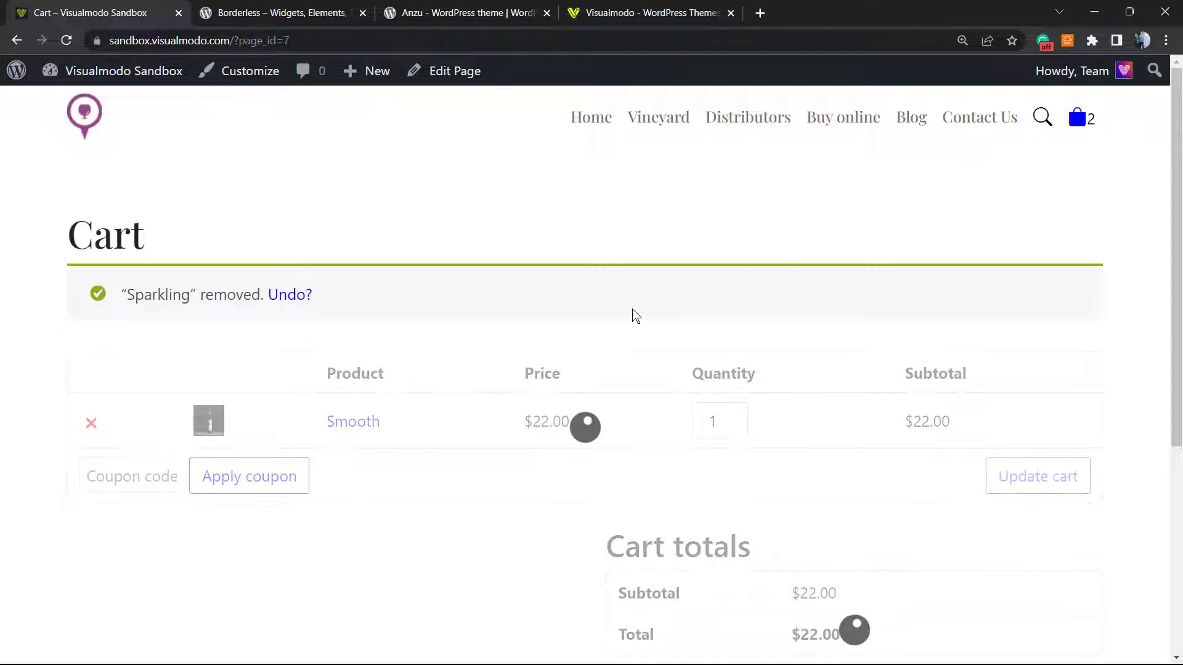
left_click(90, 422)
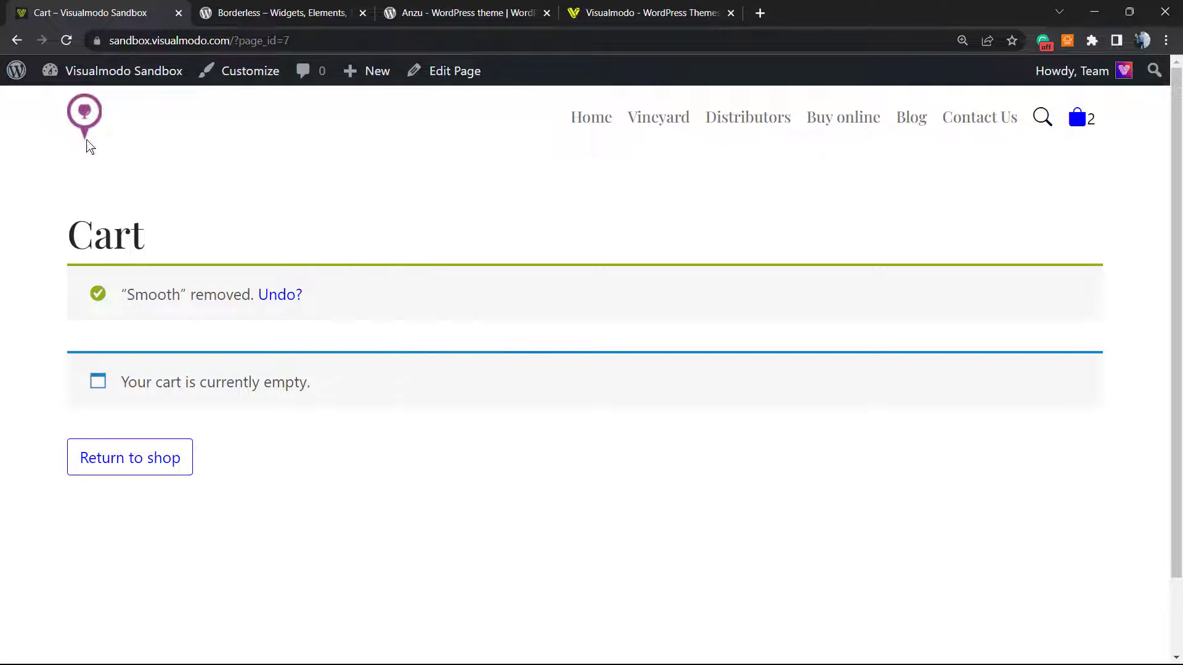
mouse_move(151, 162)
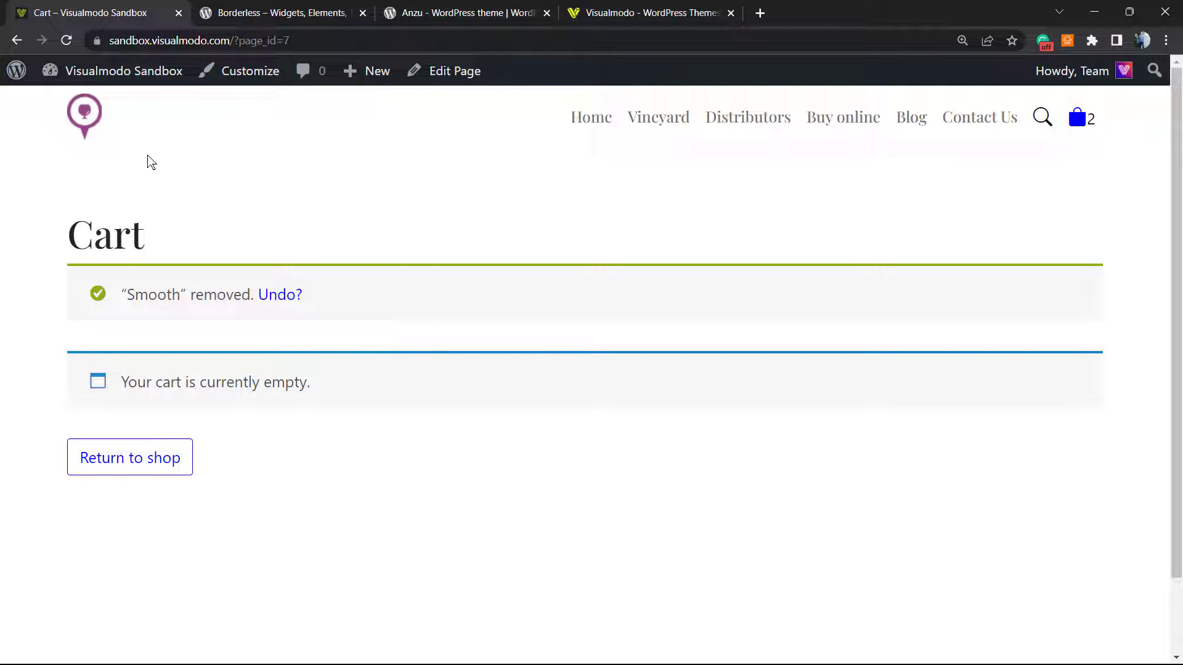
mouse_move(307, 231)
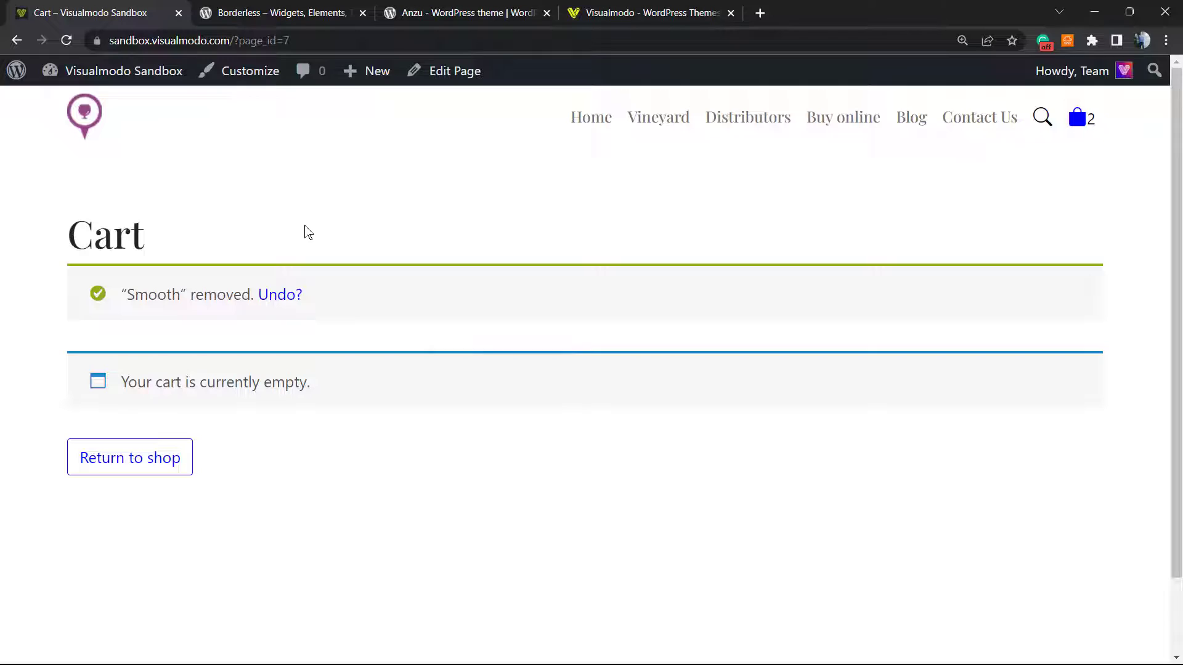
mouse_move(551, 351)
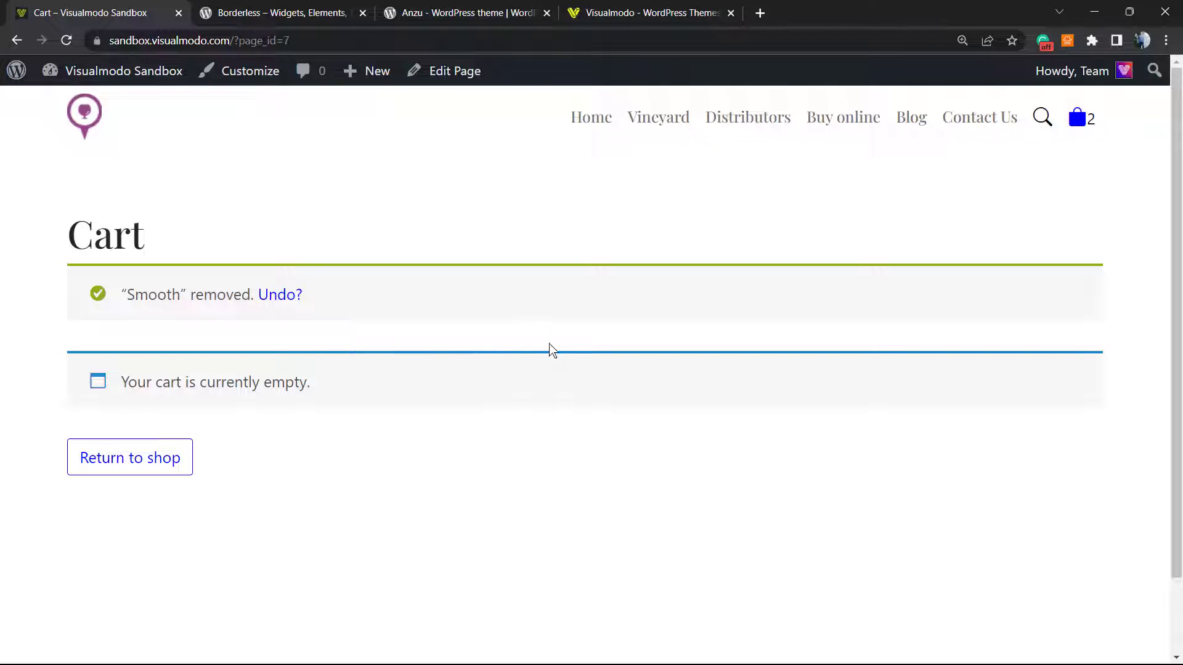
mouse_move(532, 346)
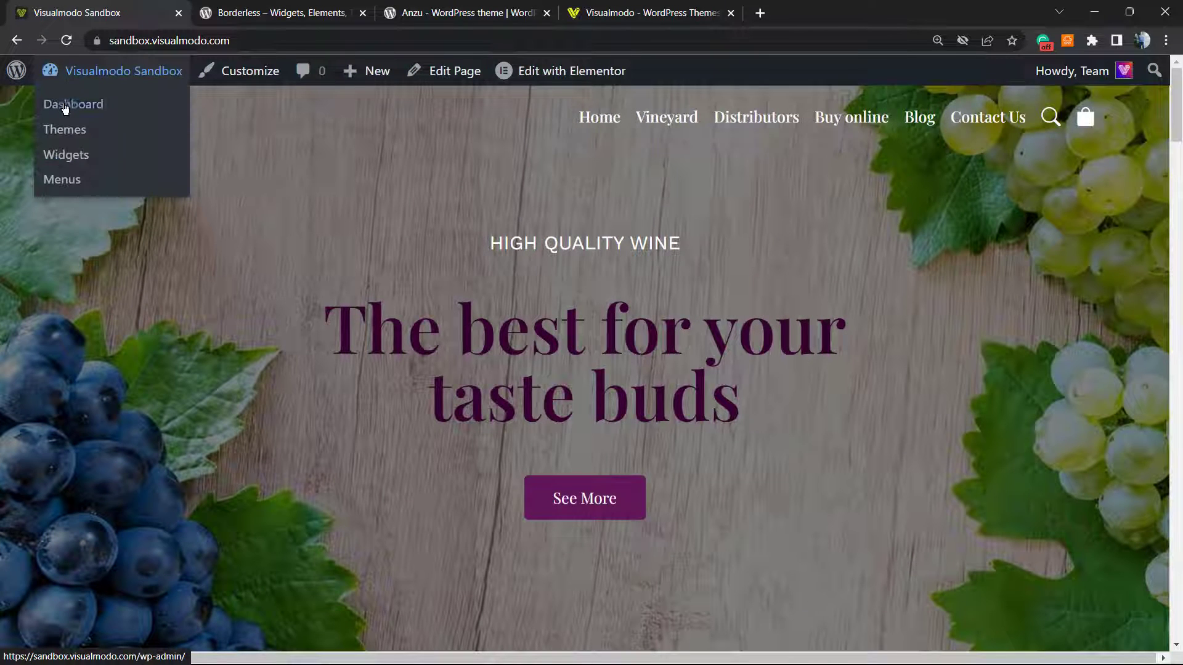
Step: Go to the admin dashboard and request the WooCommerce Products list
left_click(72, 104)
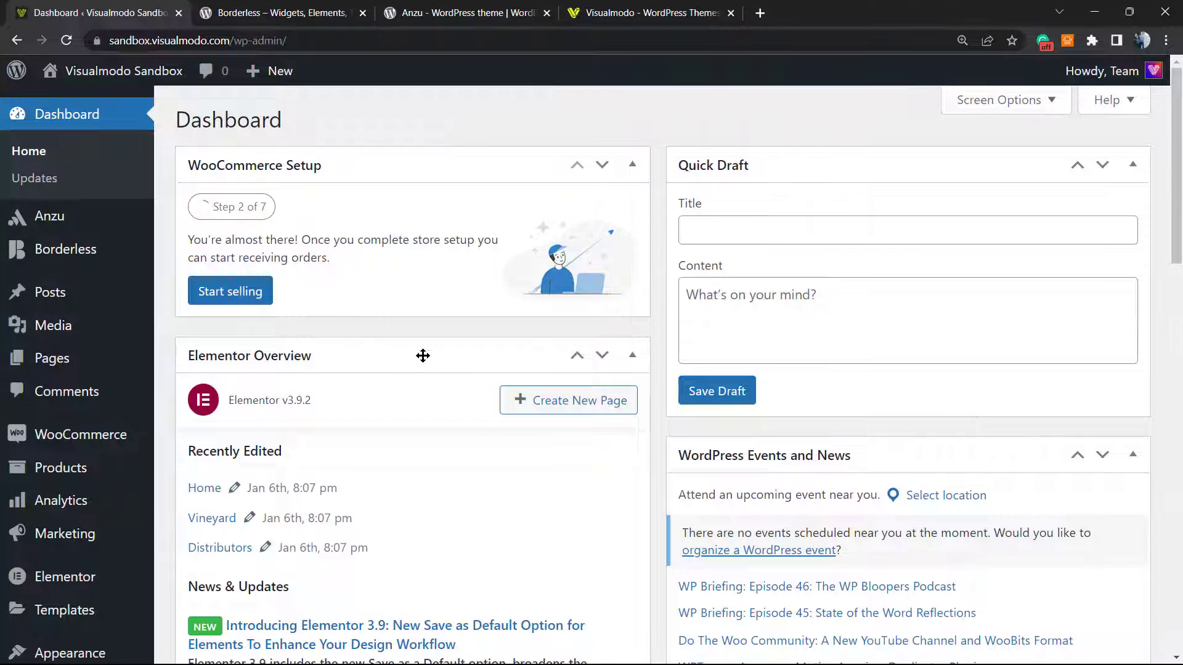
mouse_move(408, 344)
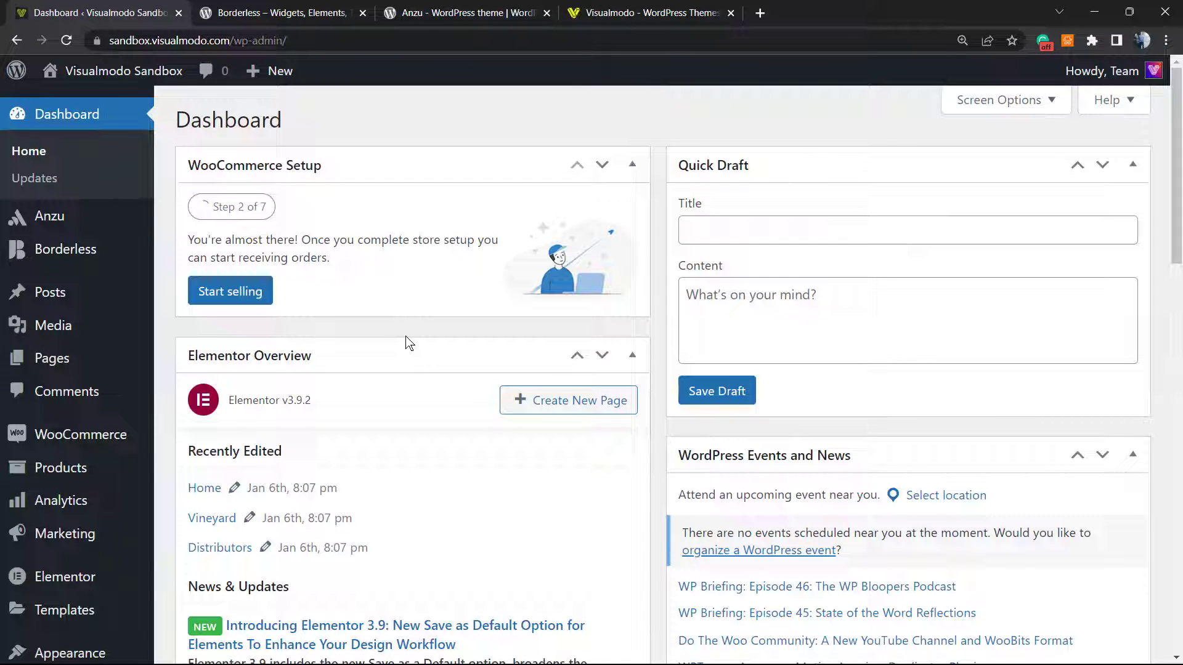
mouse_move(396, 358)
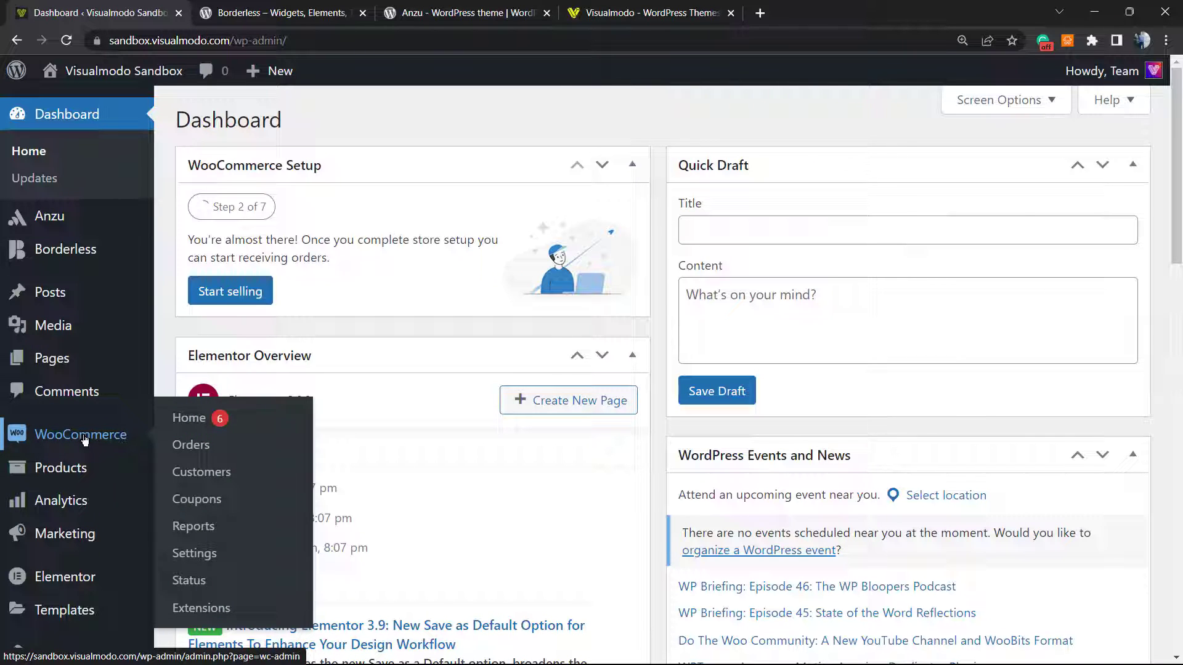
mouse_move(62, 467)
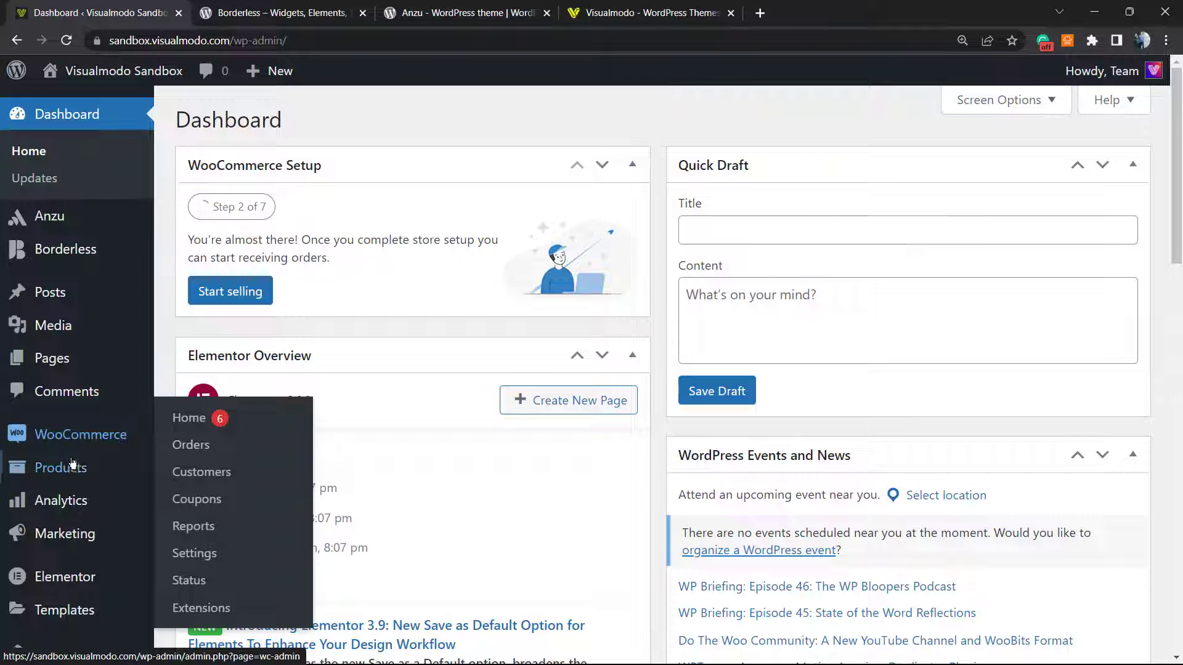
left_click(60, 467)
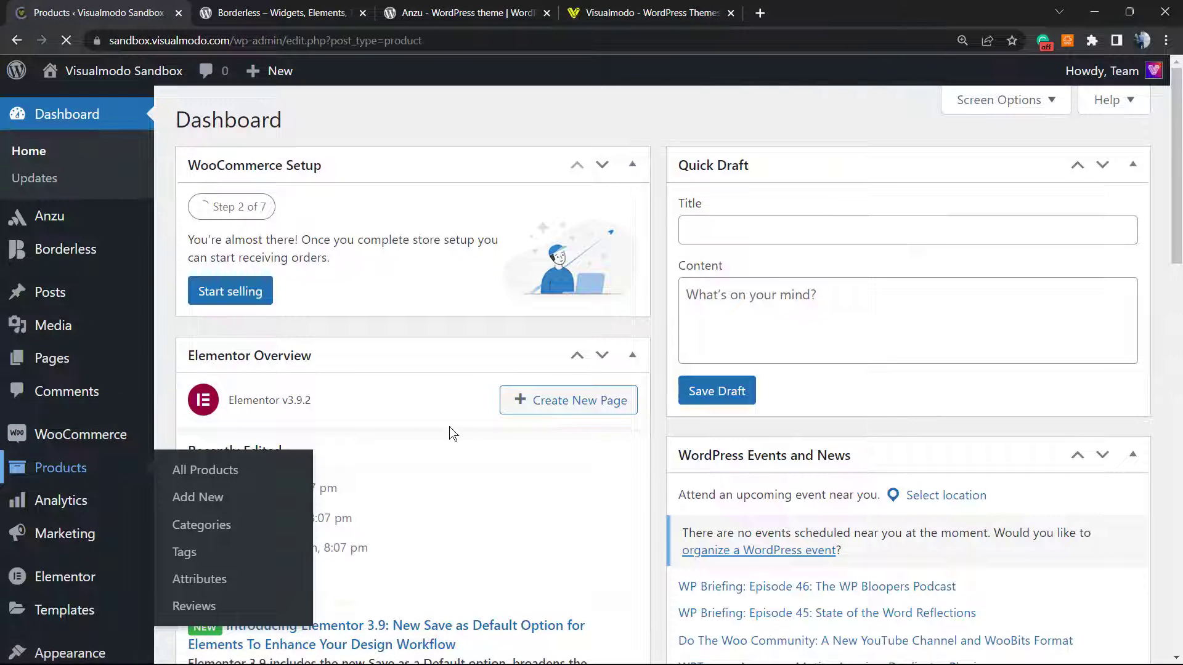
Step: From All Products (9 wines), open the Smooth product's edit screen
left_click(205, 469)
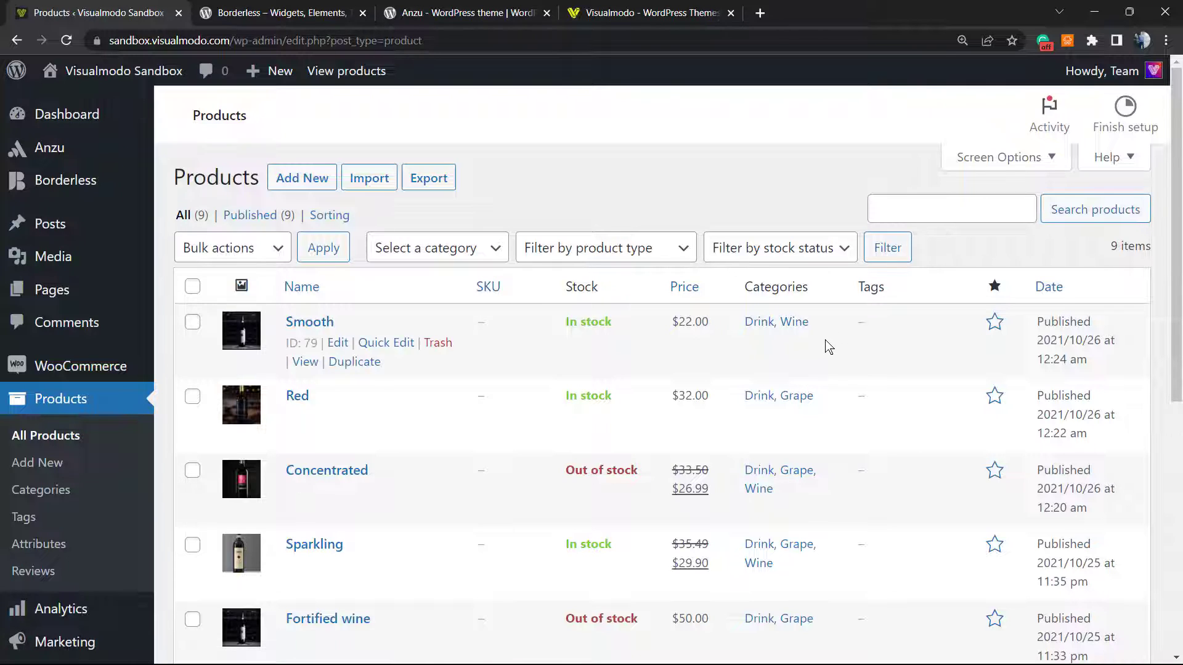
mouse_move(576, 367)
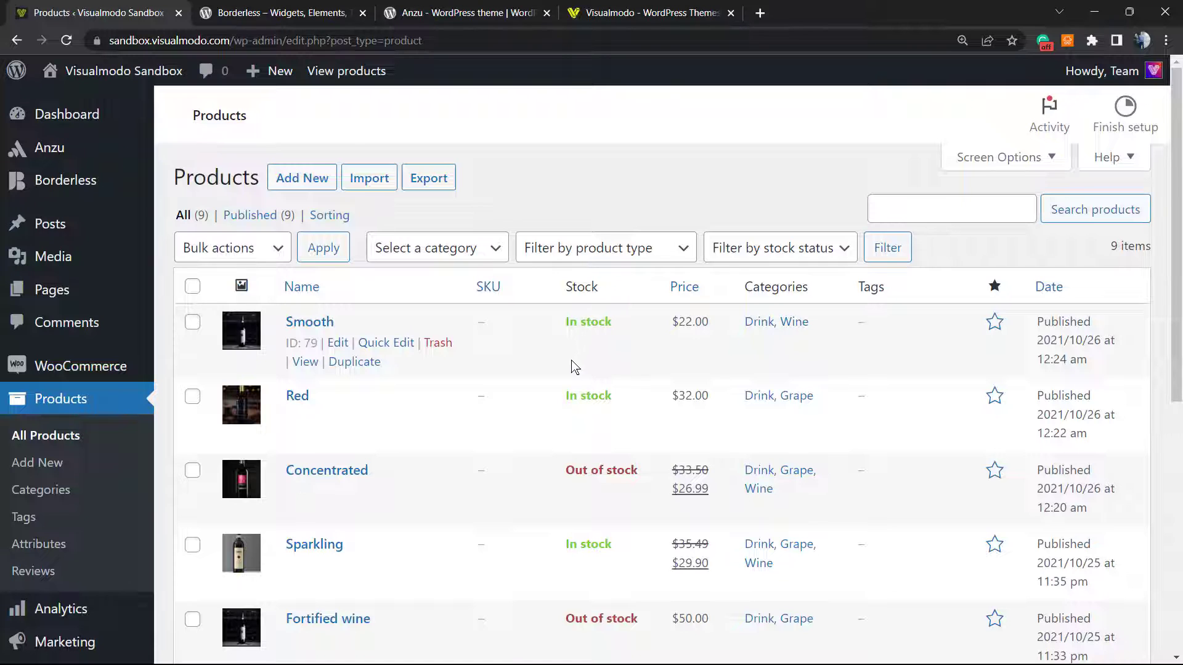
mouse_move(672, 348)
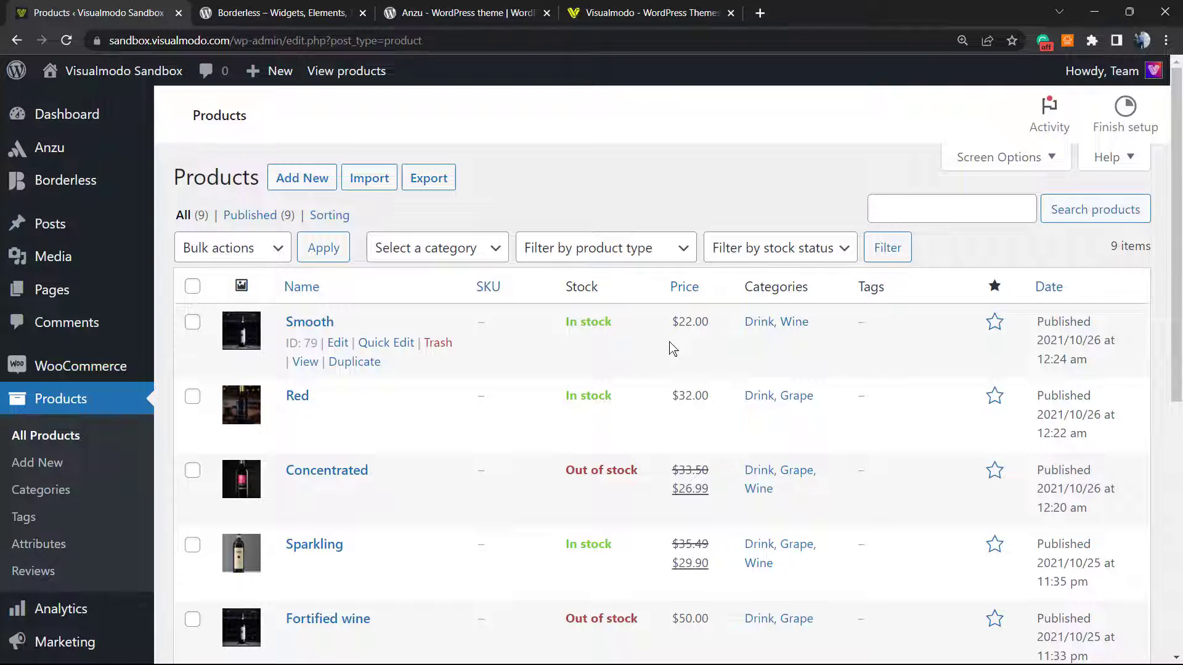
left_click(279, 12)
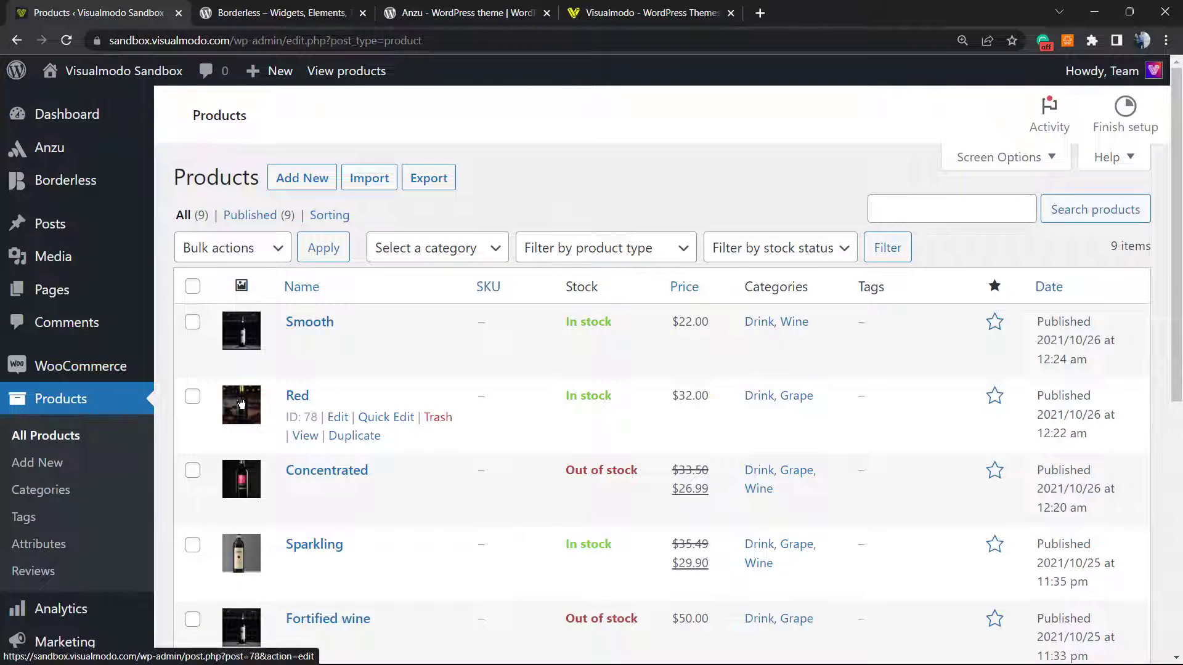
mouse_move(113, 324)
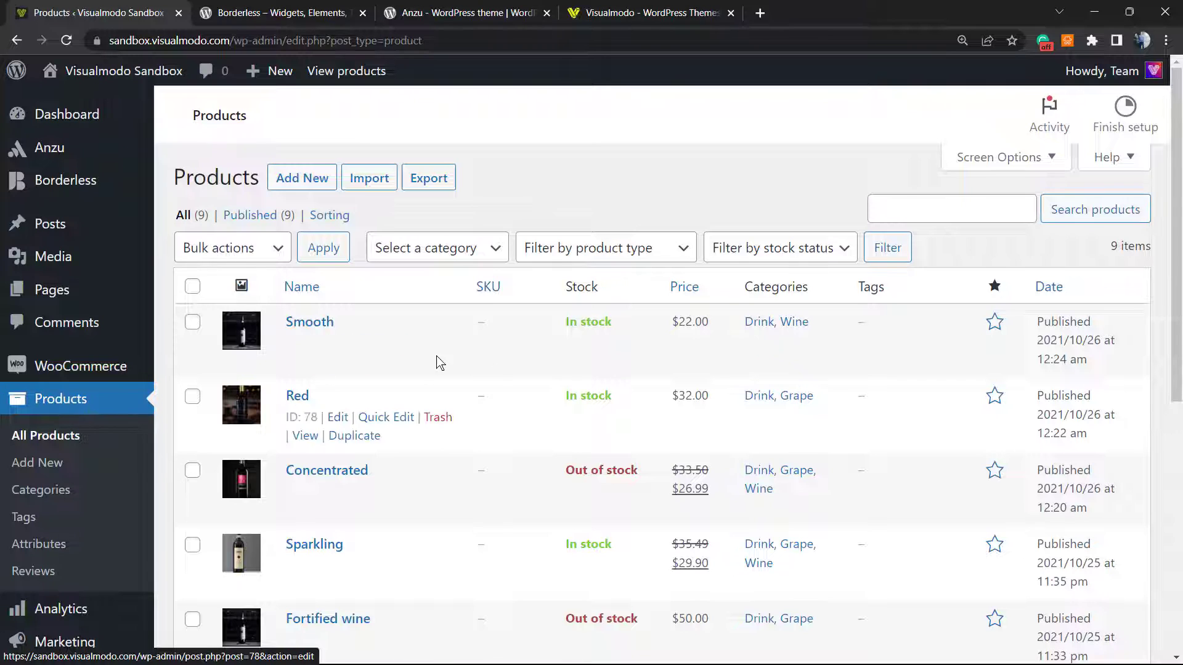
mouse_move(438, 342)
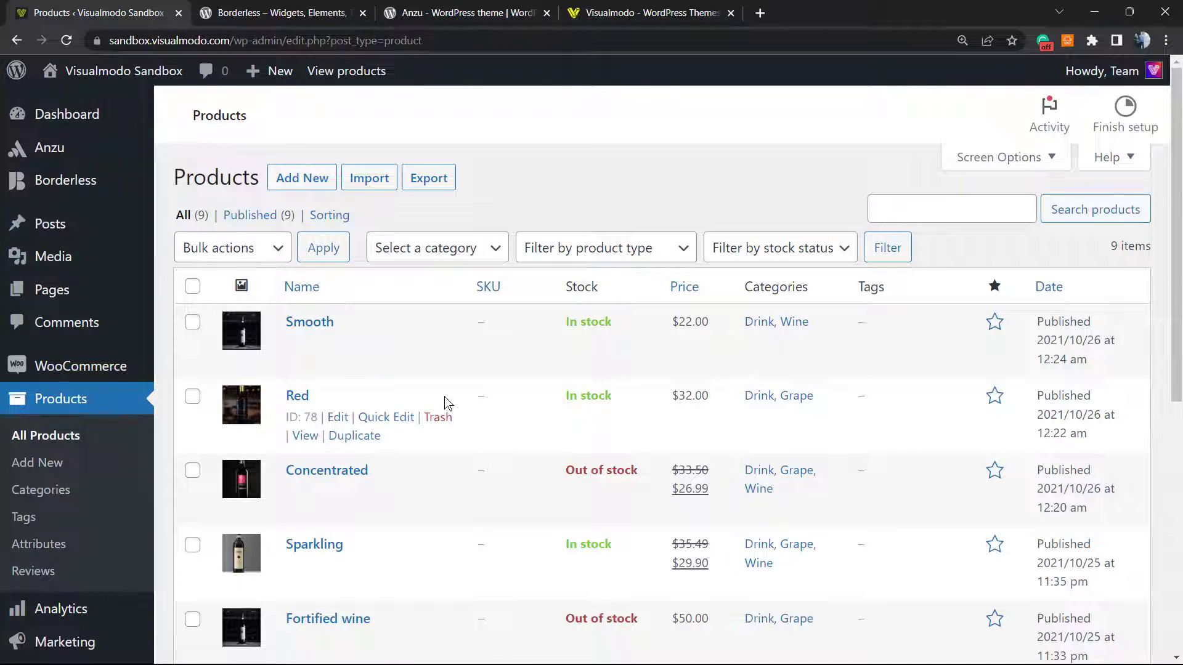
mouse_move(448, 400)
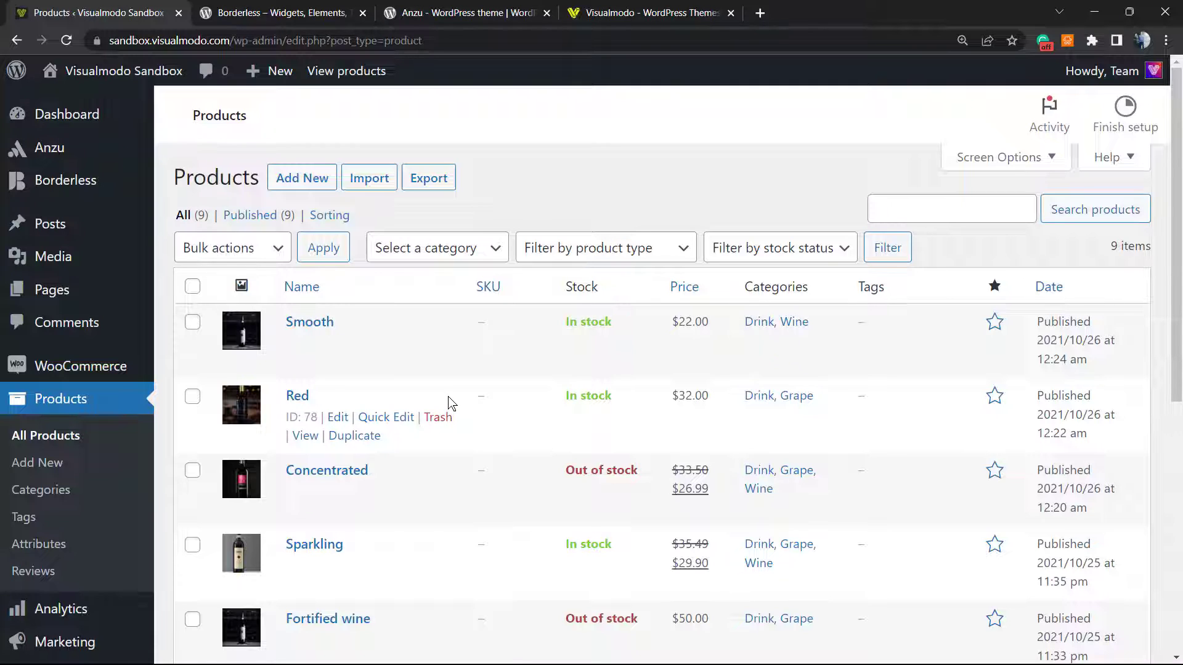
mouse_move(437, 417)
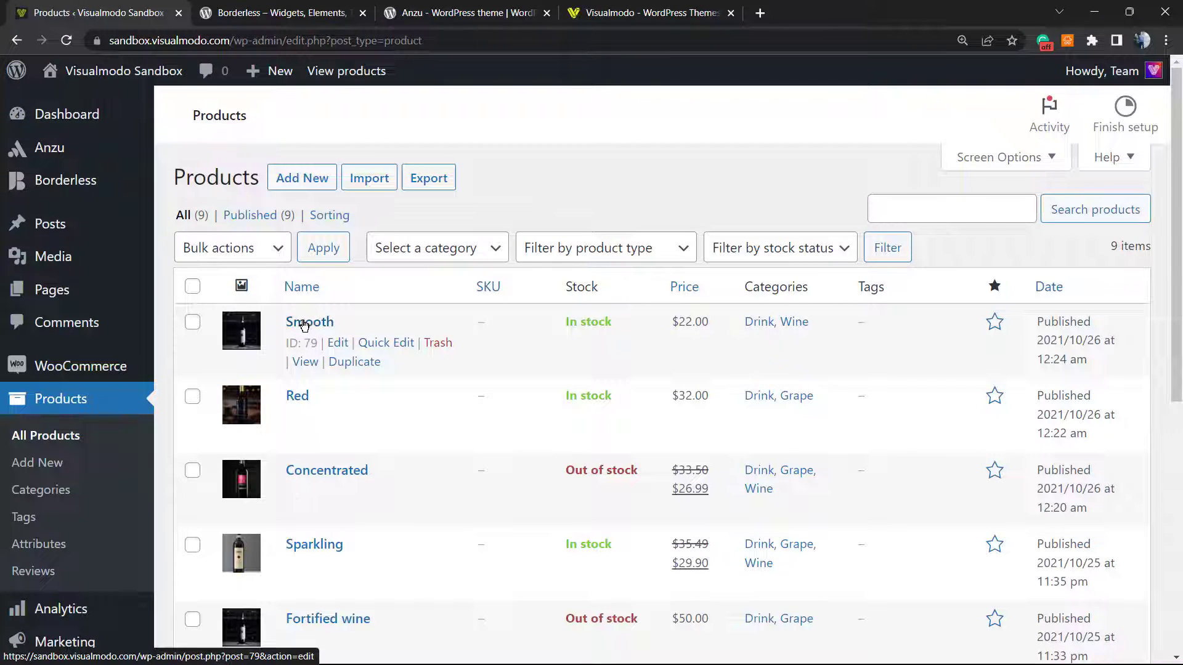
left_click(308, 322)
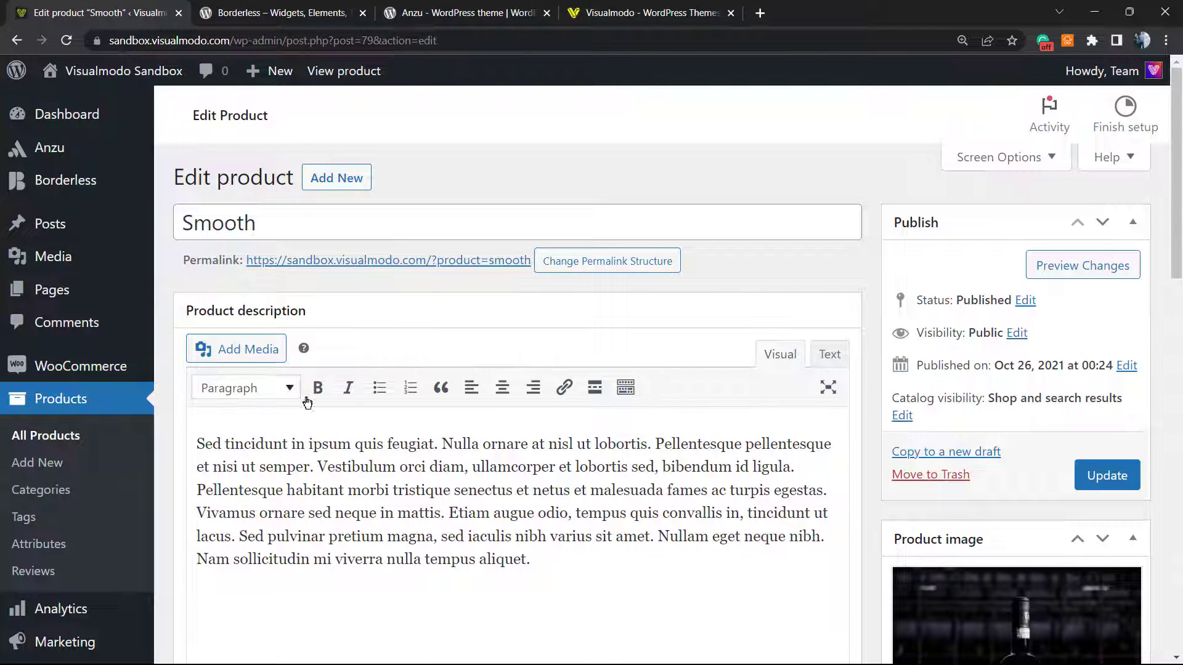
Step: In Linked Products, search 'red' and add Red wine (#55) as an upsell of Smooth
scroll("down", 3)
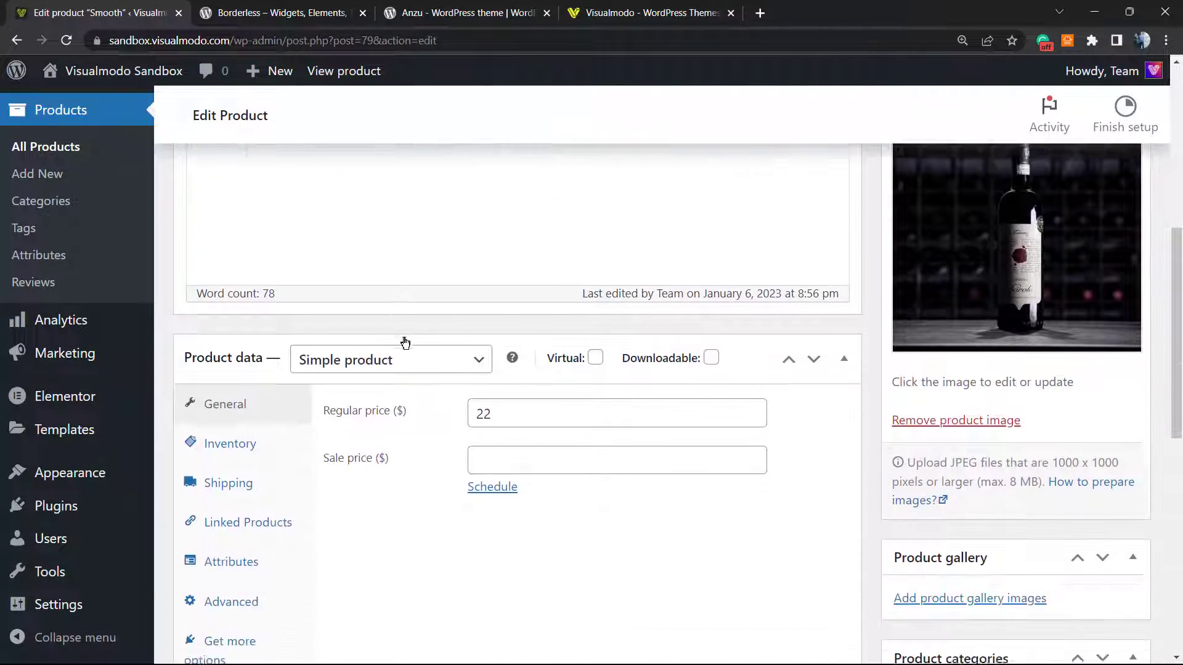
scroll("down", 3)
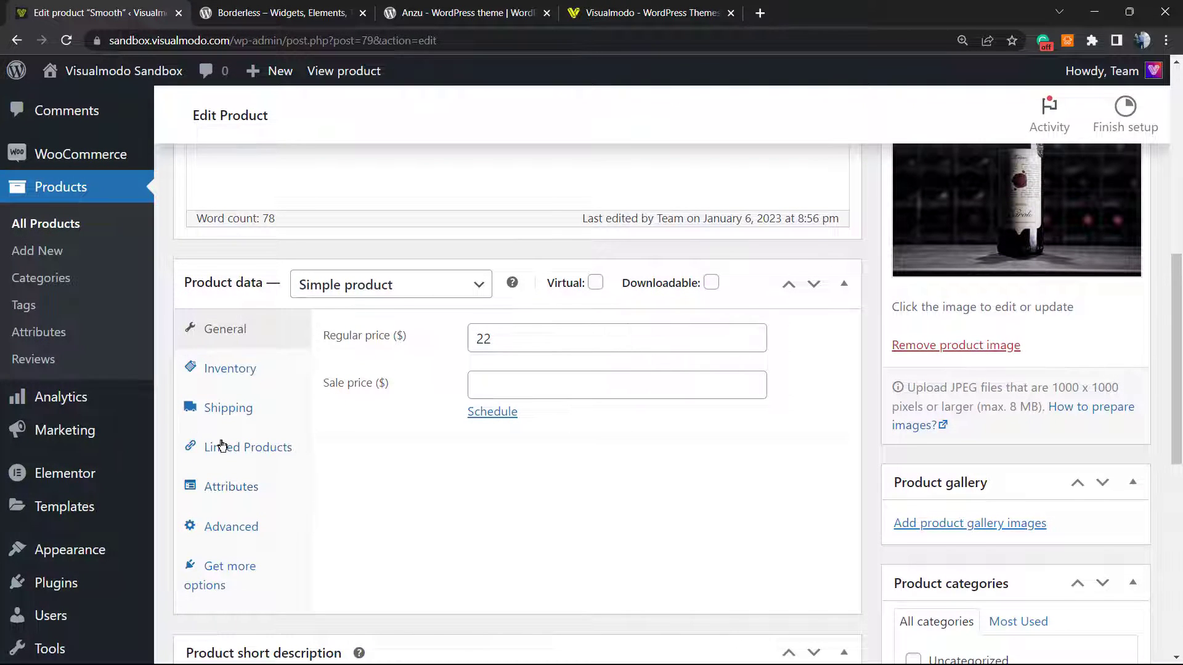
left_click(248, 446)
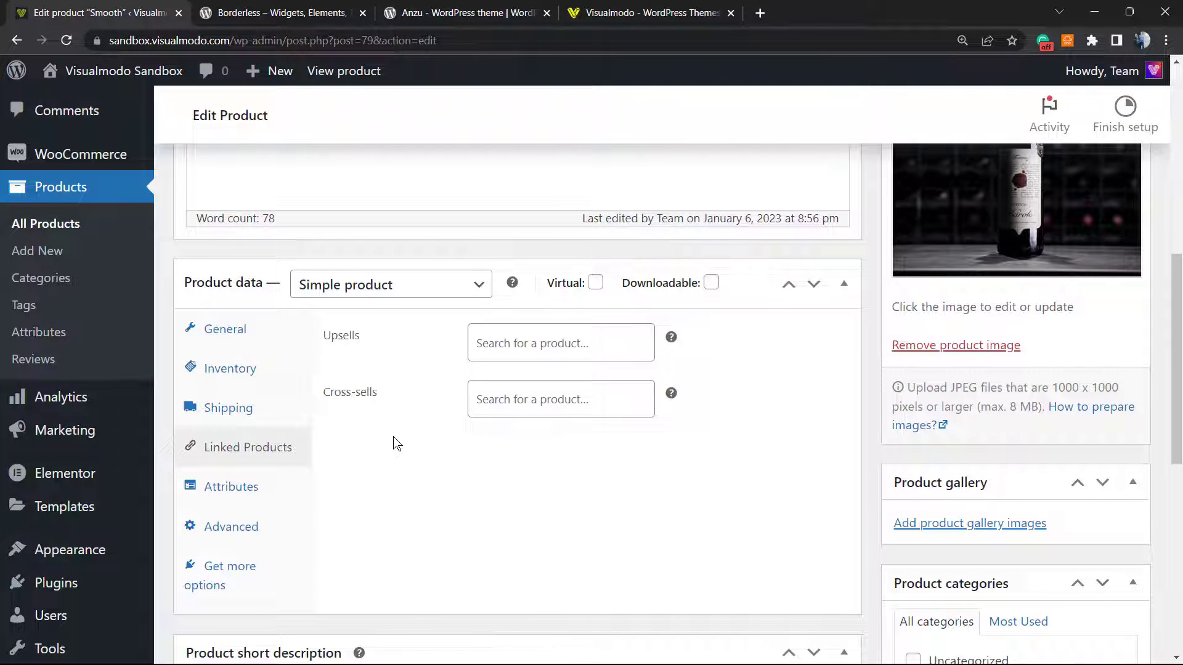
mouse_move(325, 341)
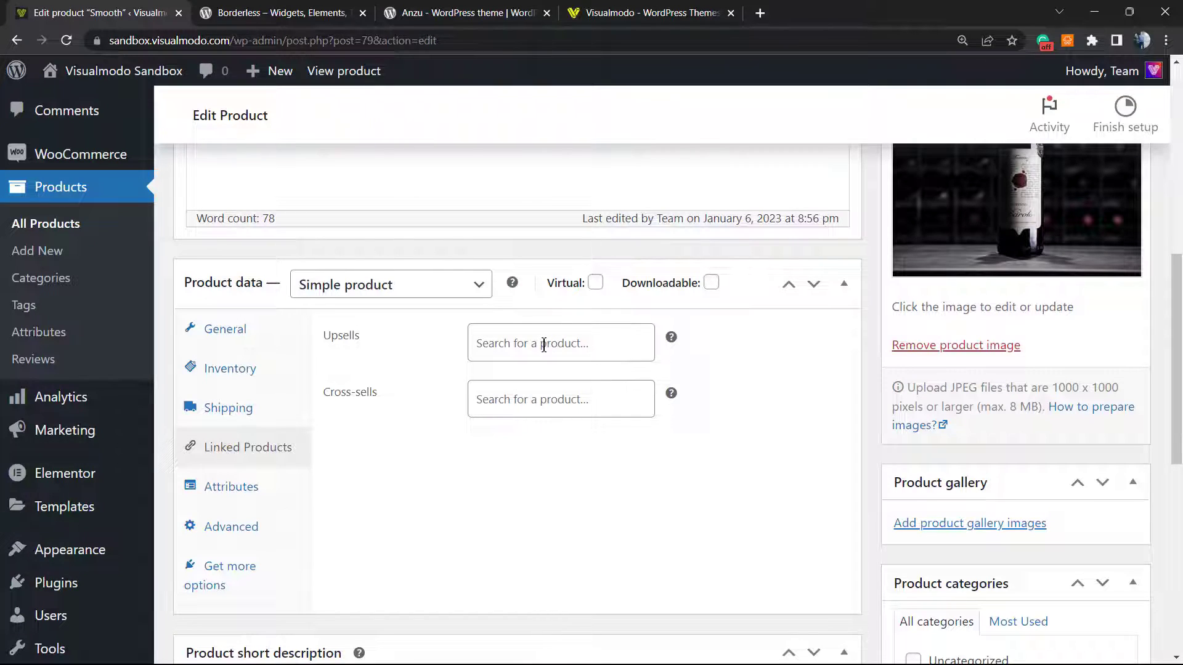
left_click(560, 343)
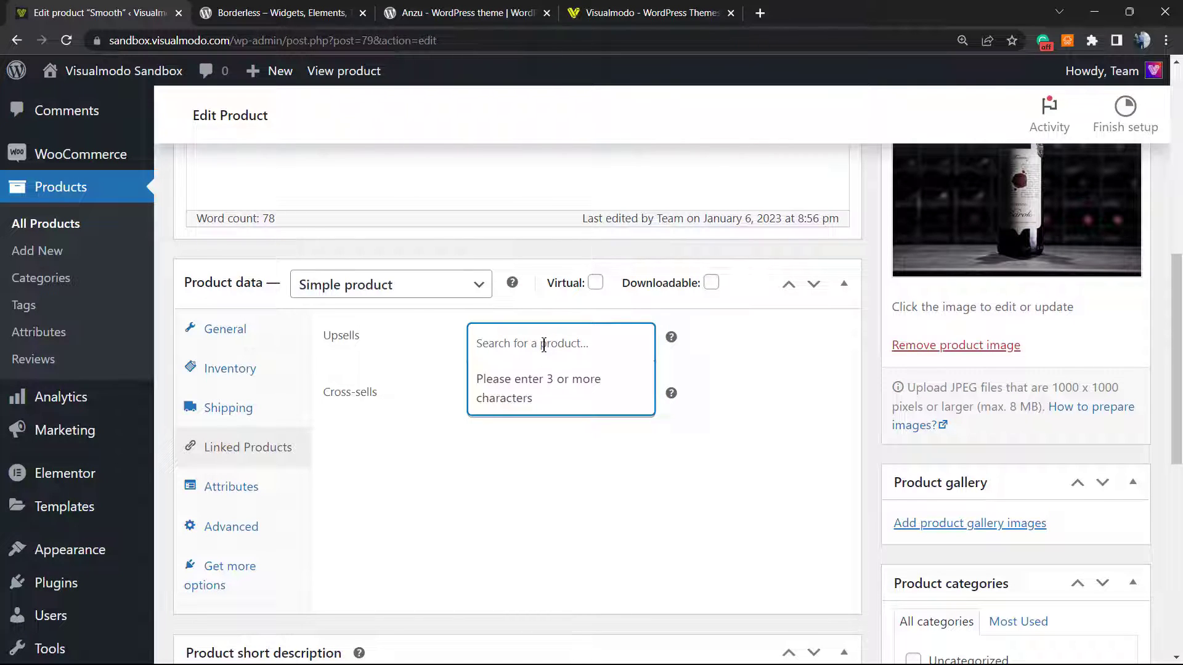
type("red")
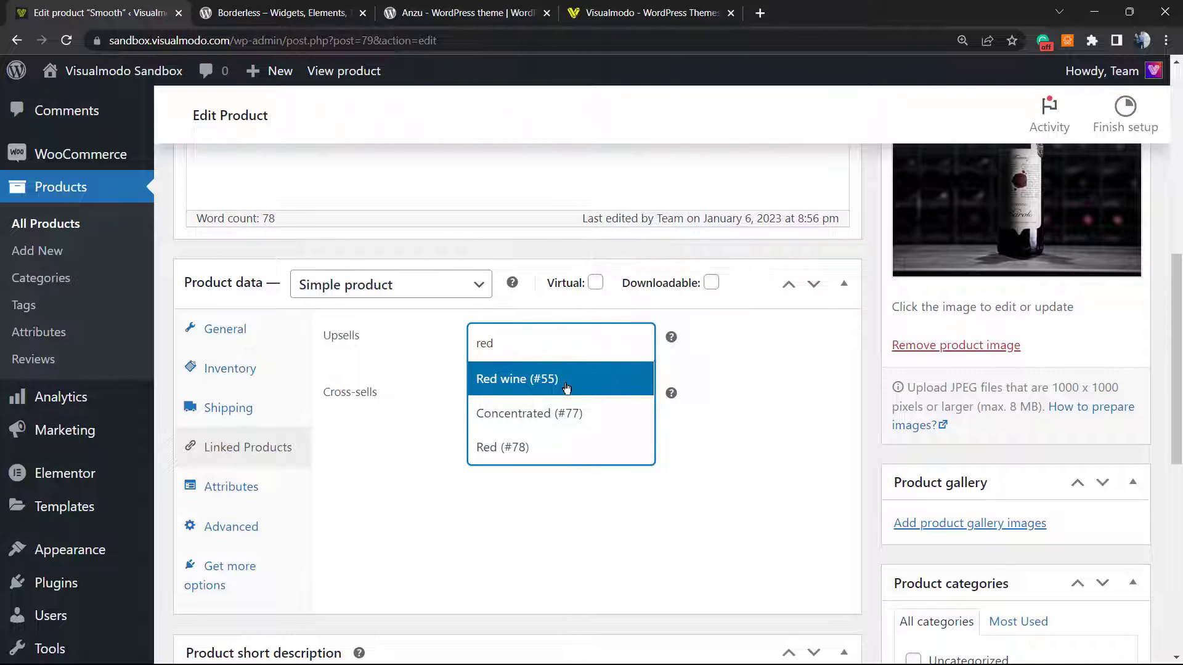
left_click(516, 379)
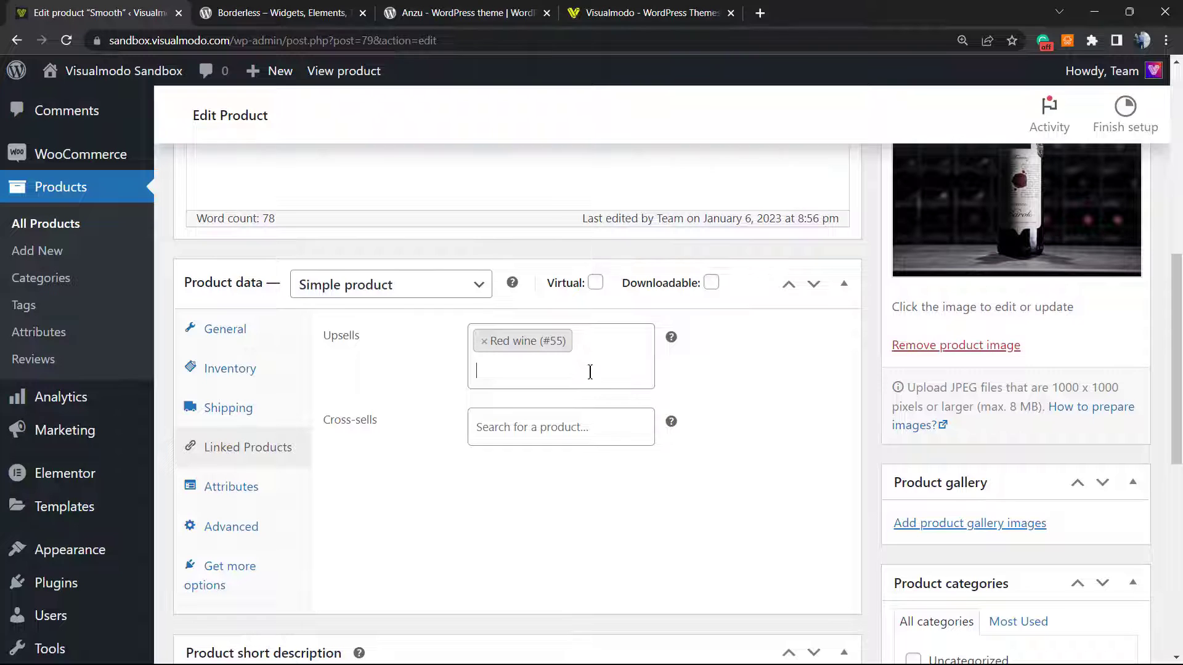
Step: Add Red (#78) as a second upsell and update the Smooth product
type("red")
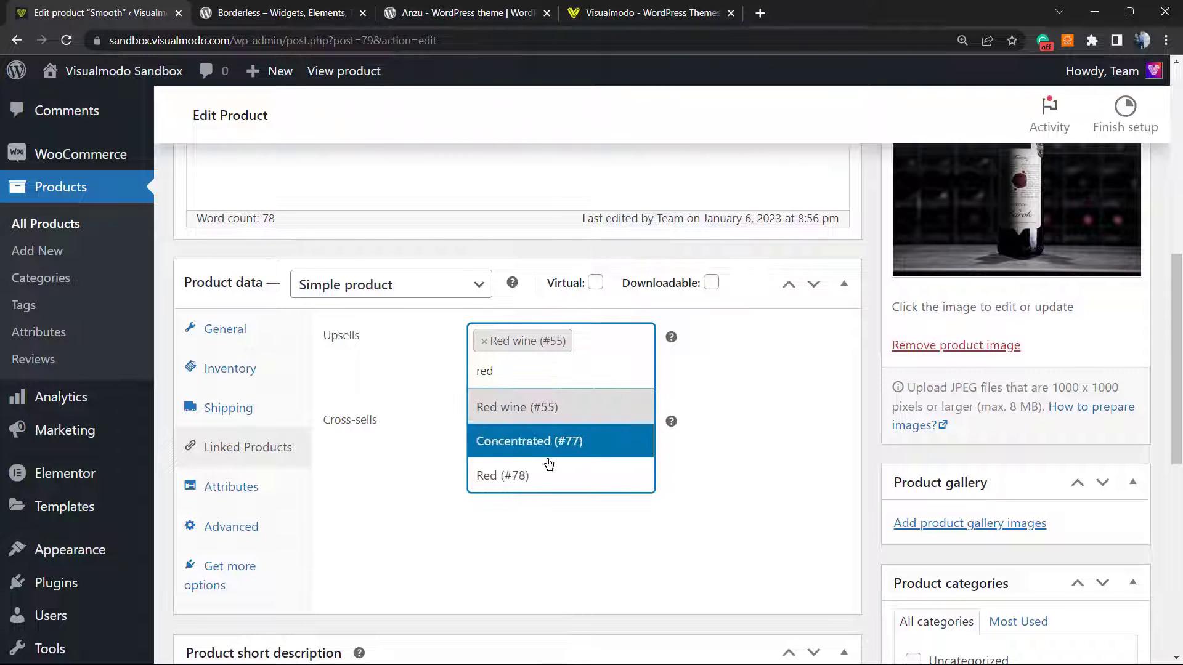
left_click(503, 476)
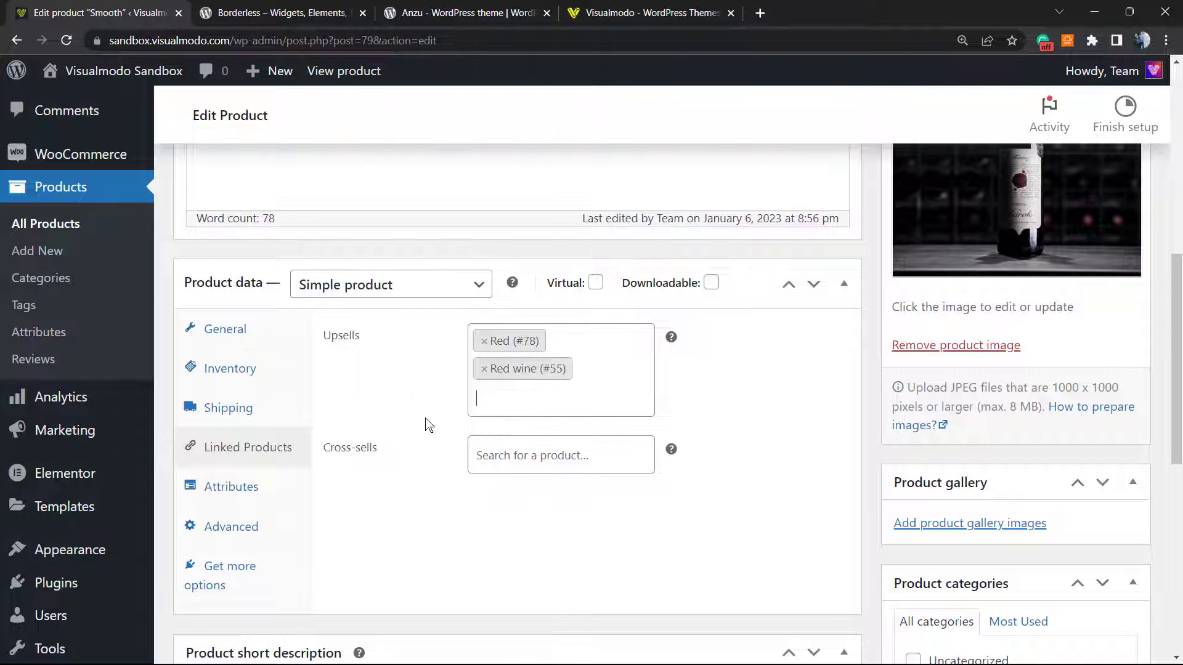
scroll("down", 3)
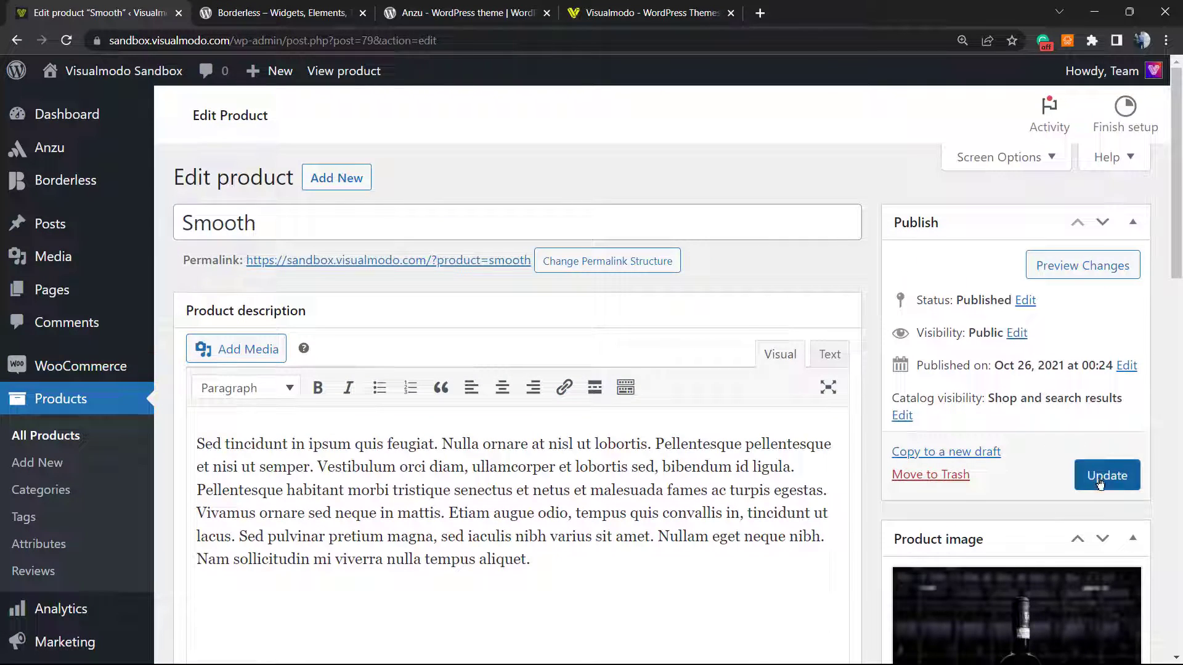
left_click(1107, 476)
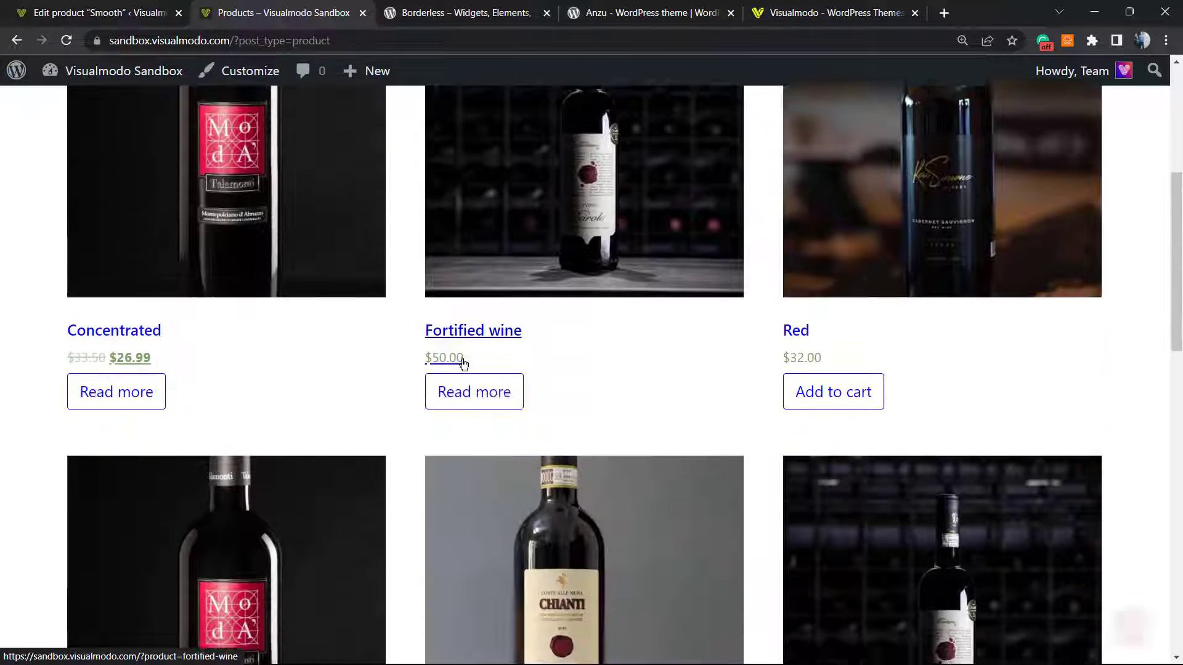
scroll("down", 3)
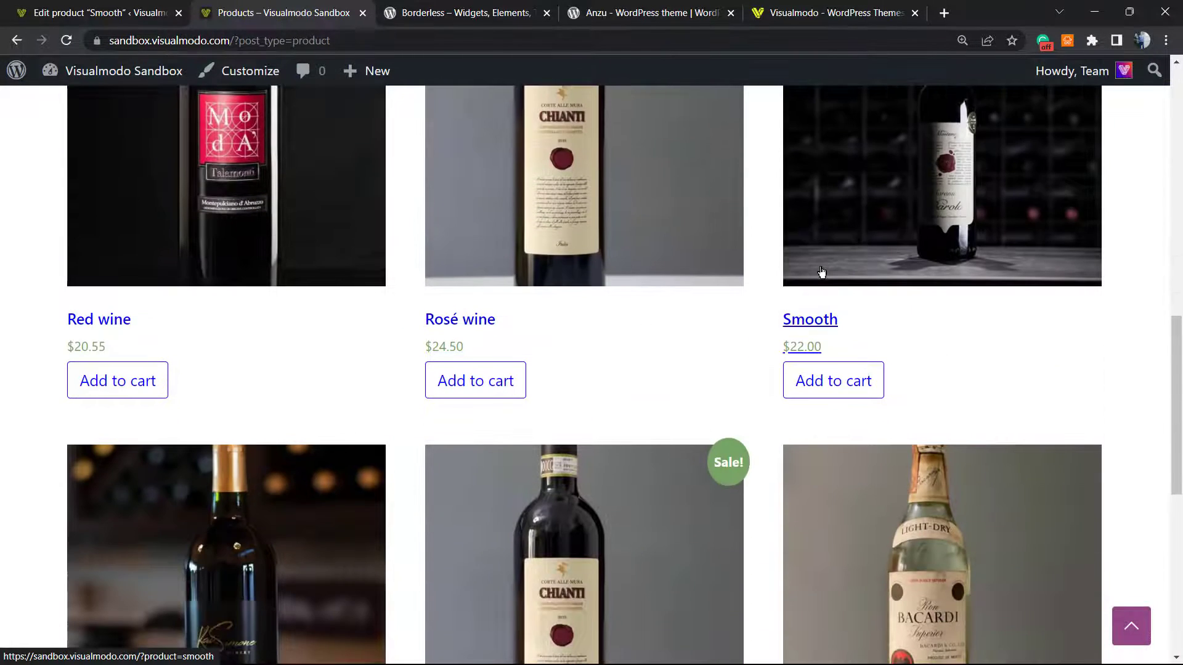
left_click(810, 320)
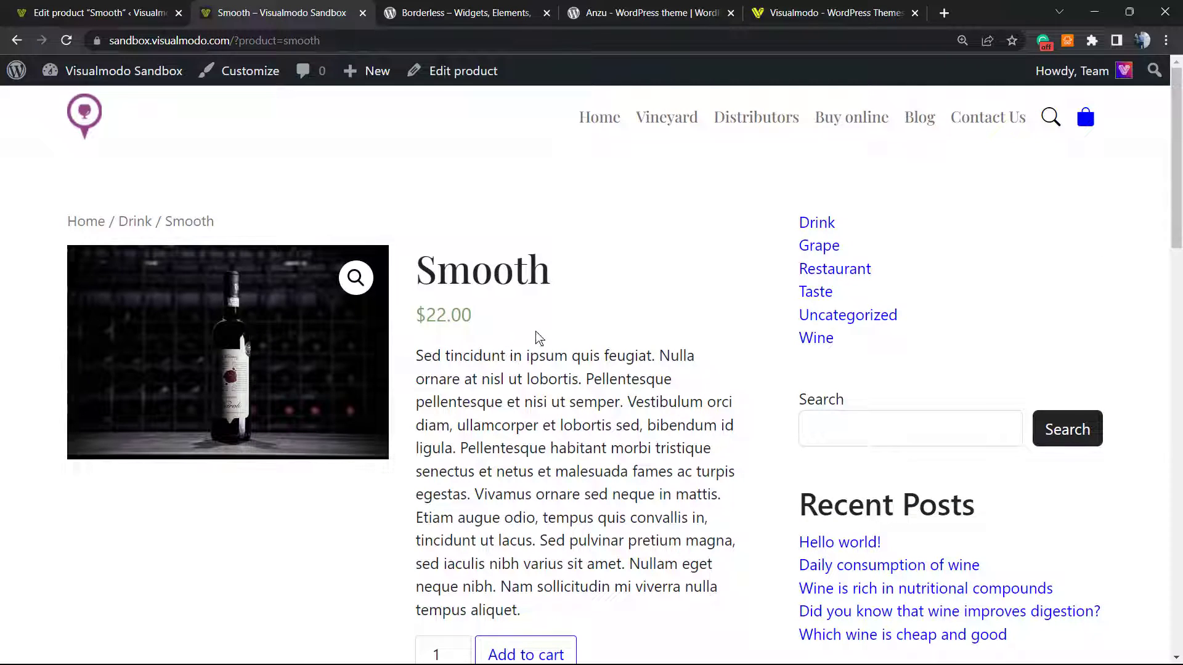
scroll("down", 3)
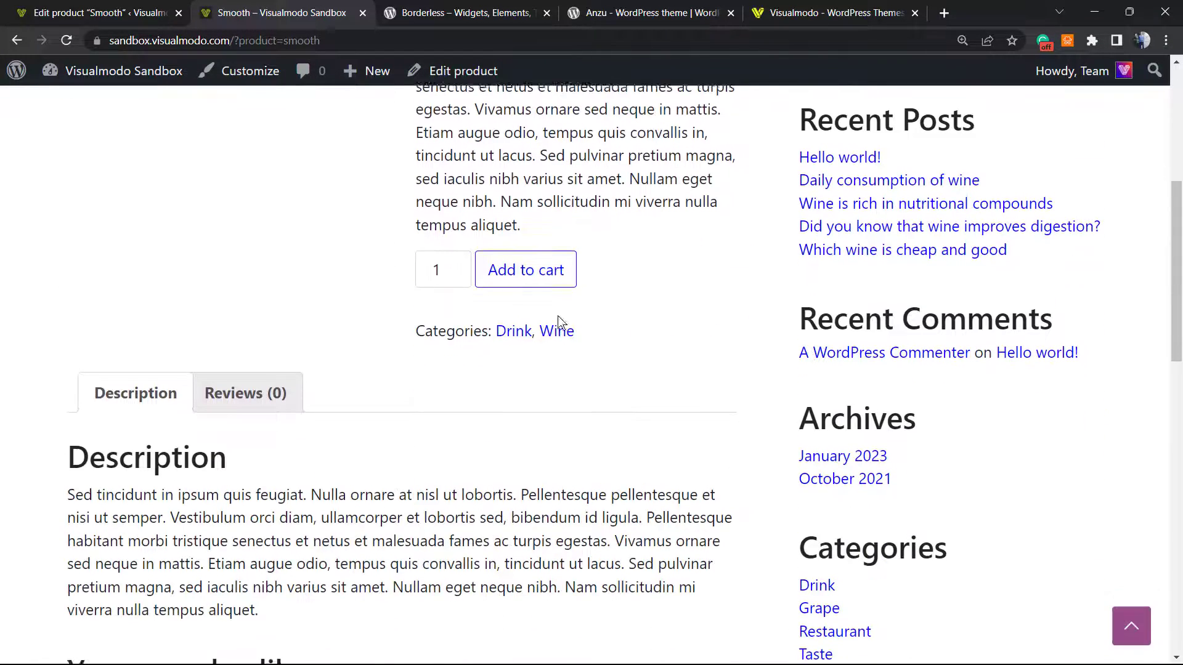
scroll("down", 3)
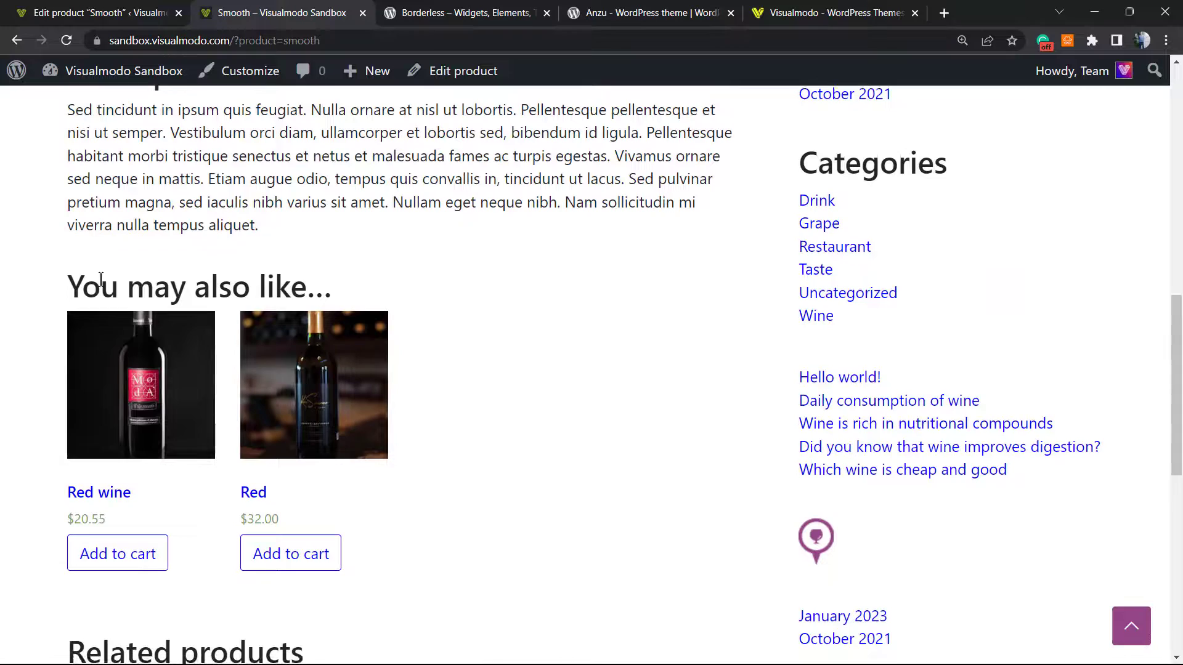
mouse_move(196, 270)
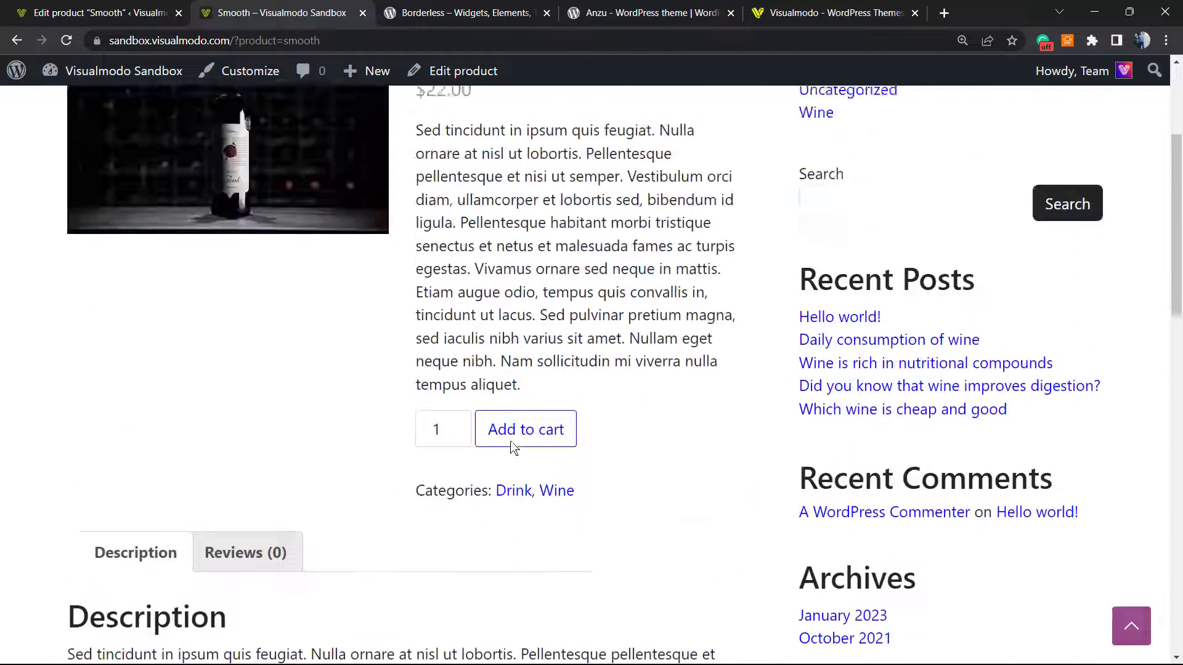
scroll("up", 3)
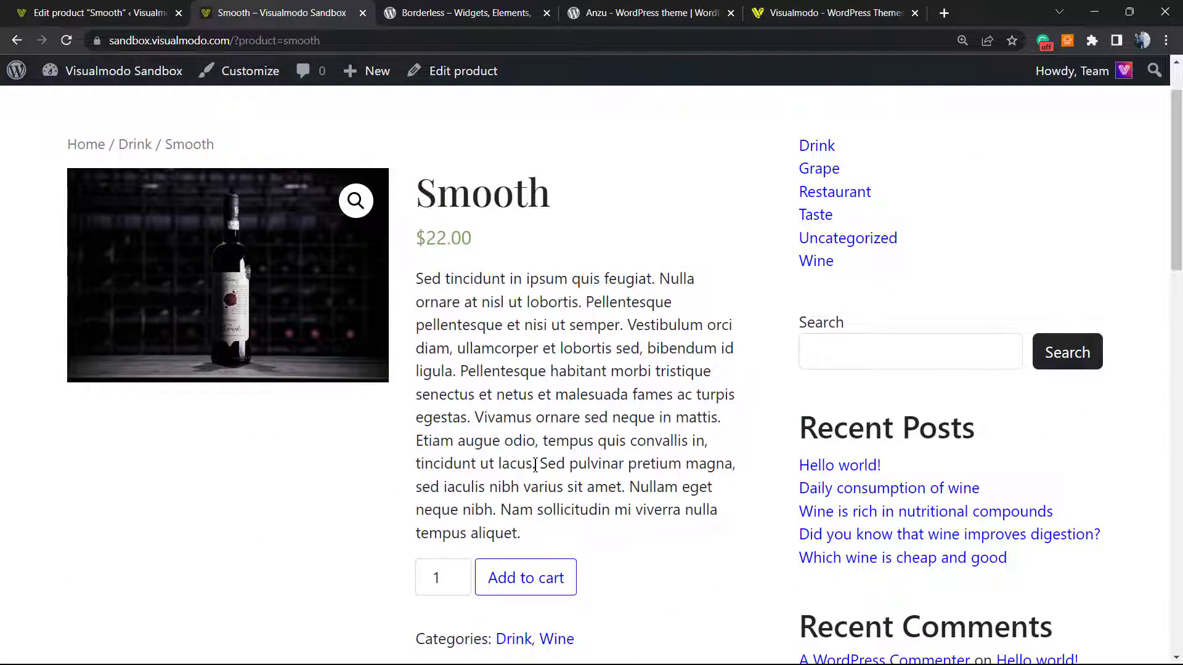
scroll("down", 3)
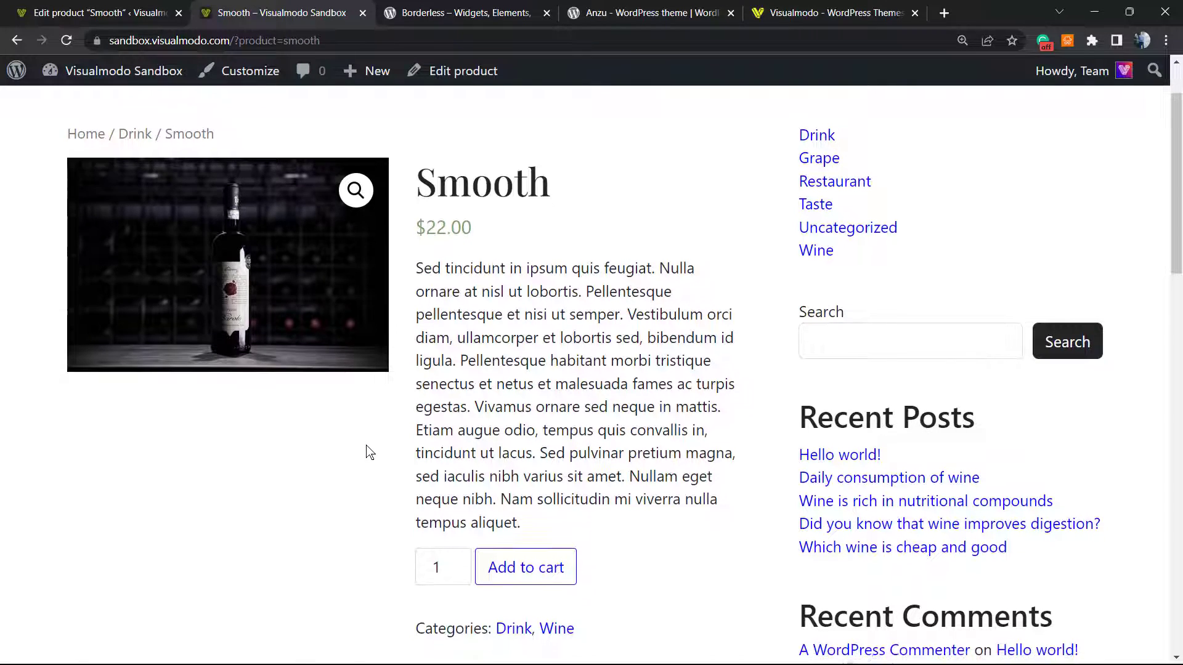
scroll("down", 3)
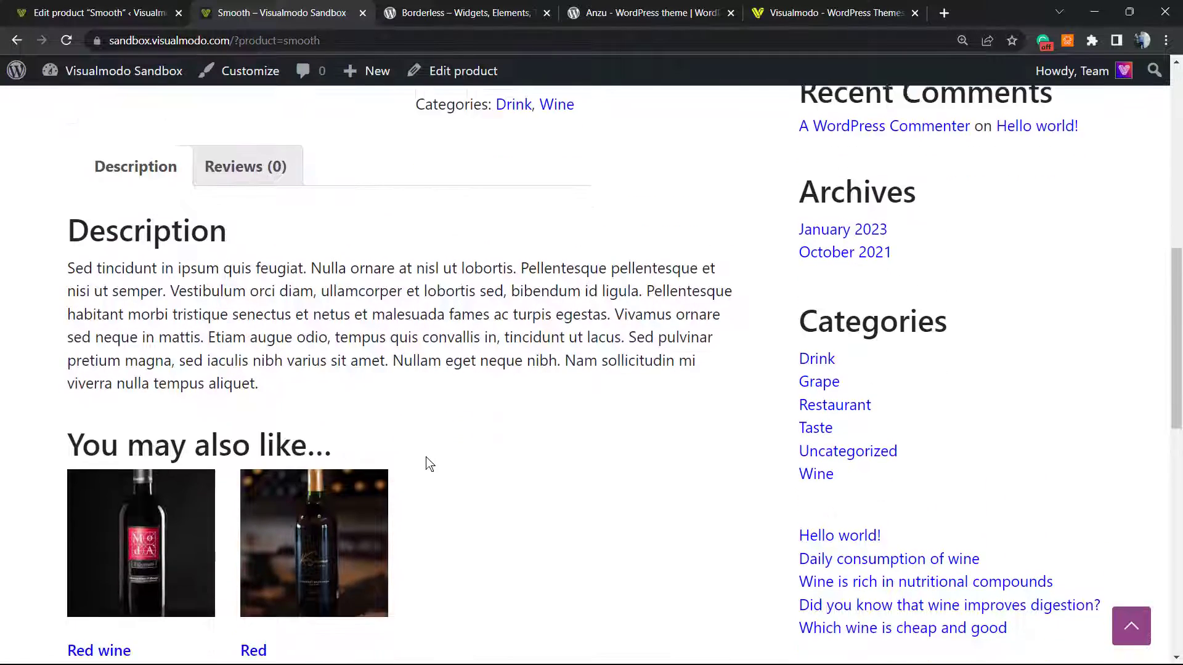
scroll("down", 3)
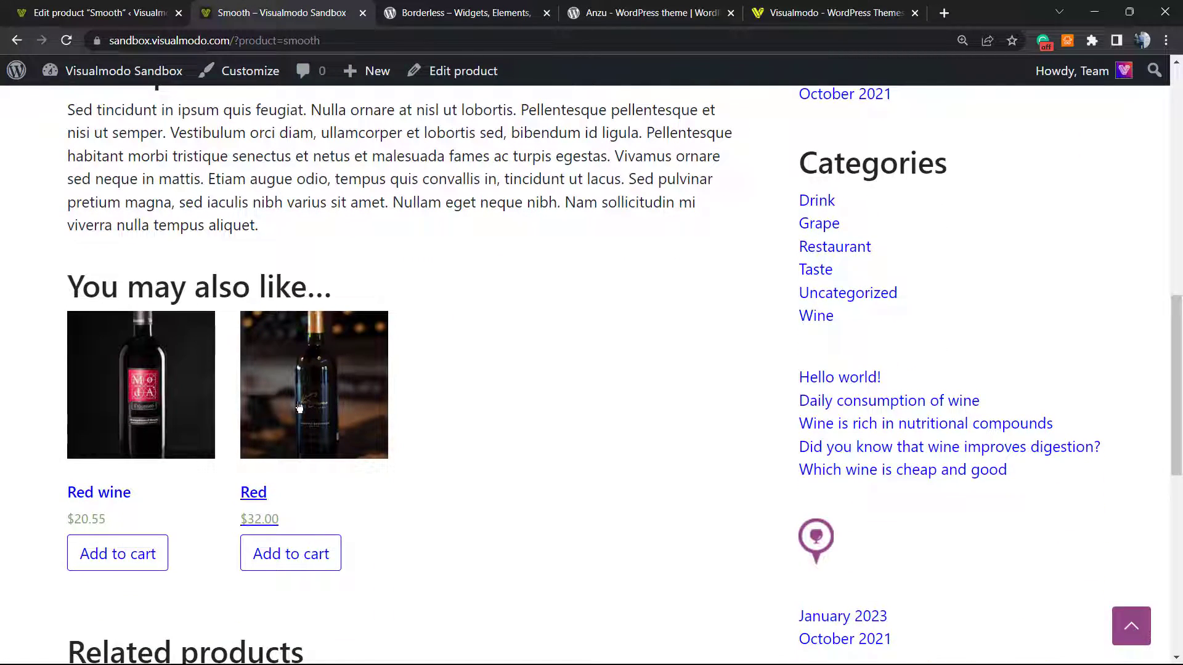
mouse_move(355, 386)
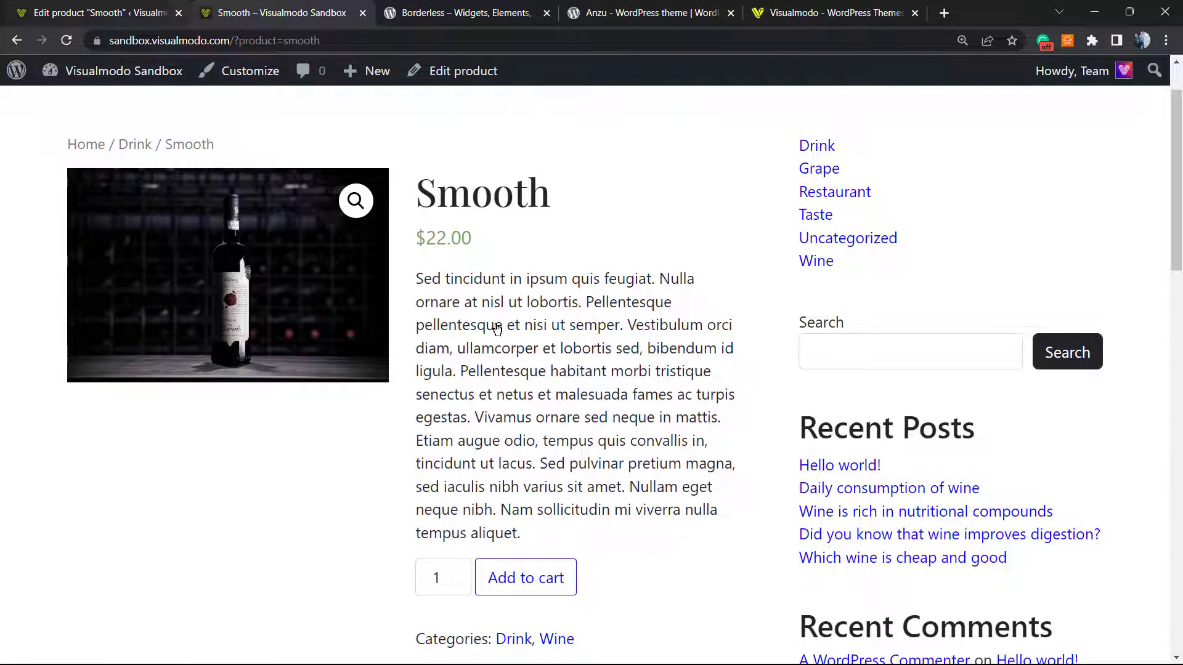
mouse_move(567, 460)
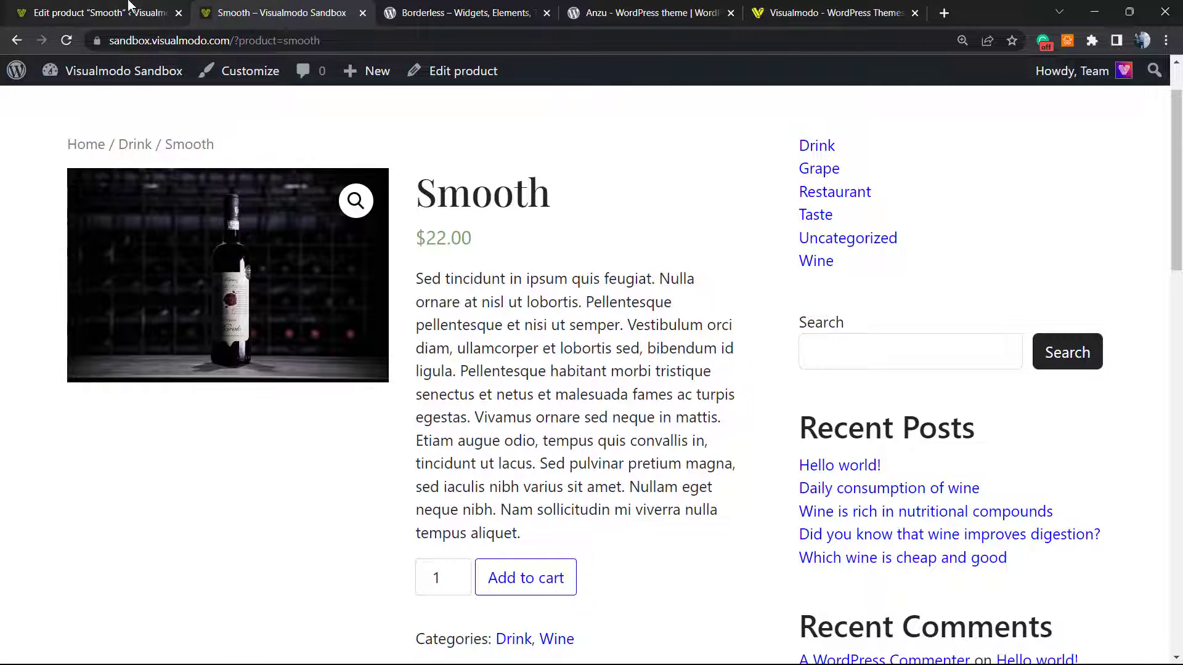
Step: Search 'red' in Cross-sells, set Concentrated (#77) as Smooth's cross-sell and update the product
left_click(90, 13)
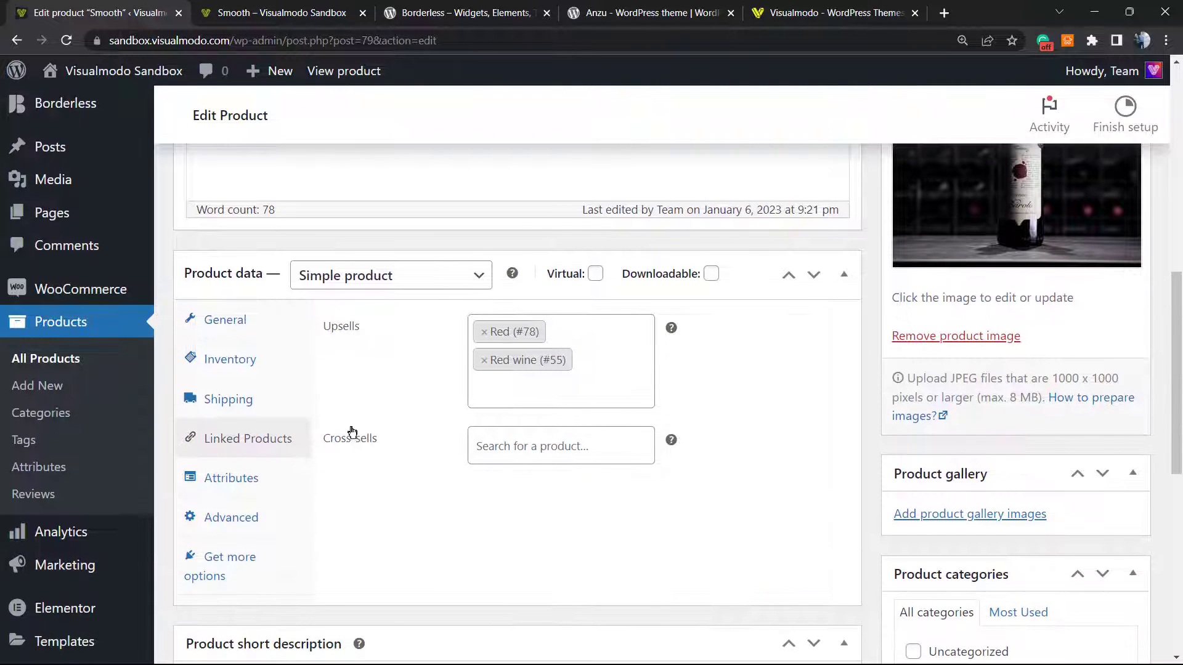
left_click(561, 445)
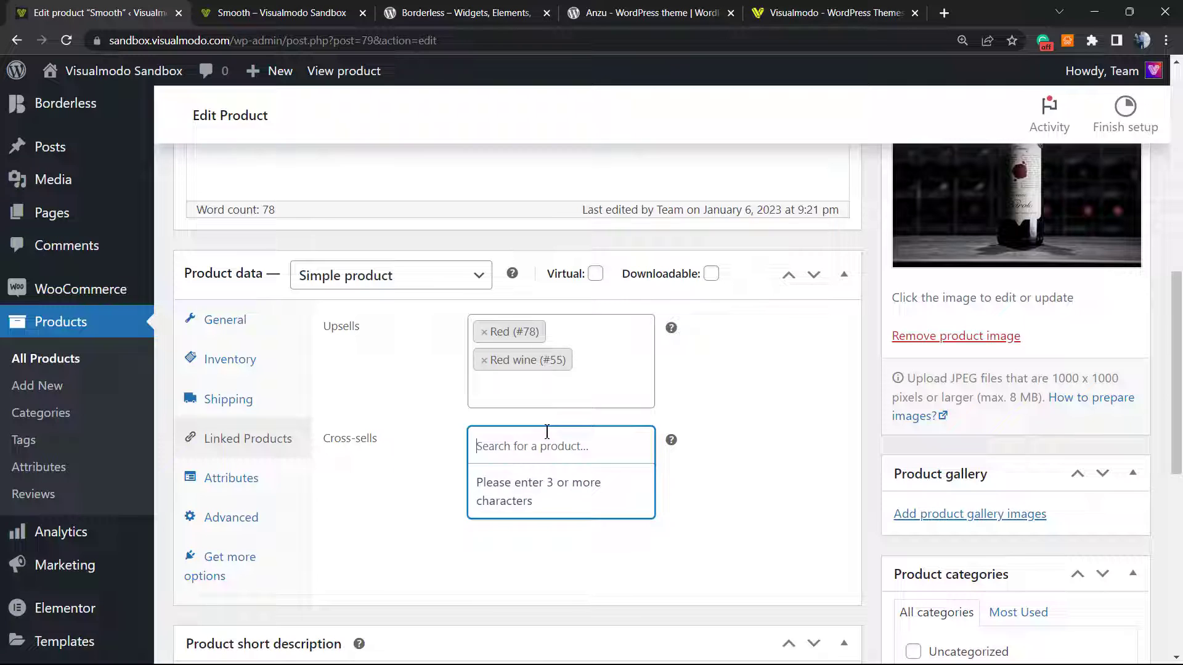
type("red")
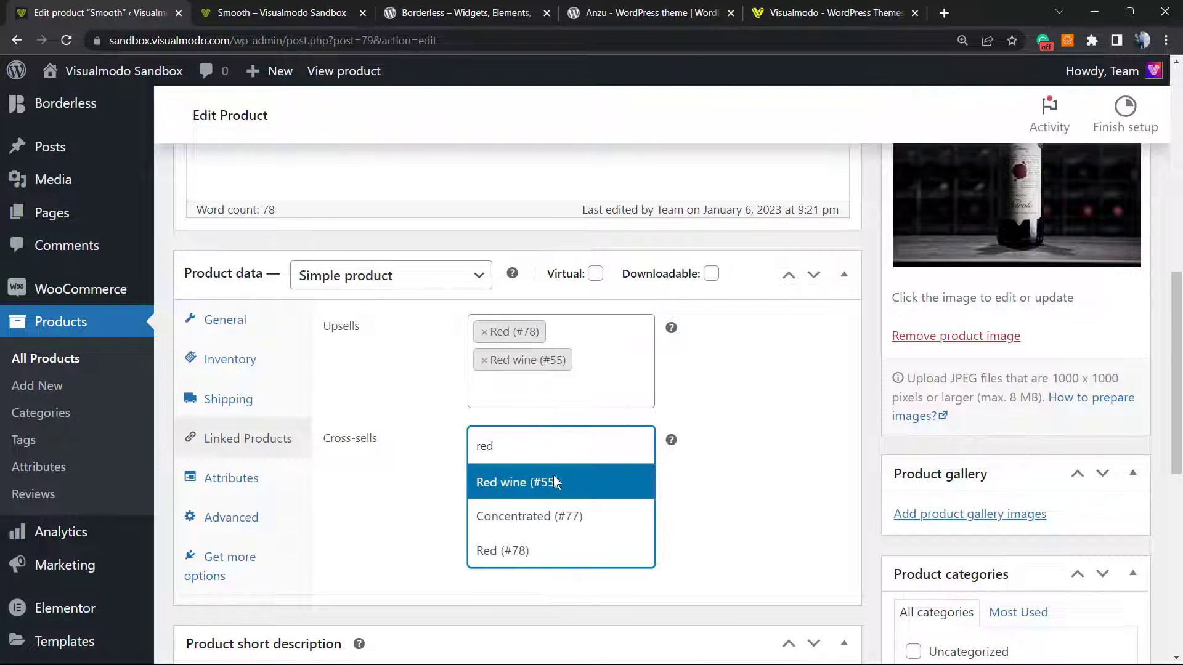
mouse_move(528, 517)
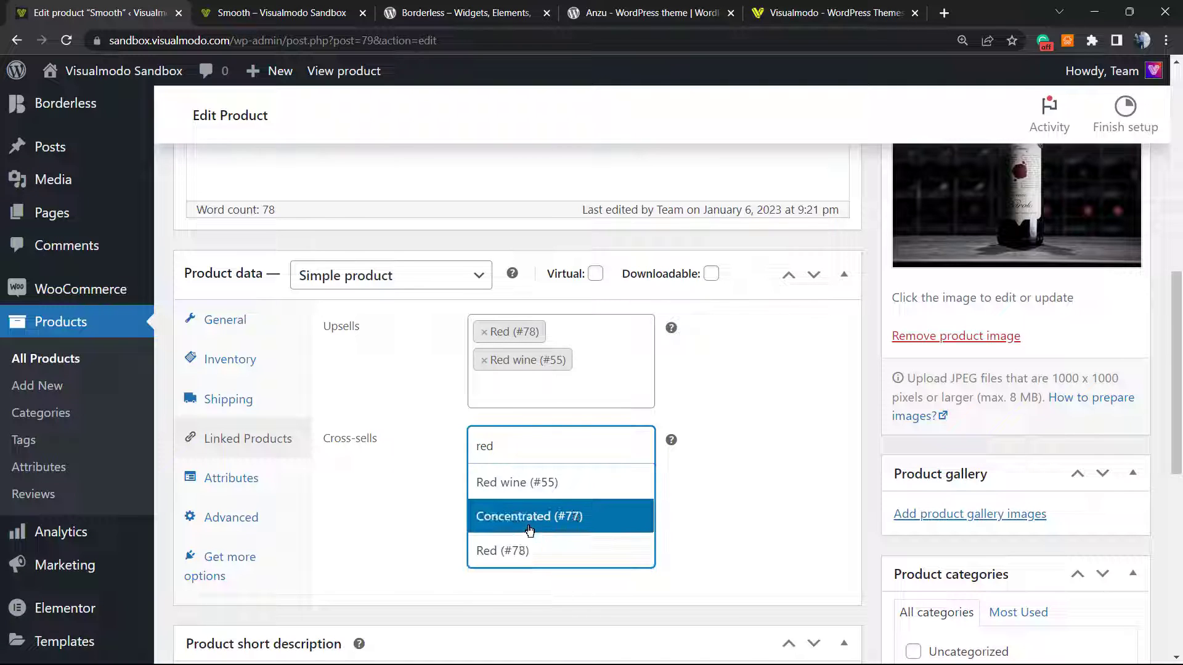
left_click(529, 516)
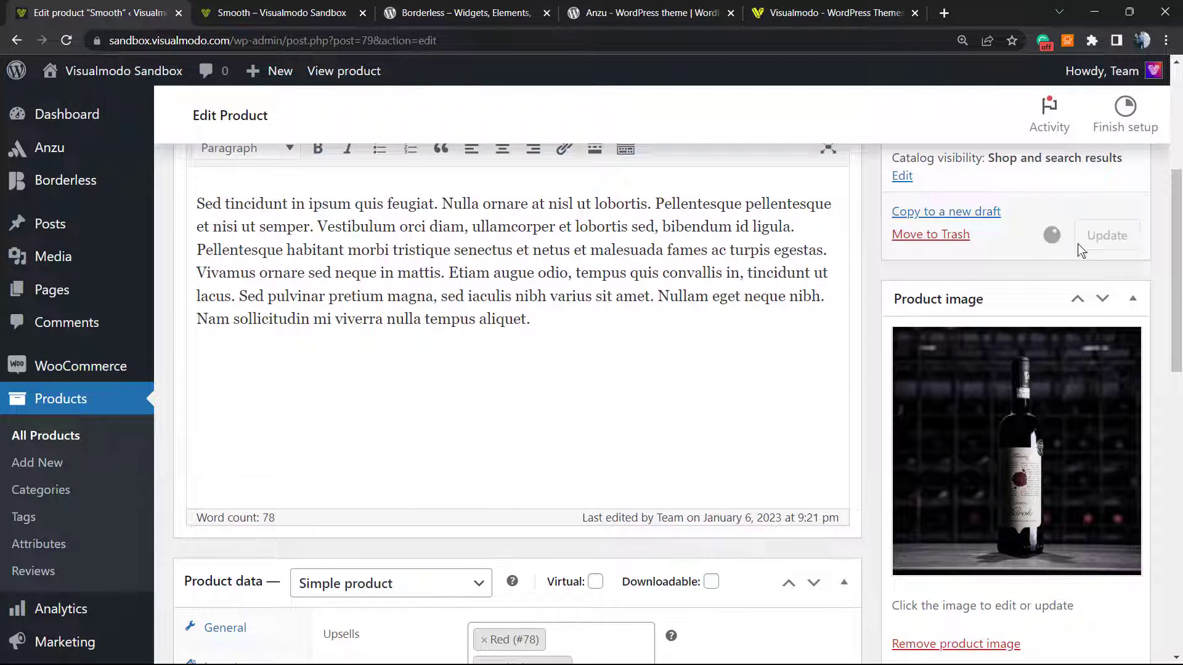
left_click(1107, 234)
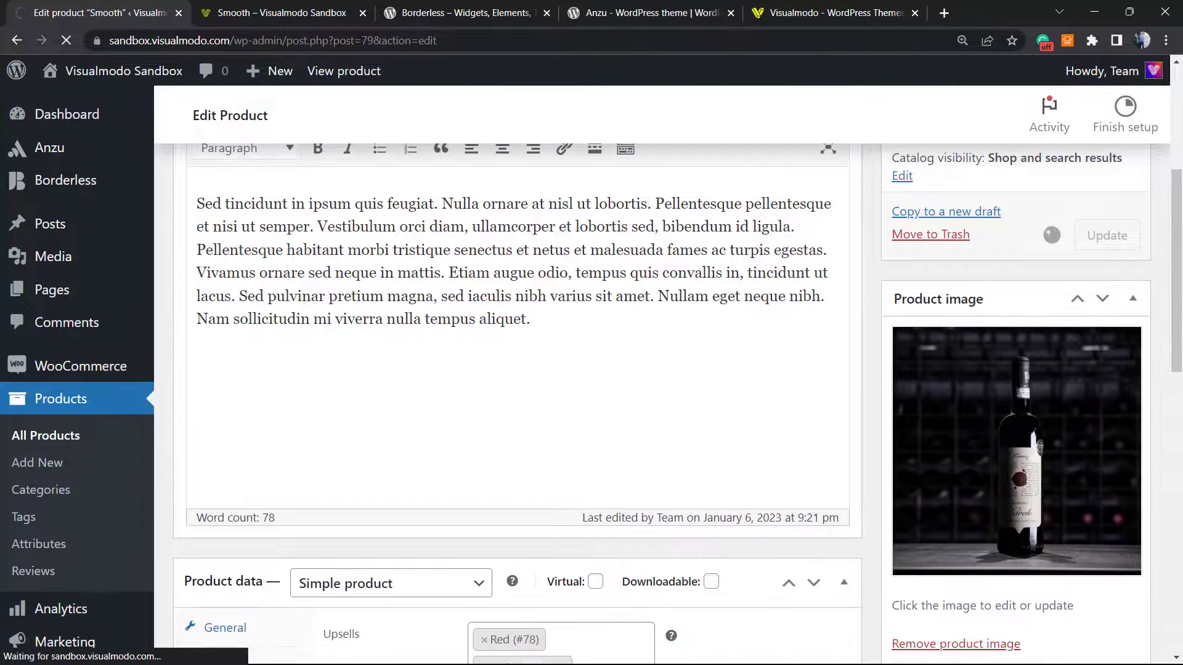
left_click(280, 13)
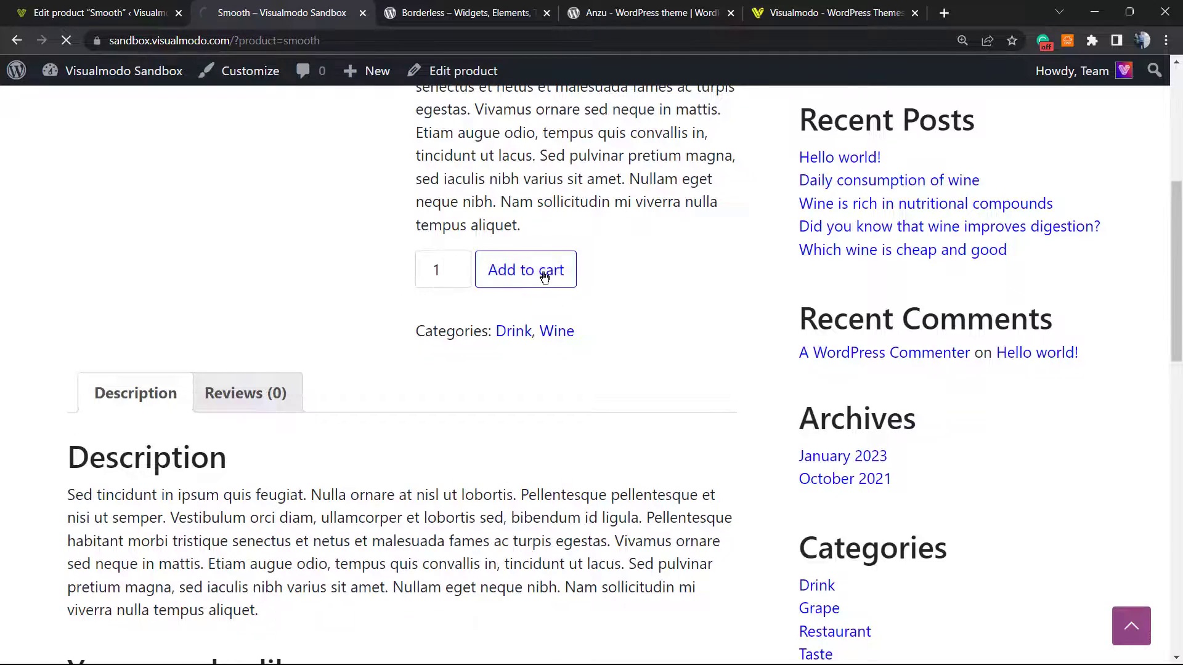
Step: Add Smooth to the cart and view the cart
left_click(525, 270)
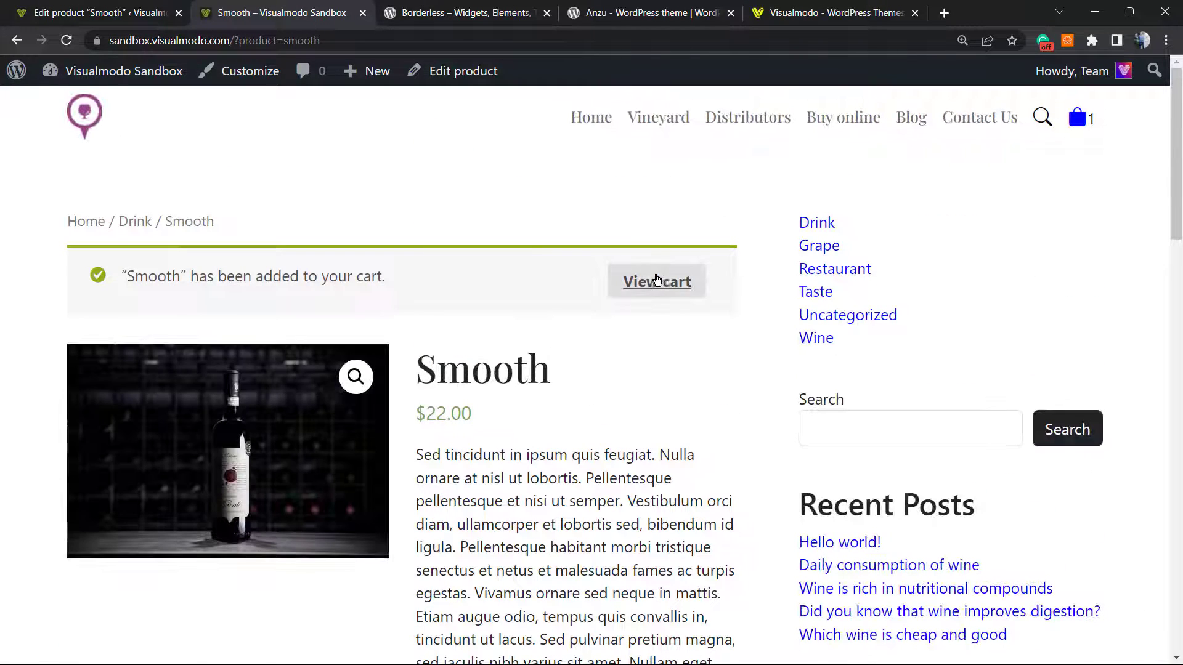
left_click(656, 281)
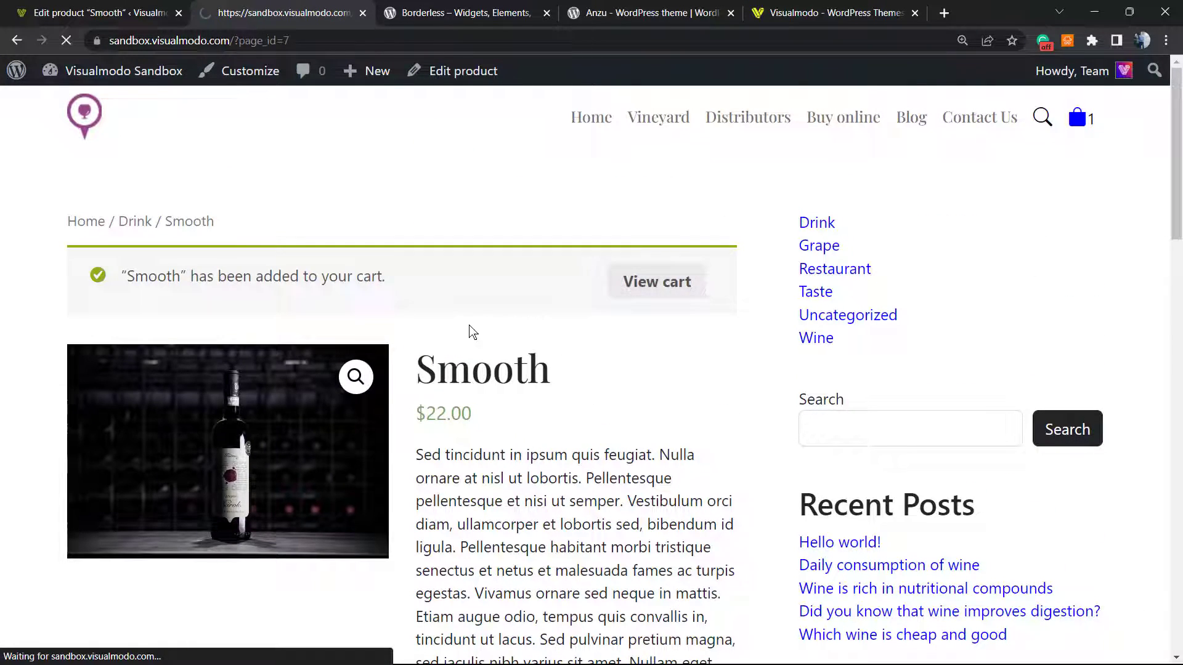
left_click(657, 281)
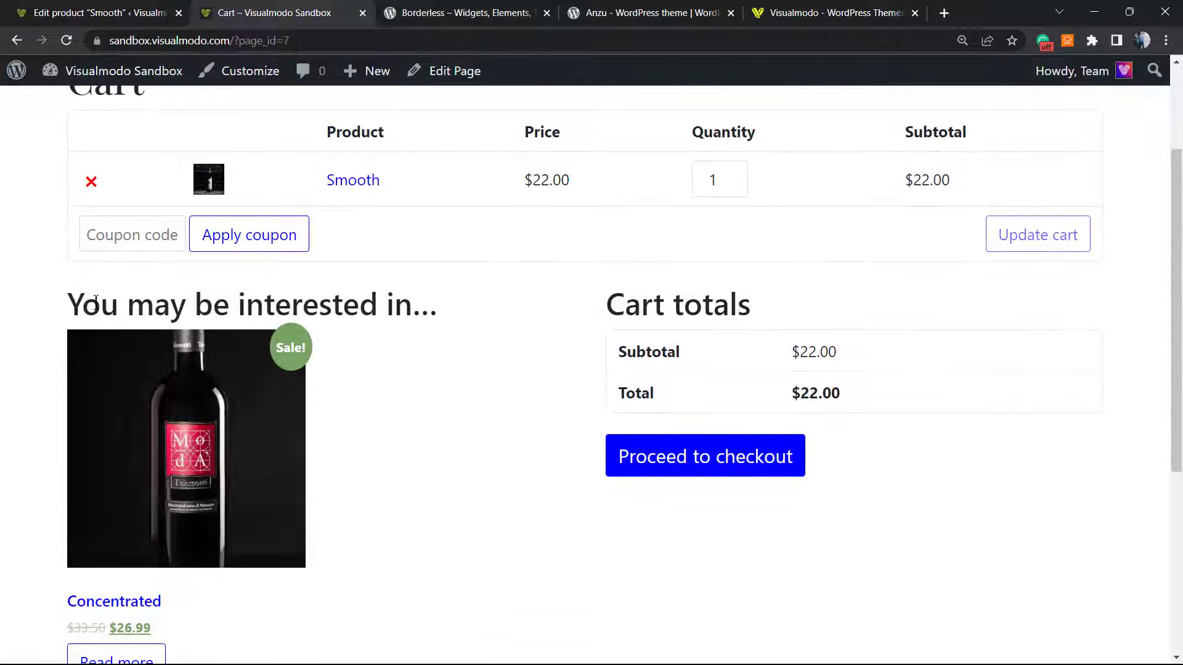
Step: Scroll the cart page to 'You may be interested in…' where Concentrated is suggested
scroll("down", 3)
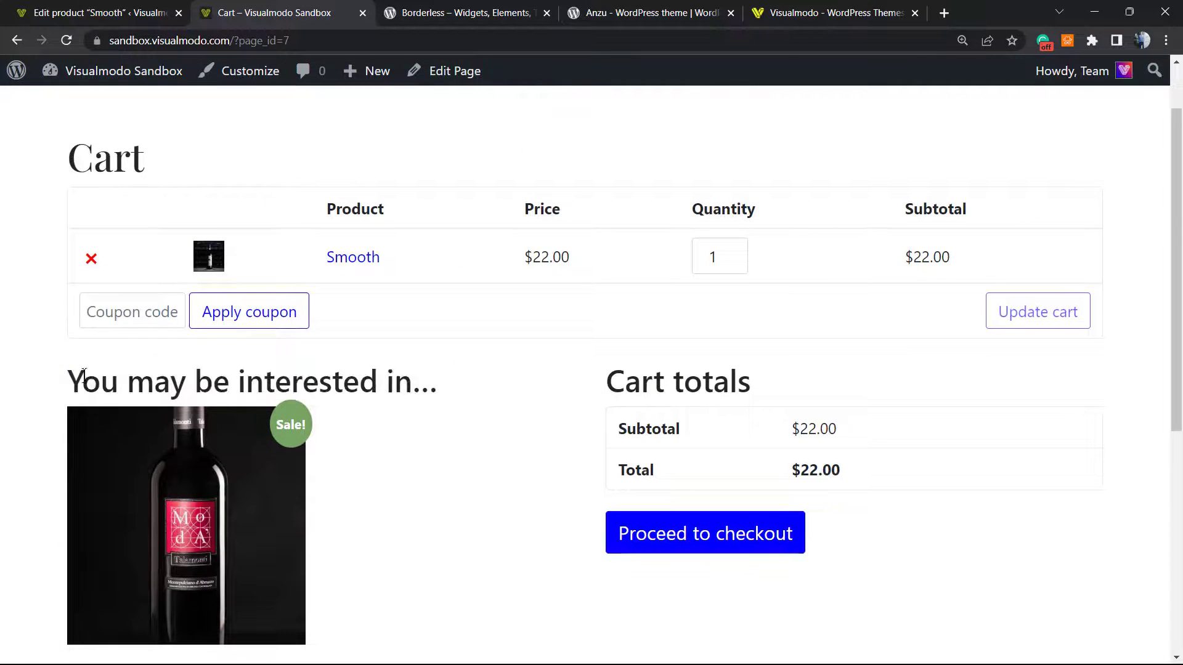
scroll("down", 3)
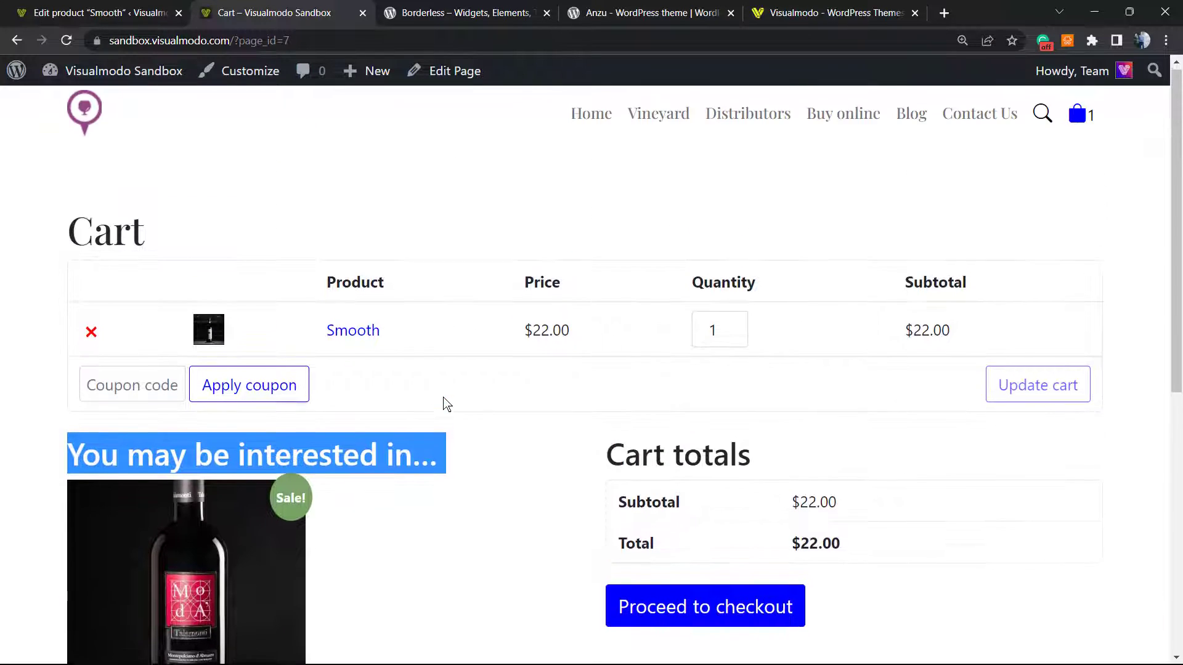
scroll("down", 3)
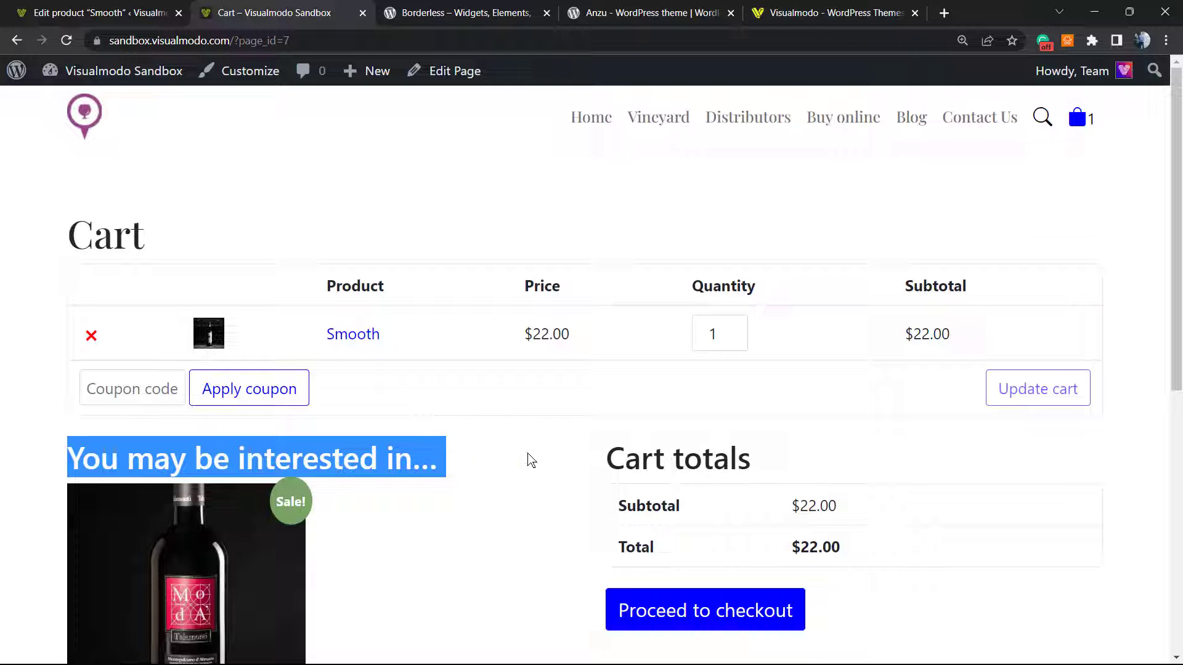
scroll("down", 3)
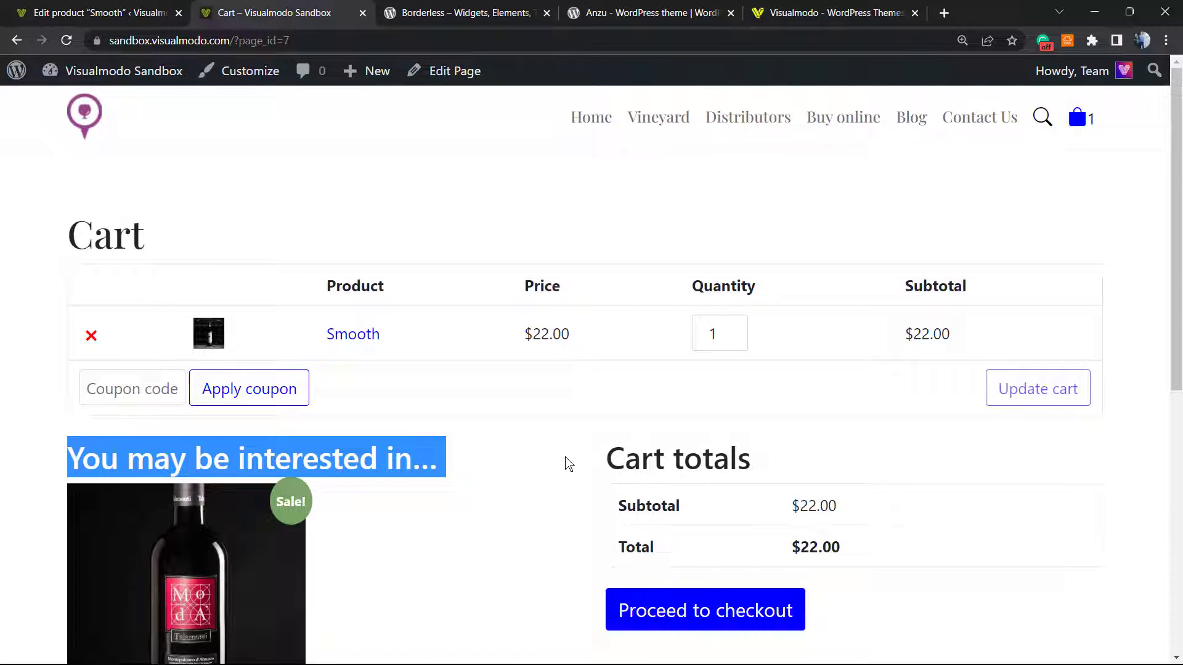
left_click(90, 12)
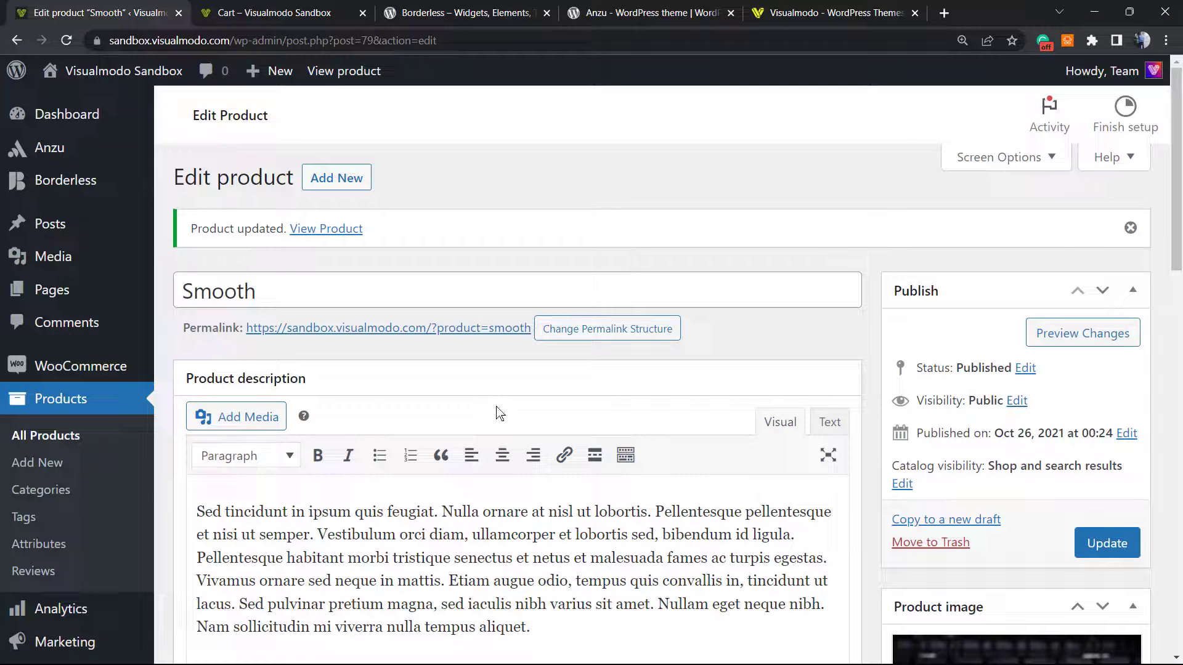
scroll("down", 3)
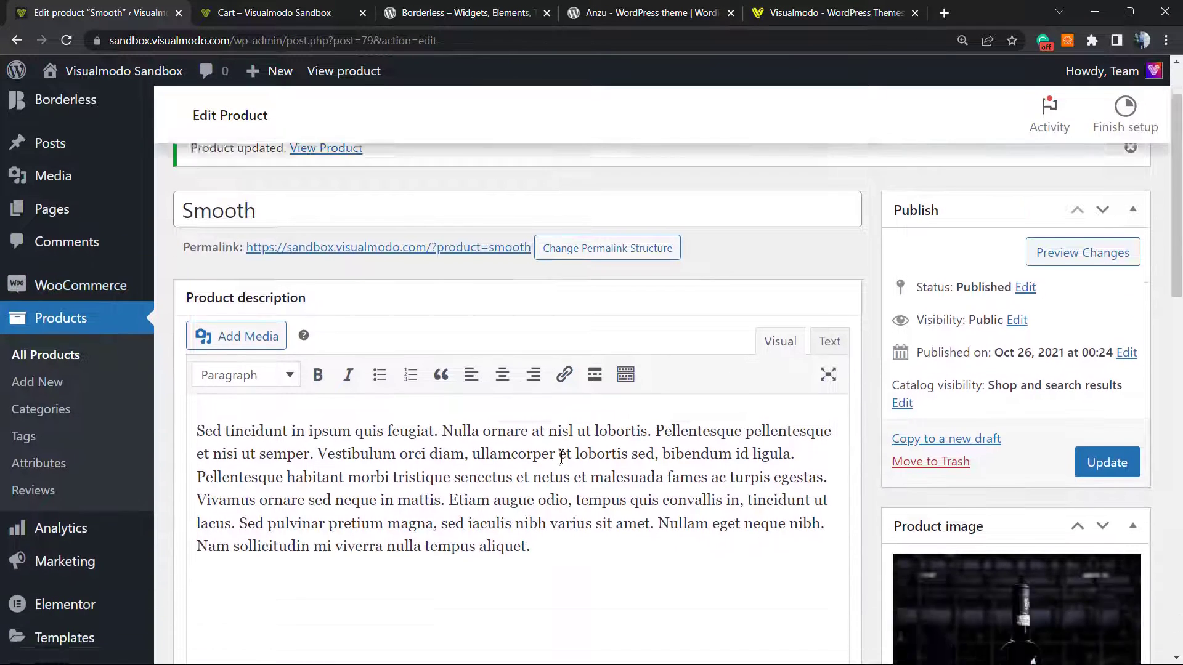
scroll("down", 3)
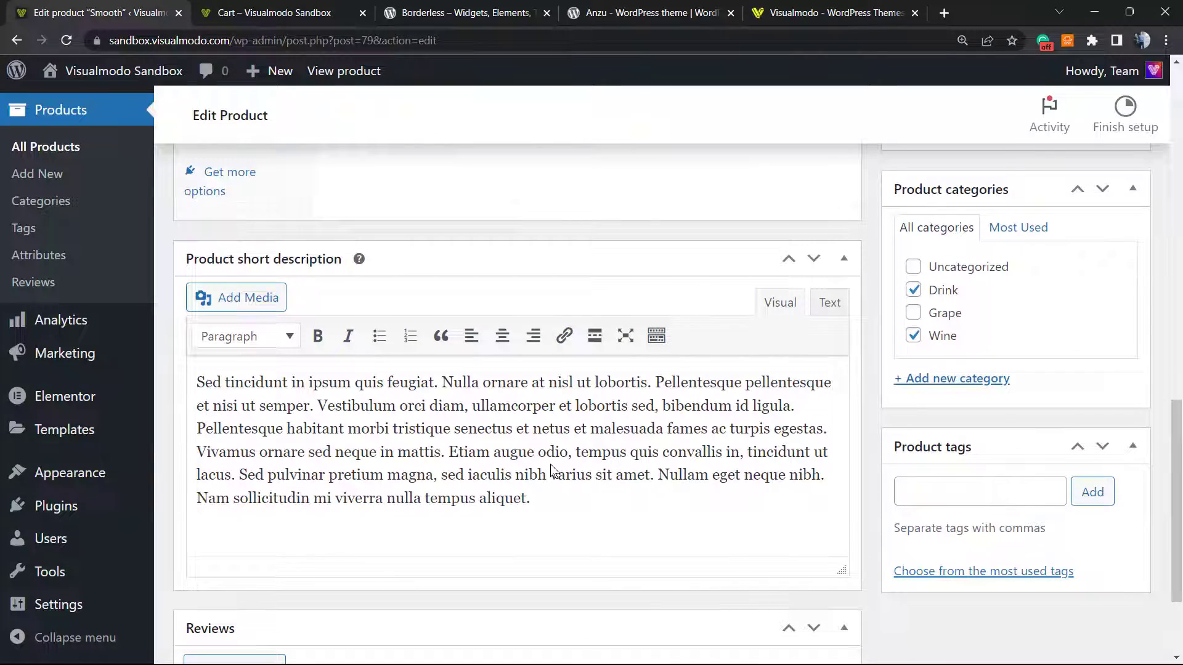
scroll("down", 3)
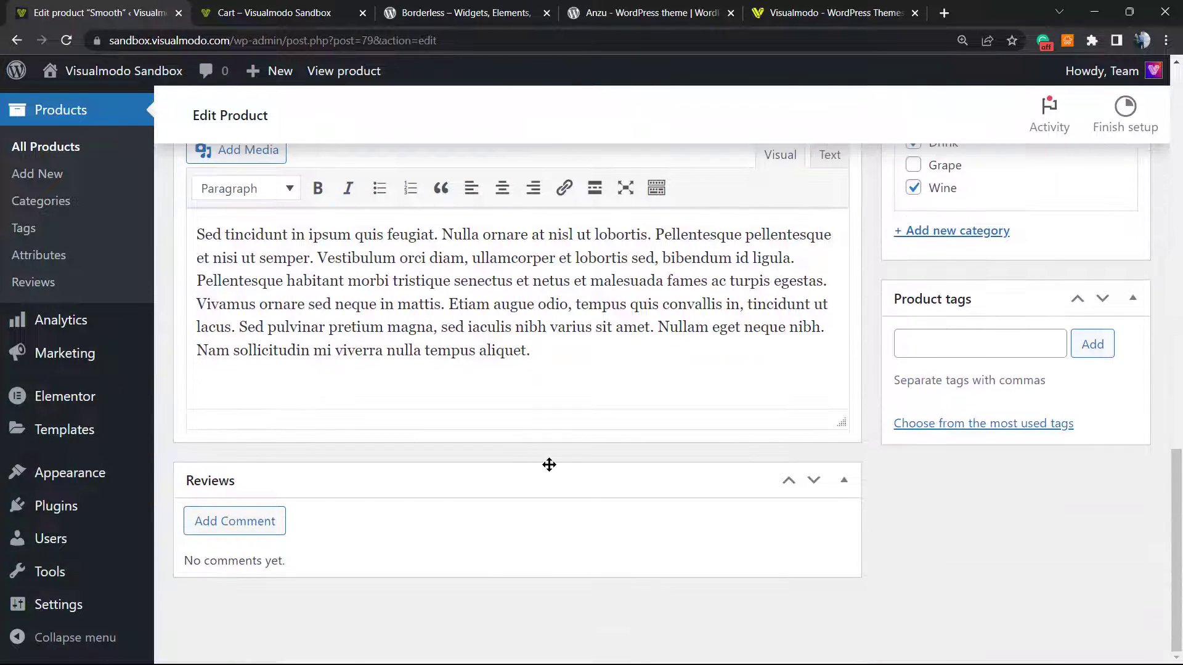
left_click(1107, 472)
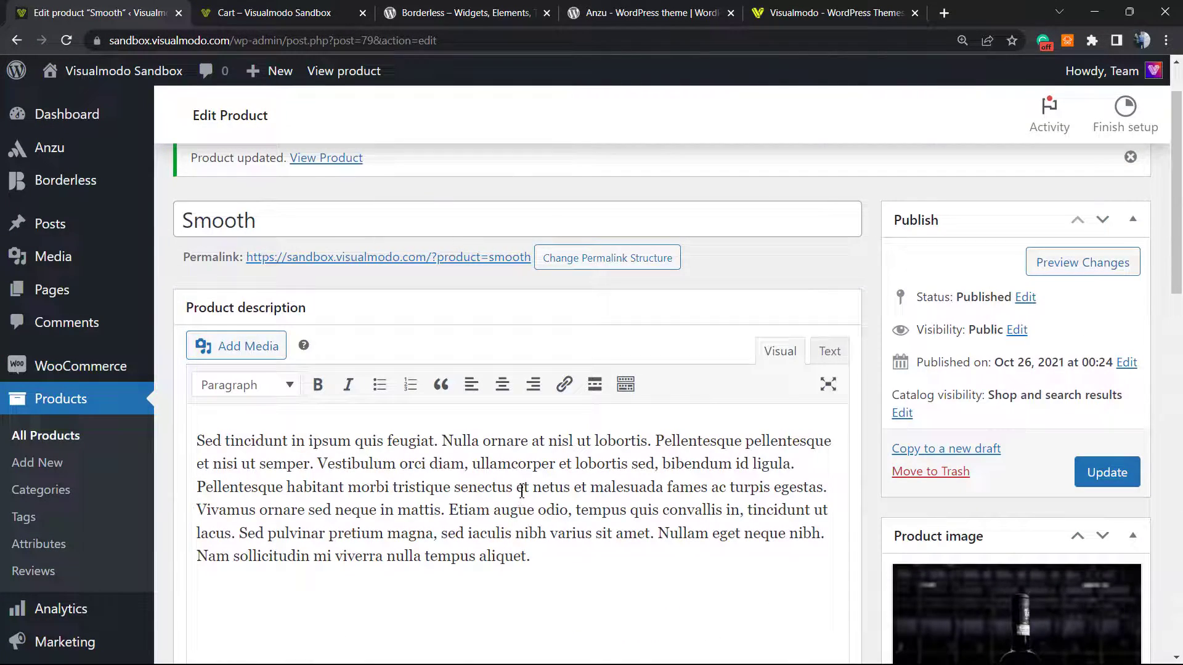
left_click(271, 12)
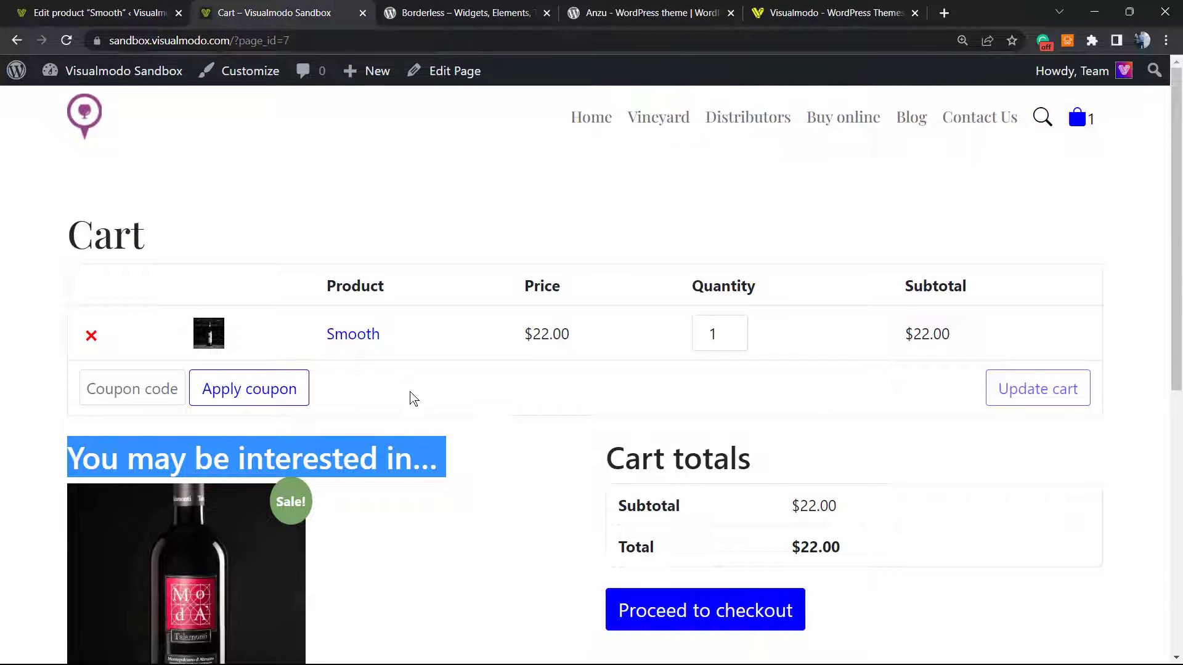
mouse_move(445, 345)
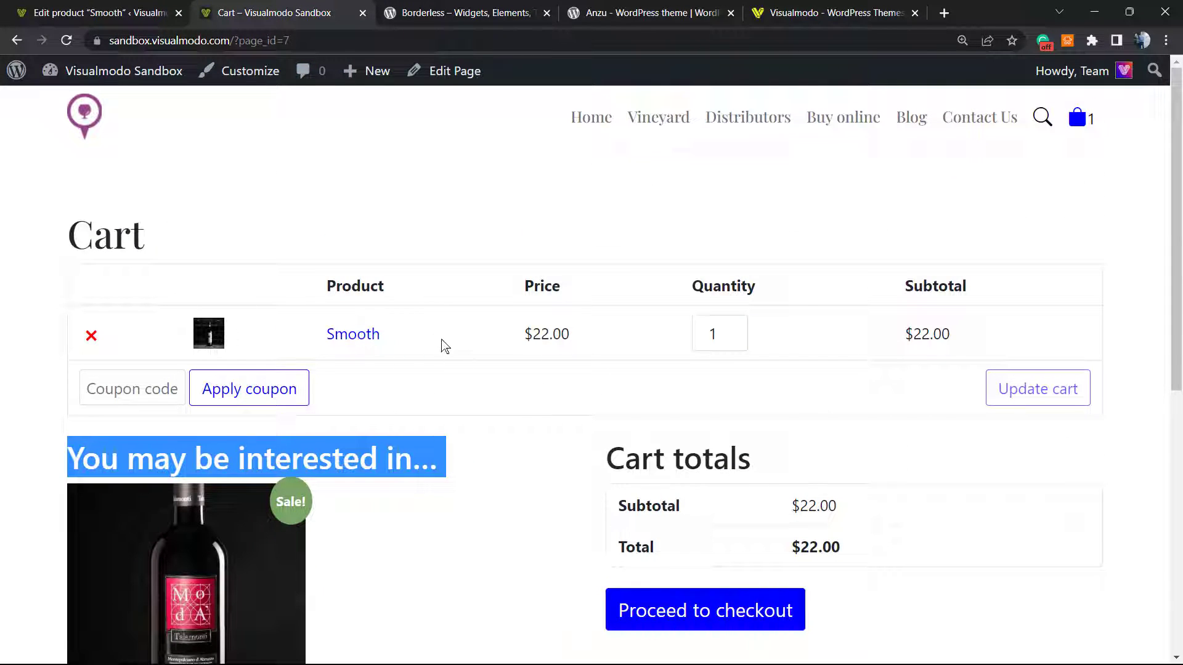
scroll("down", 3)
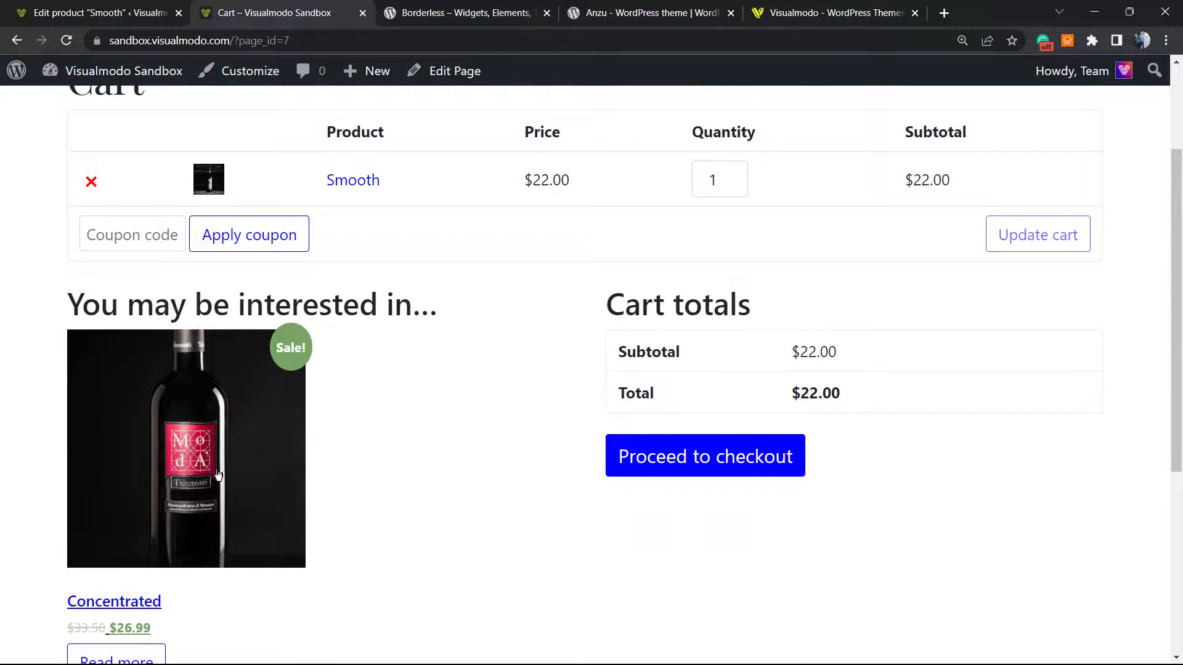
scroll("down", 3)
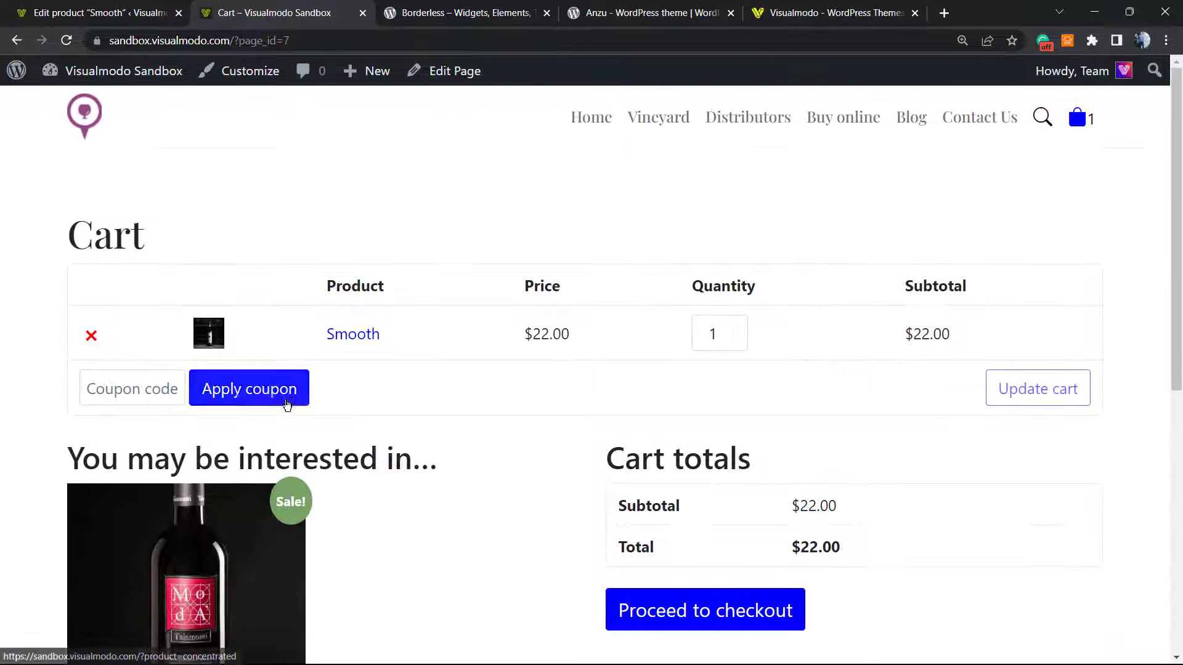
left_click(249, 388)
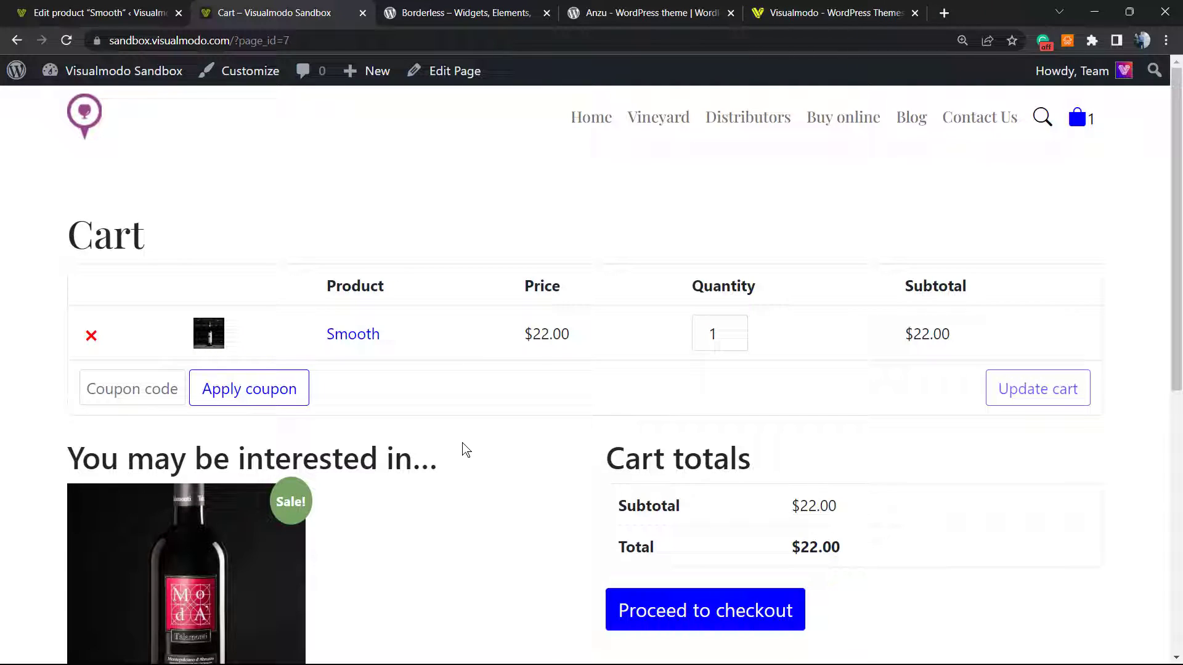
mouse_move(509, 391)
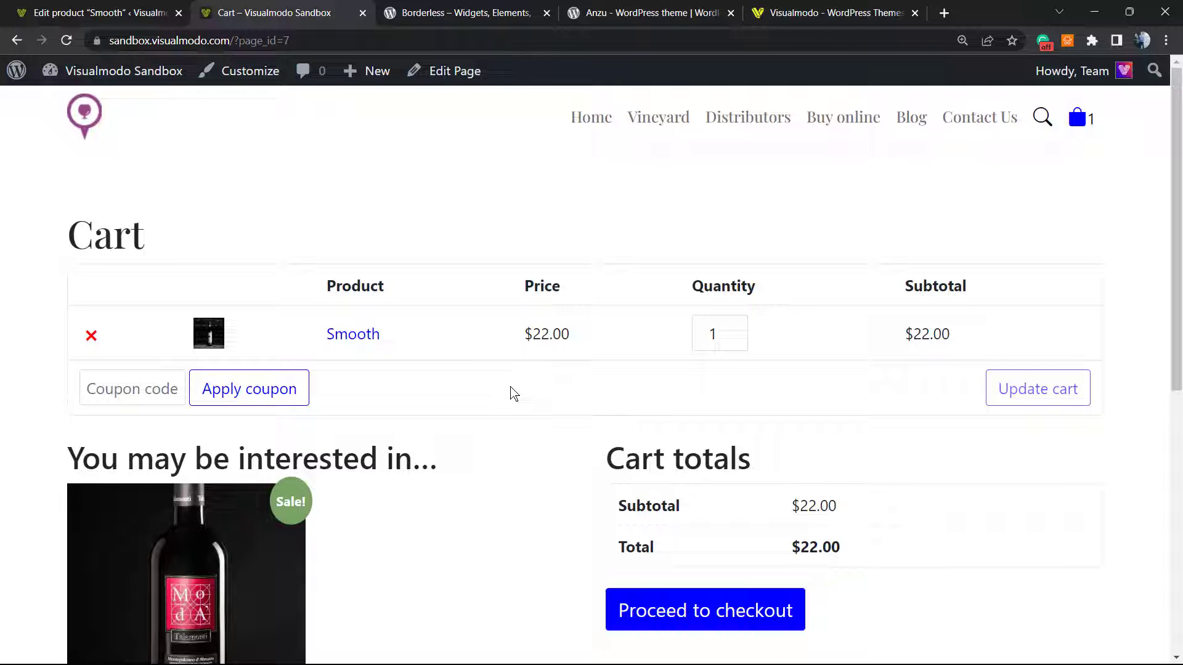
mouse_move(510, 436)
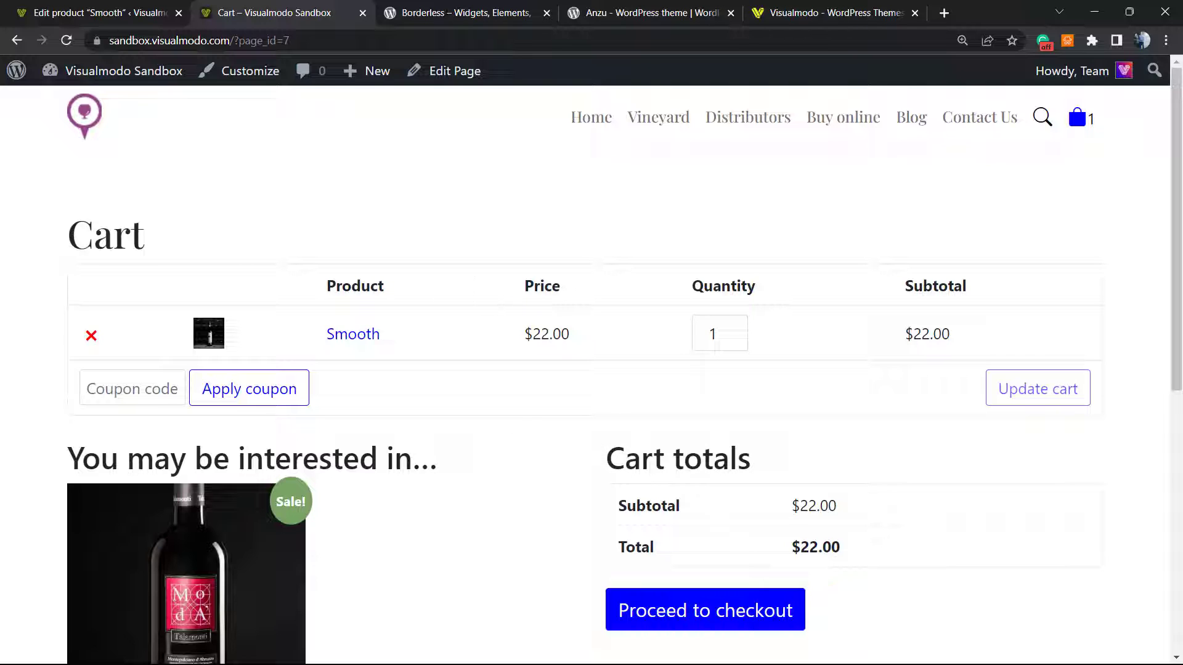
mouse_move(504, 387)
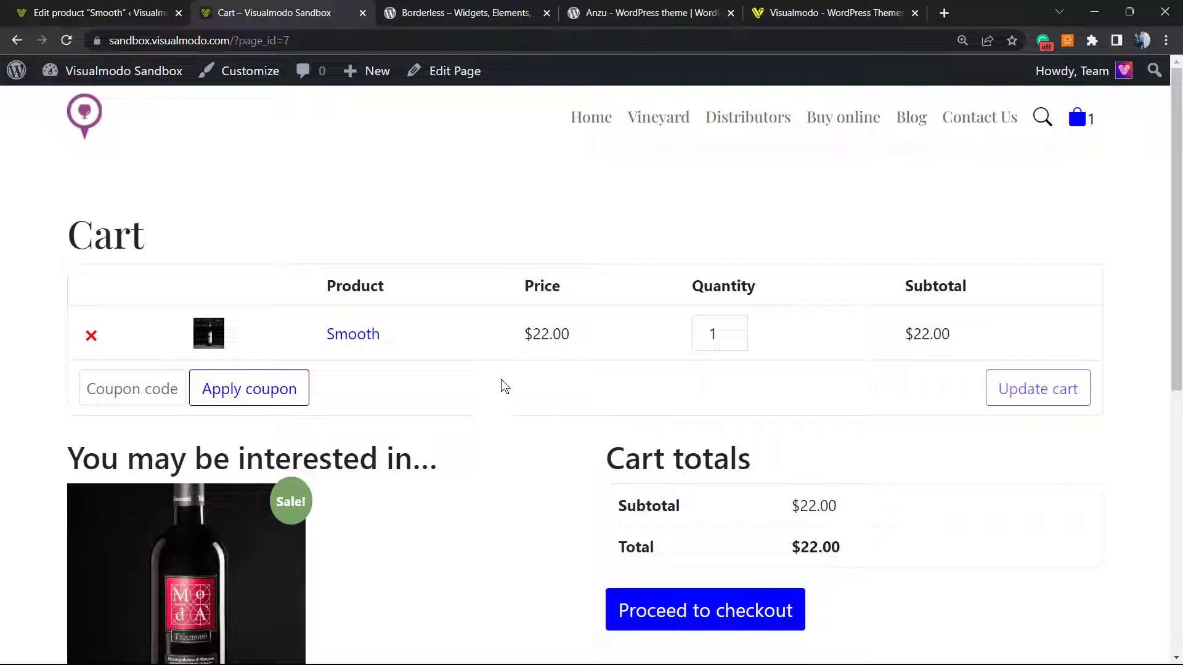
scroll("down", 3)
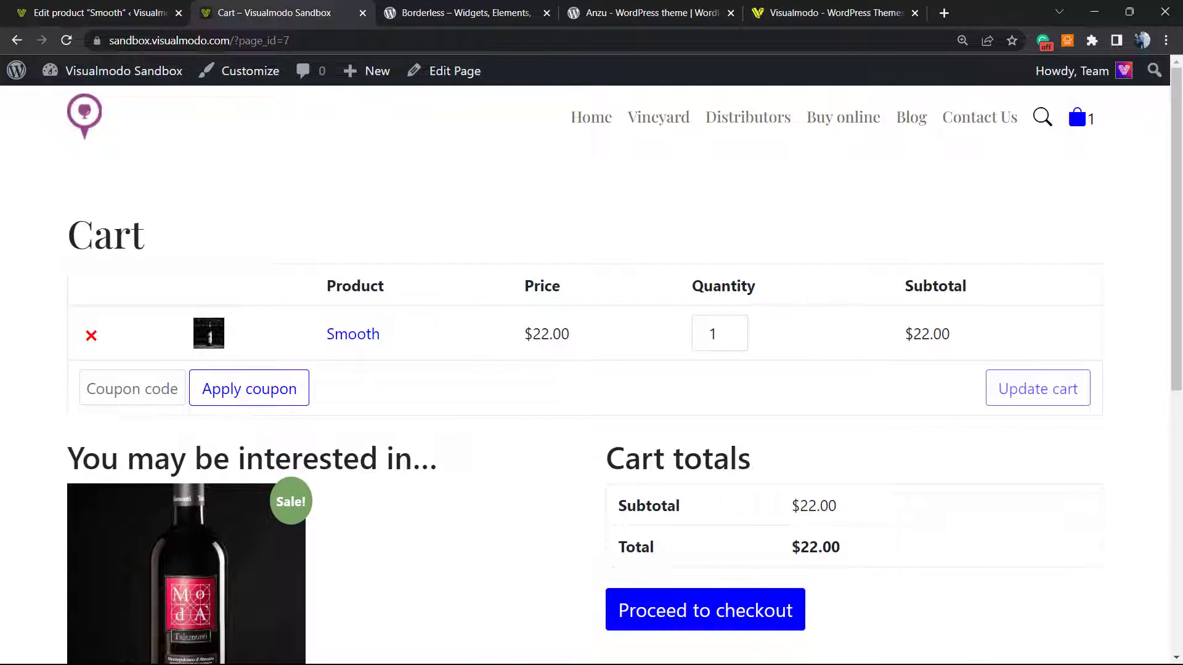
left_click(465, 12)
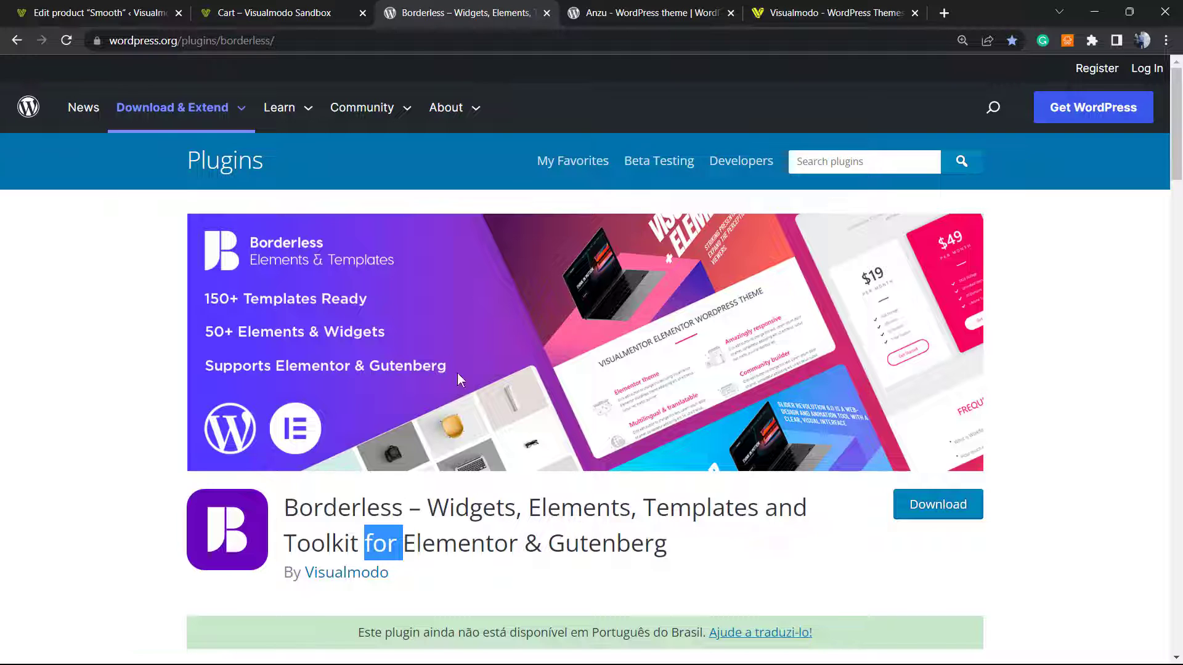
mouse_move(626, 6)
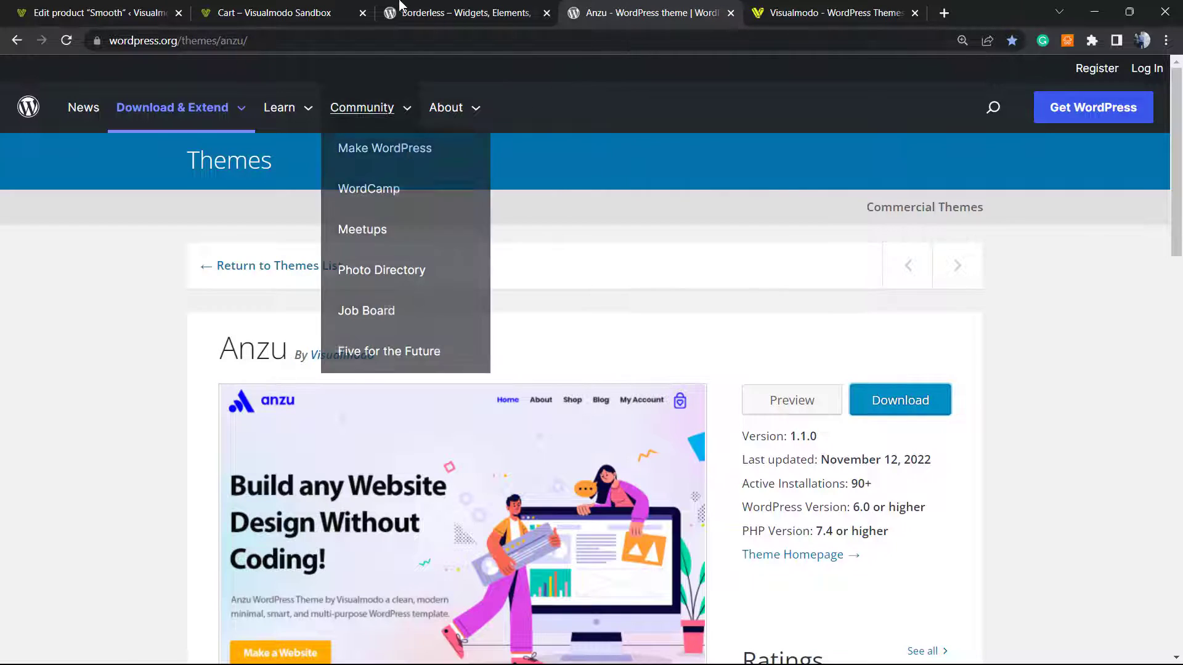
Step: Return to the Visualmodo Sandbox wine site's homepage tab
left_click(271, 12)
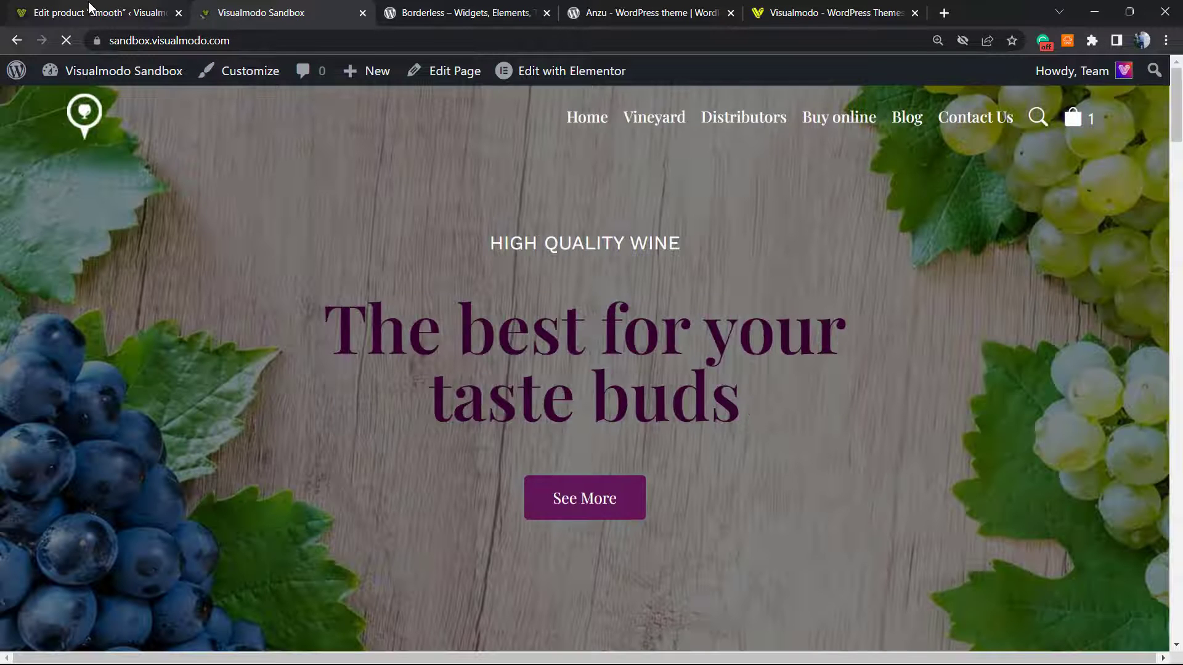
Step: View the Borderless template Library in admin, then switch to the Anzu theme page
left_click(90, 12)
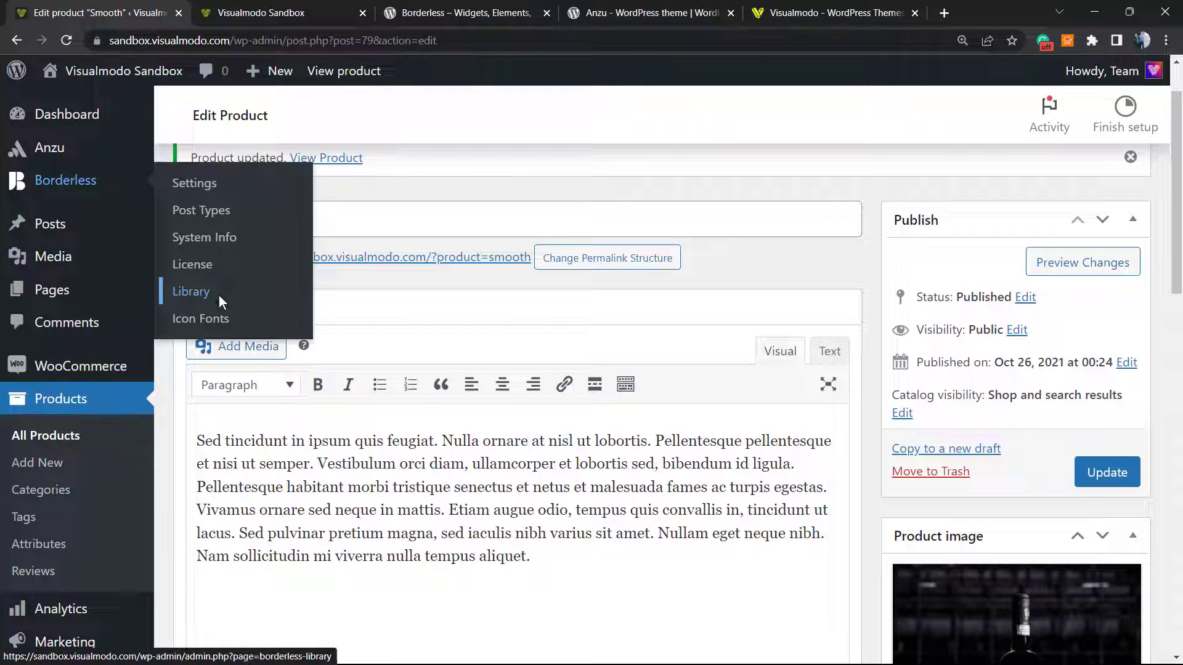
left_click(191, 291)
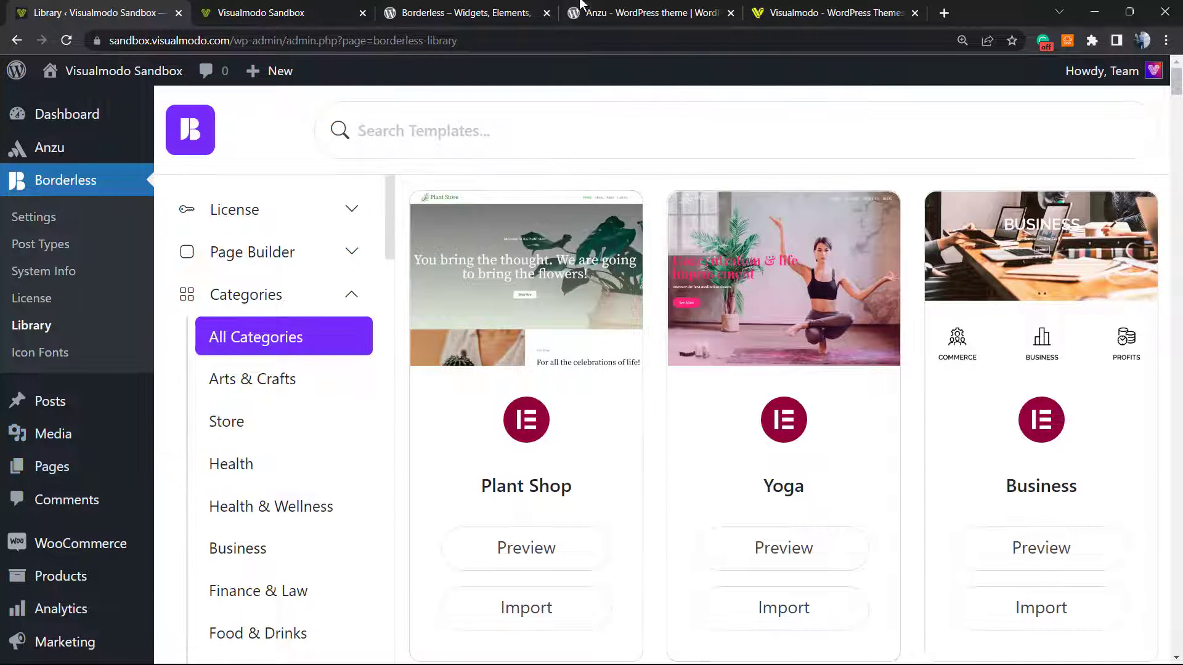
left_click(649, 12)
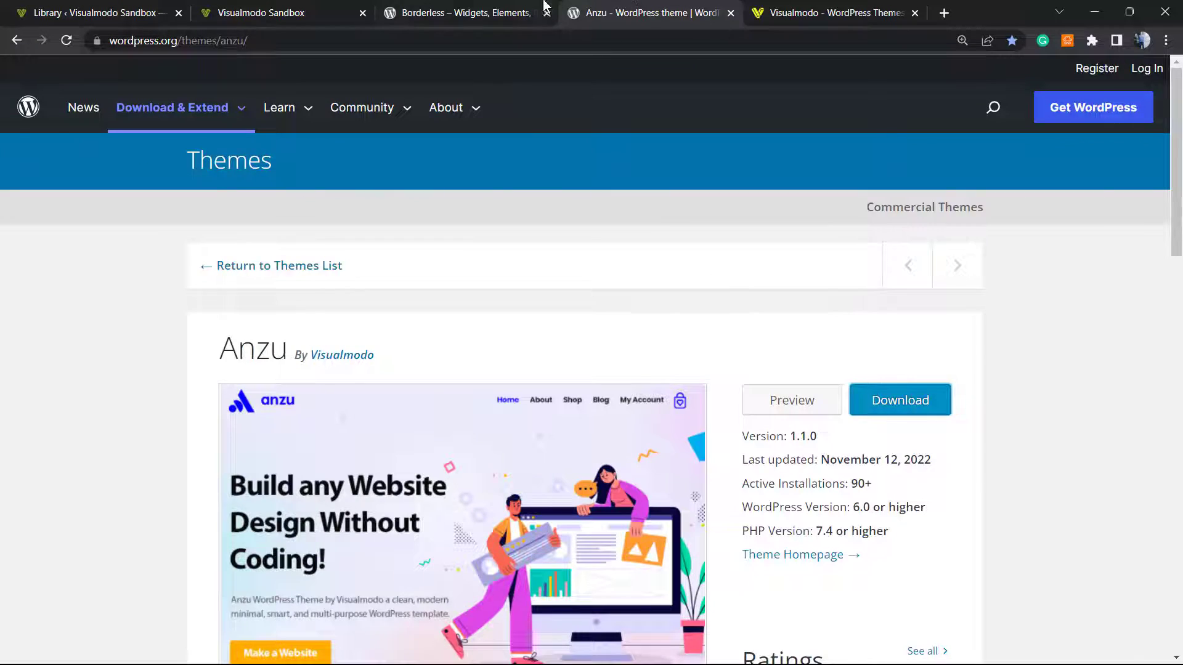
Step: Revisit the Borderless plugin and Anzu theme pages, then go to the Visualmodo website
left_click(460, 13)
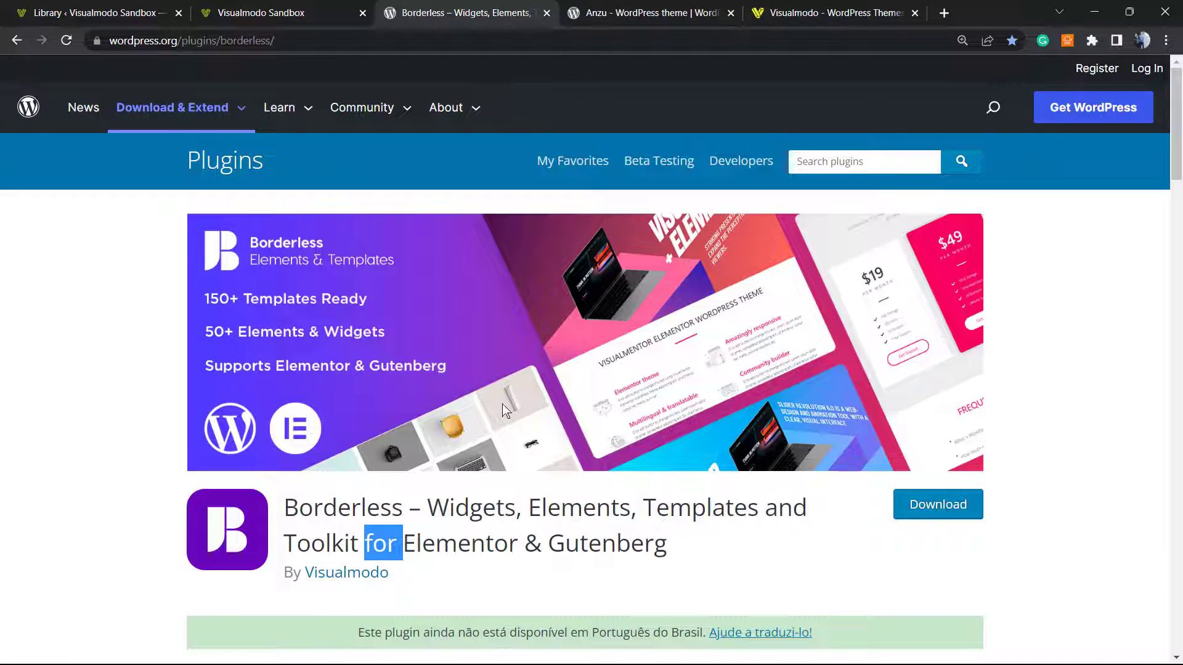
left_click(644, 13)
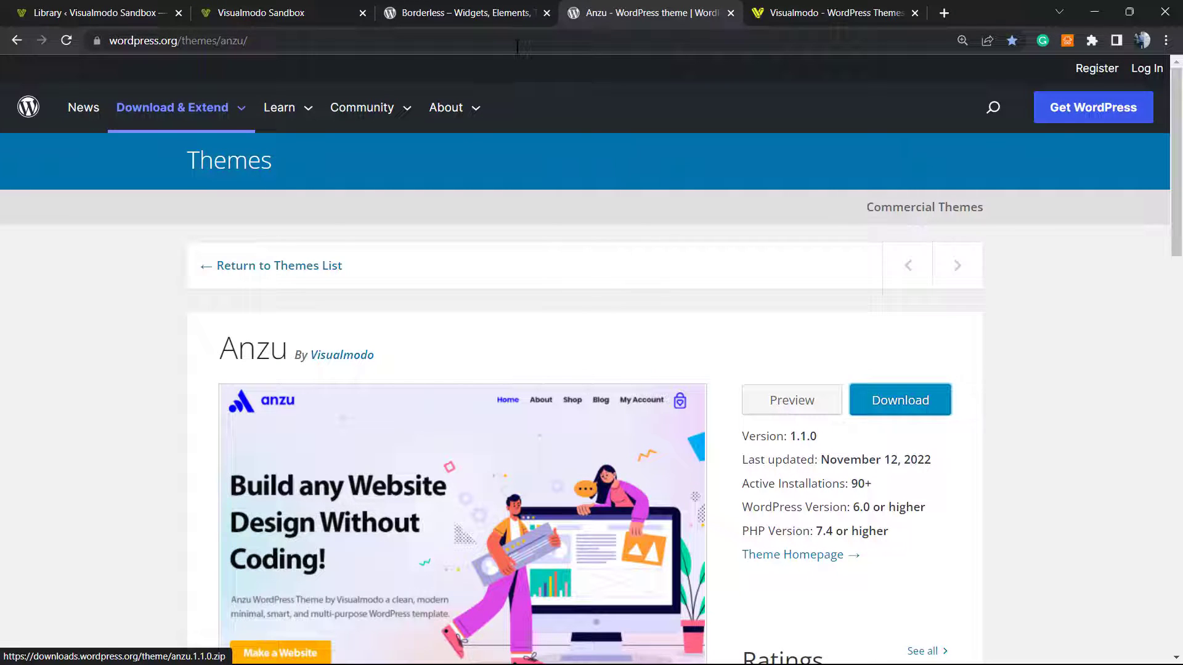
left_click(445, 107)
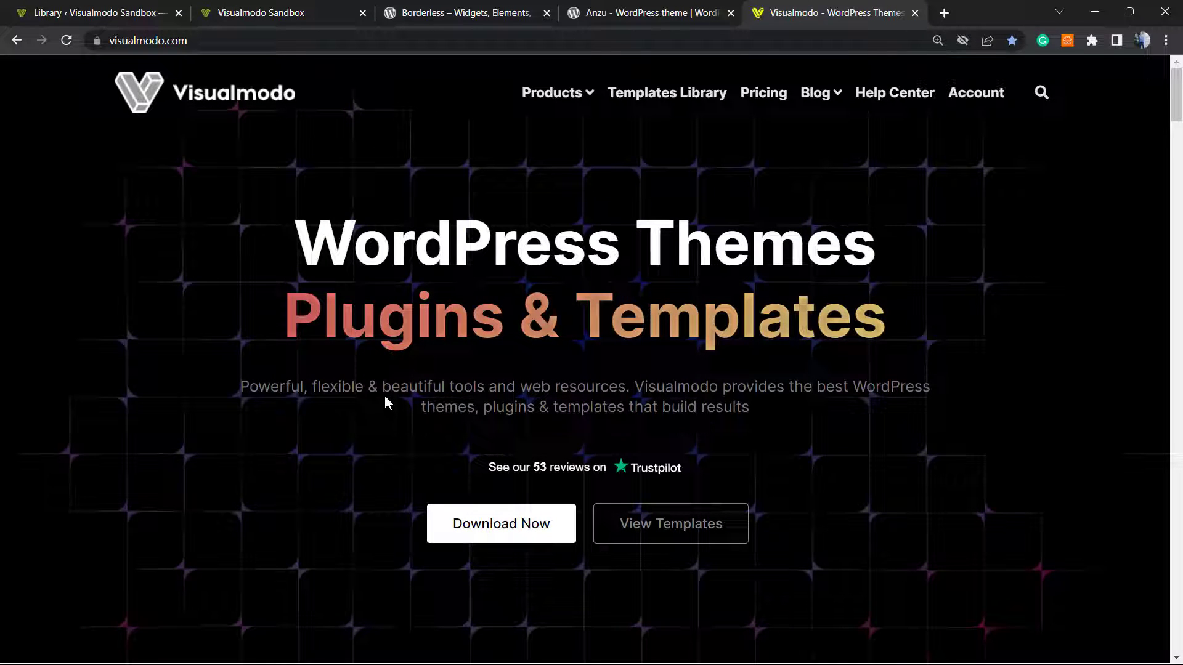
mouse_move(370, 464)
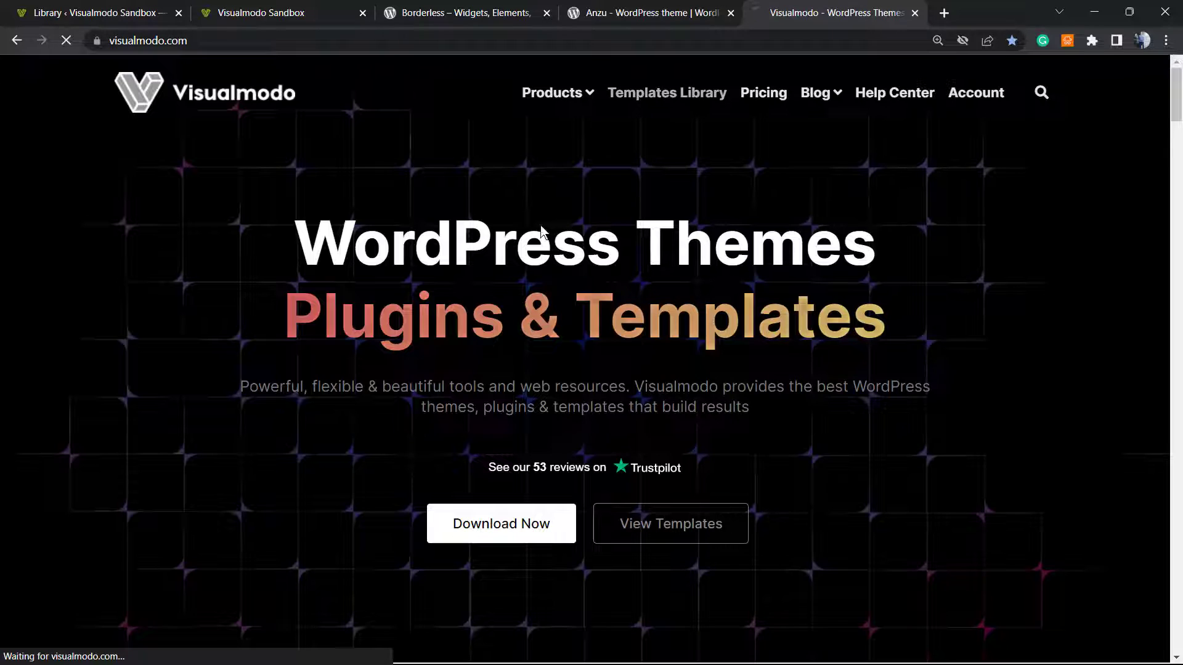
Step: Browse the Templates Library cards, scrolling past designs like Winery 2, Car, Biker Club and Shoe Shop
left_click(666, 92)
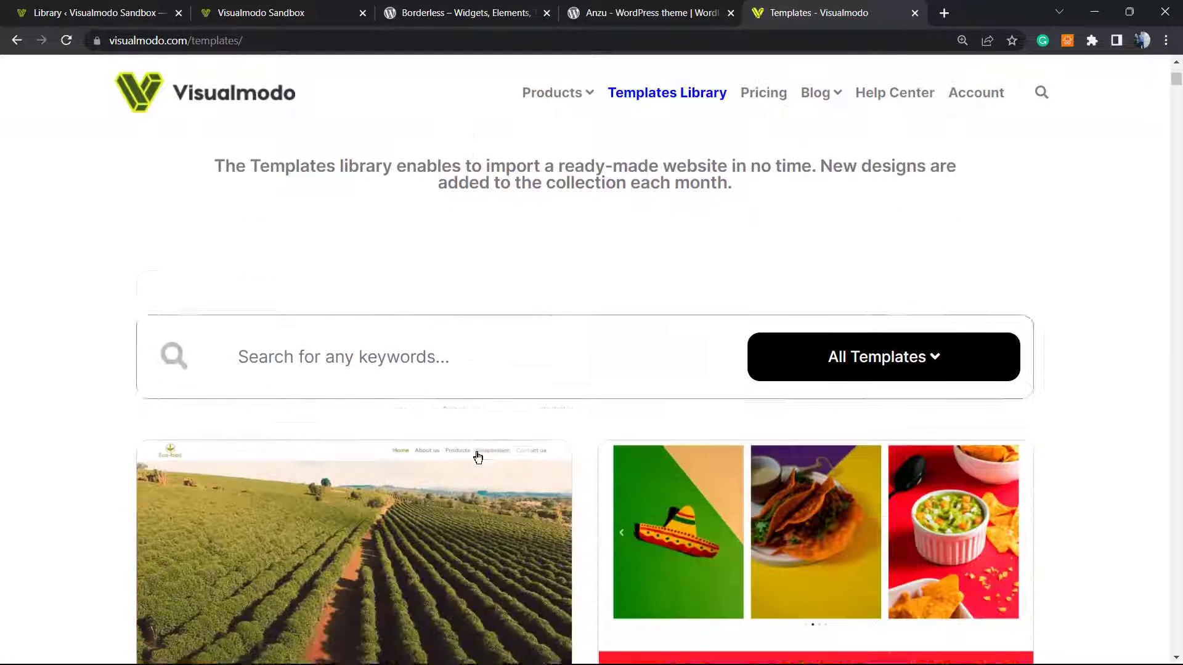
scroll("down", 3)
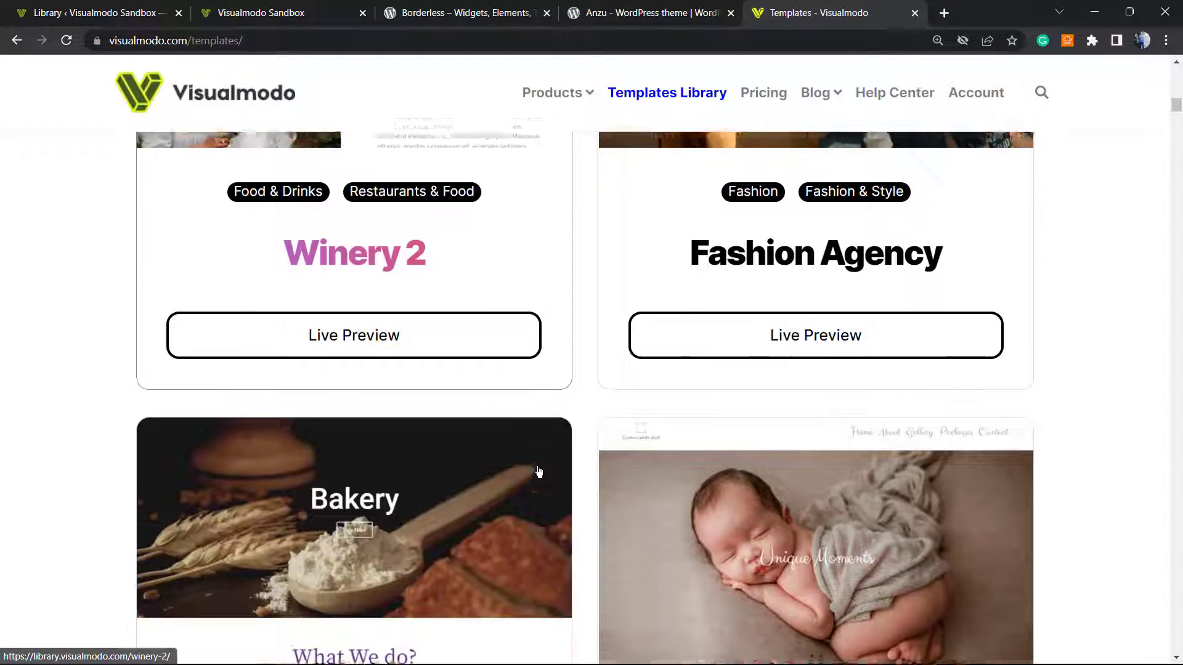
scroll("down", 3)
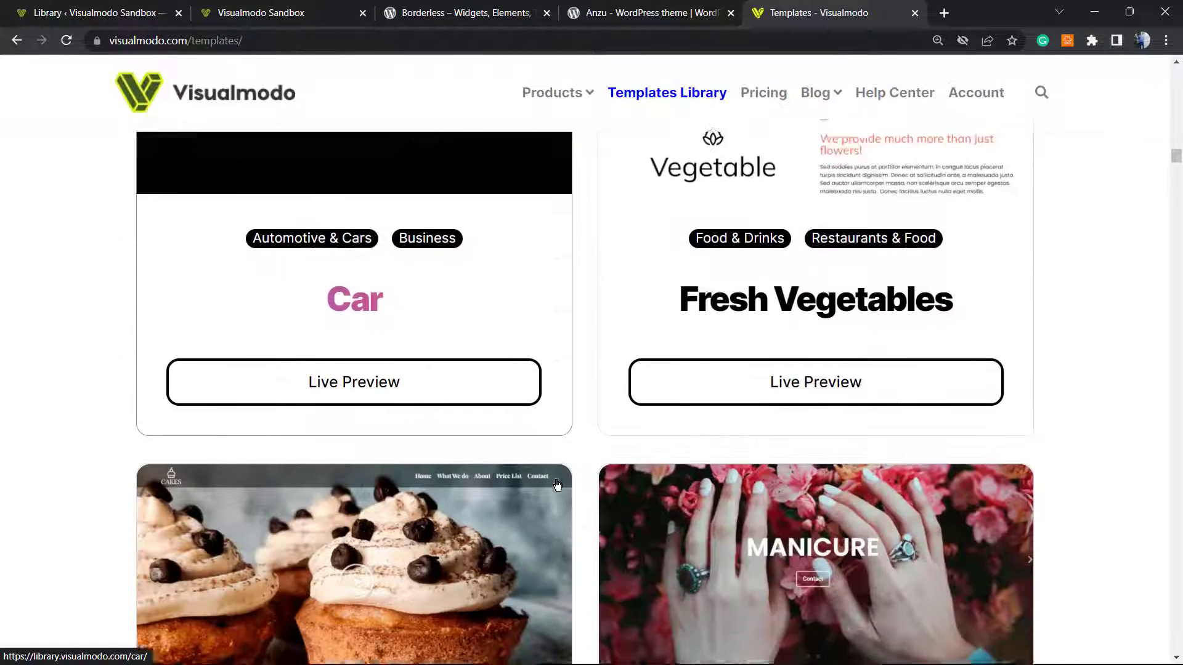
scroll("down", 3)
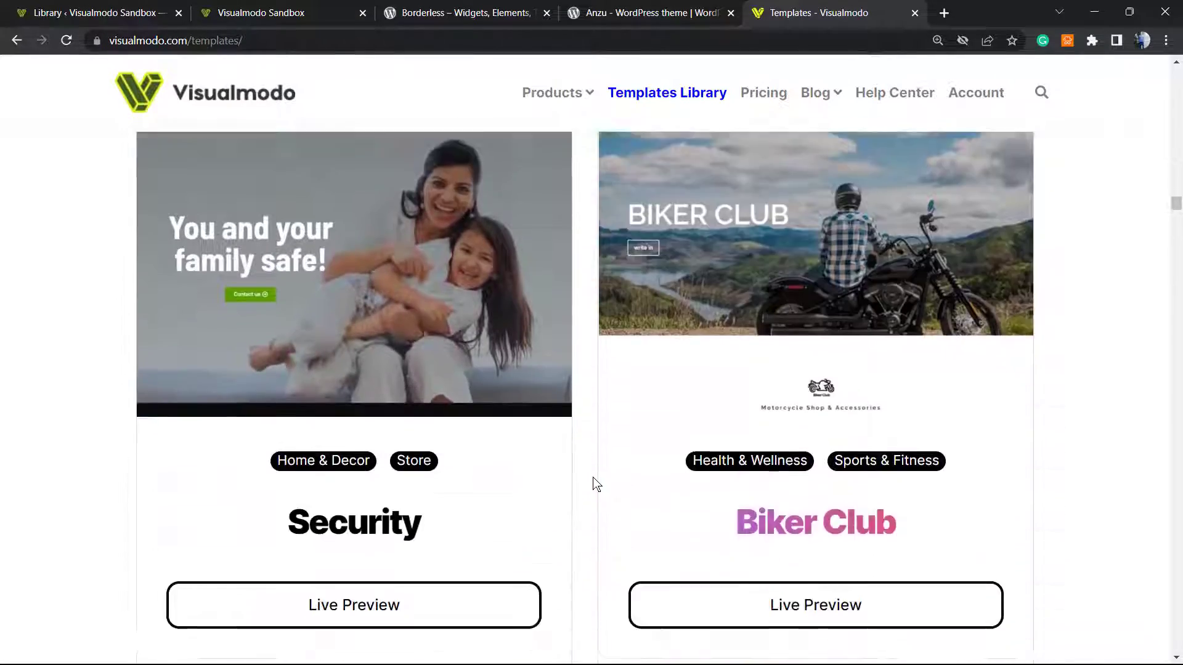
scroll("down", 3)
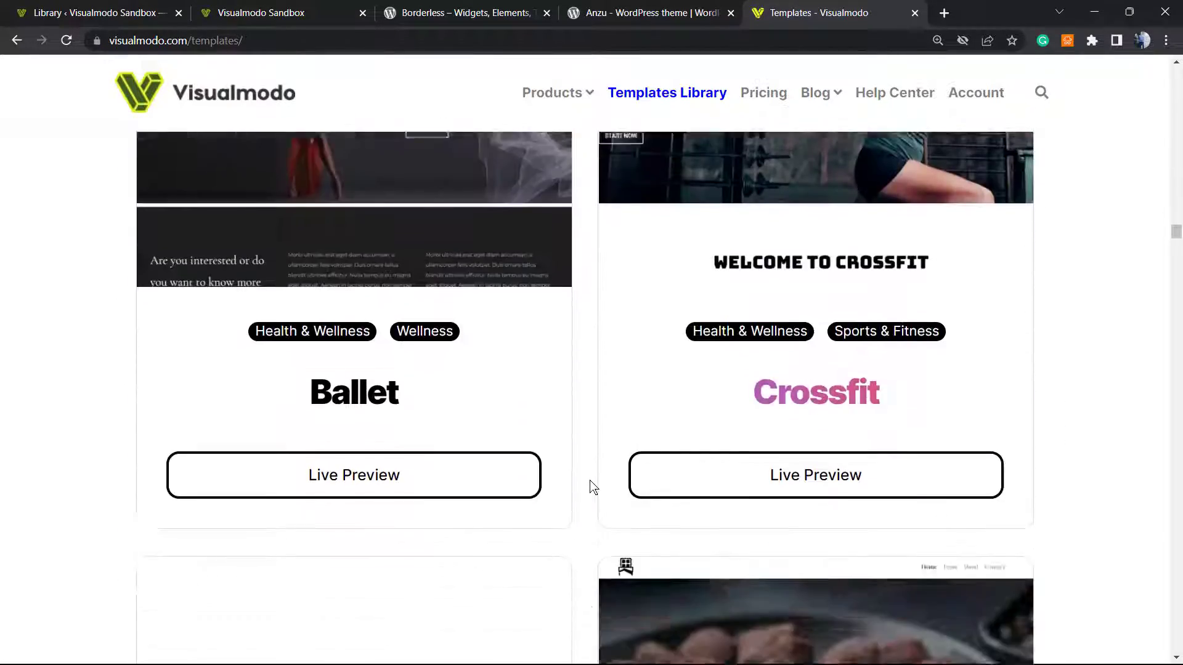
scroll("down", 3)
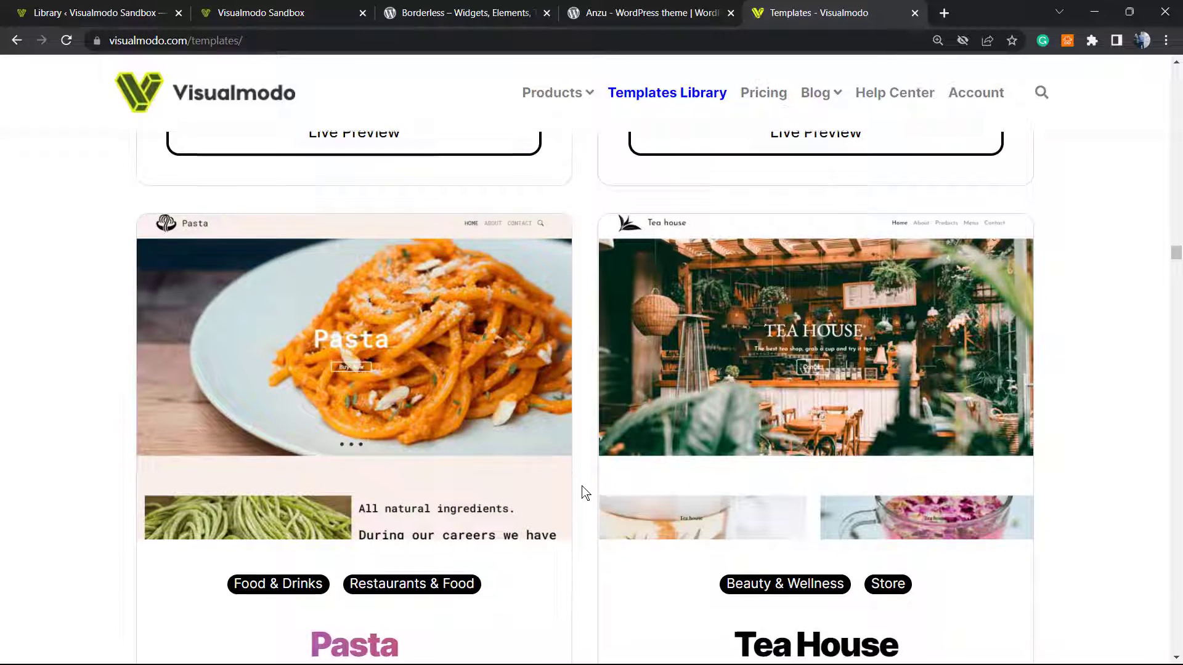
scroll("down", 3)
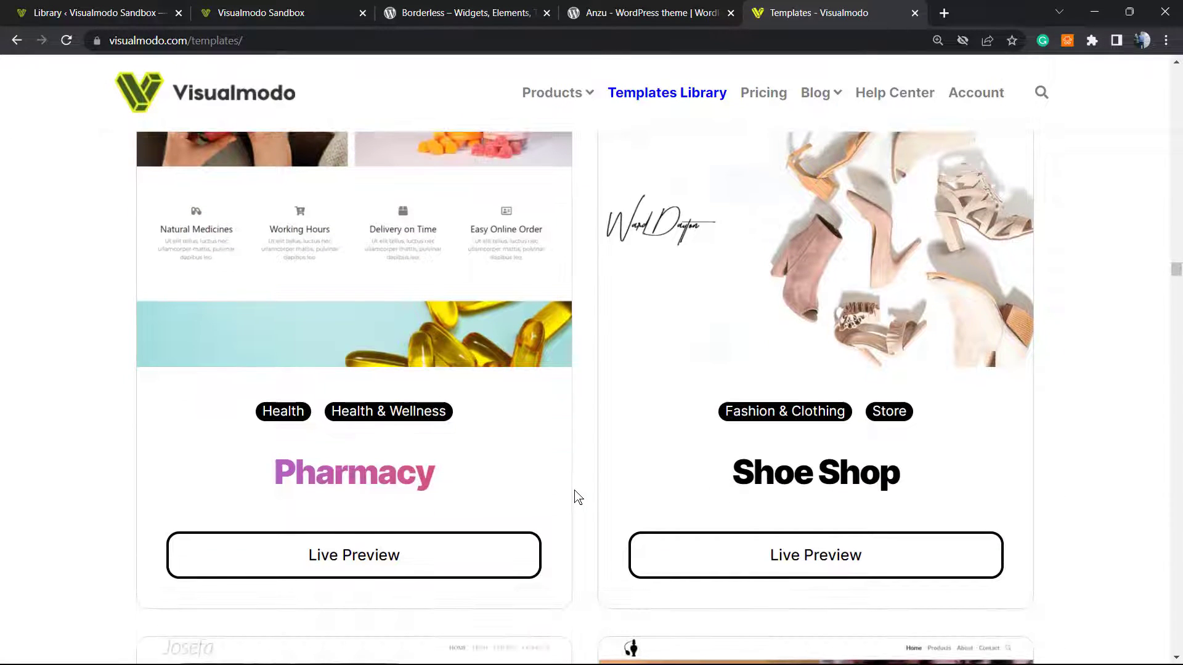